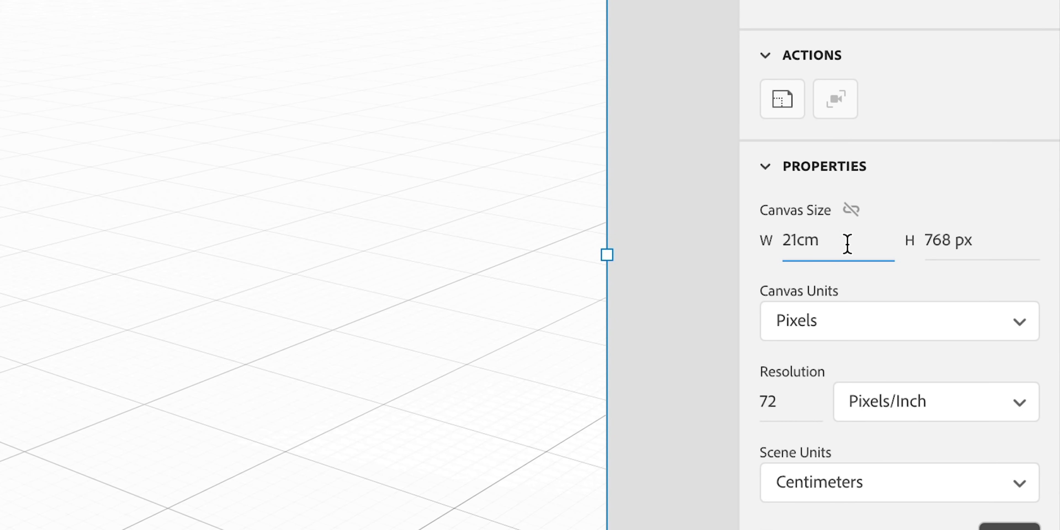
Enter a canvas width of 595 px (with 841 px height) for A4 portrait proportions.
{"action": "type", "text": "595 px"}
{"action": "left_click", "coordinate": [982, 244]}
{"action": "type", "text": "841"}
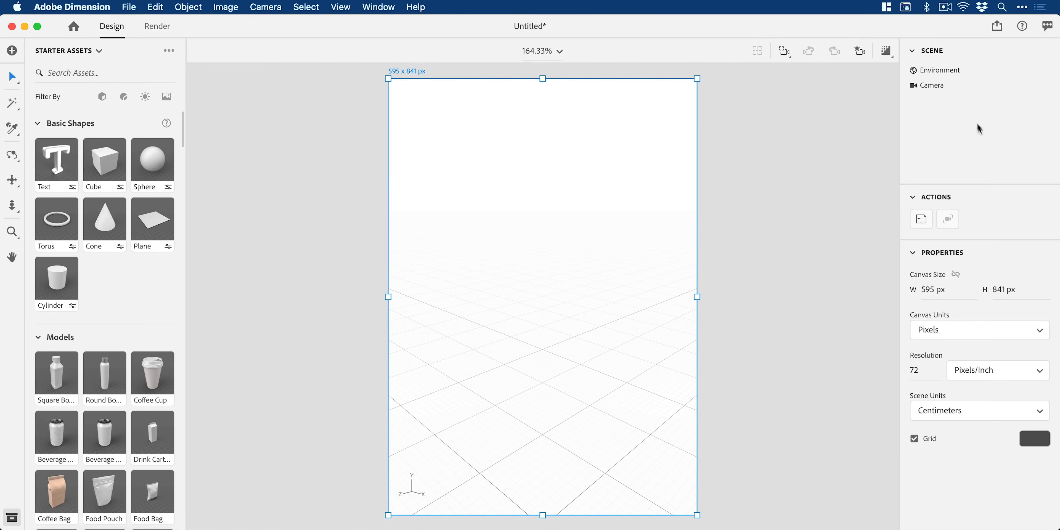
Set the environment background to an image file chosen from the computer.
{"action": "left_click", "coordinate": [1033, 437]}
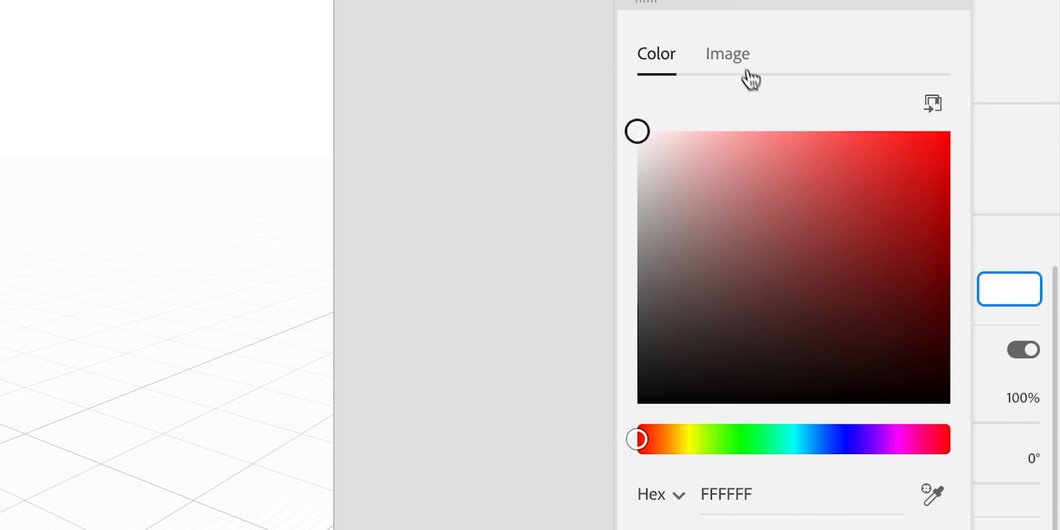
{"action": "left_click", "coordinate": [727, 54]}
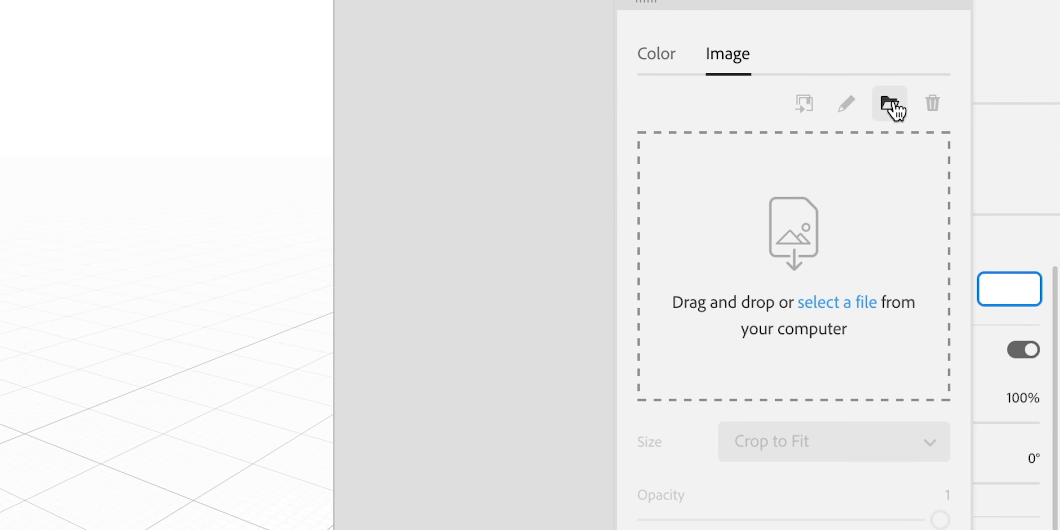
{"action": "left_click", "coordinate": [888, 103]}
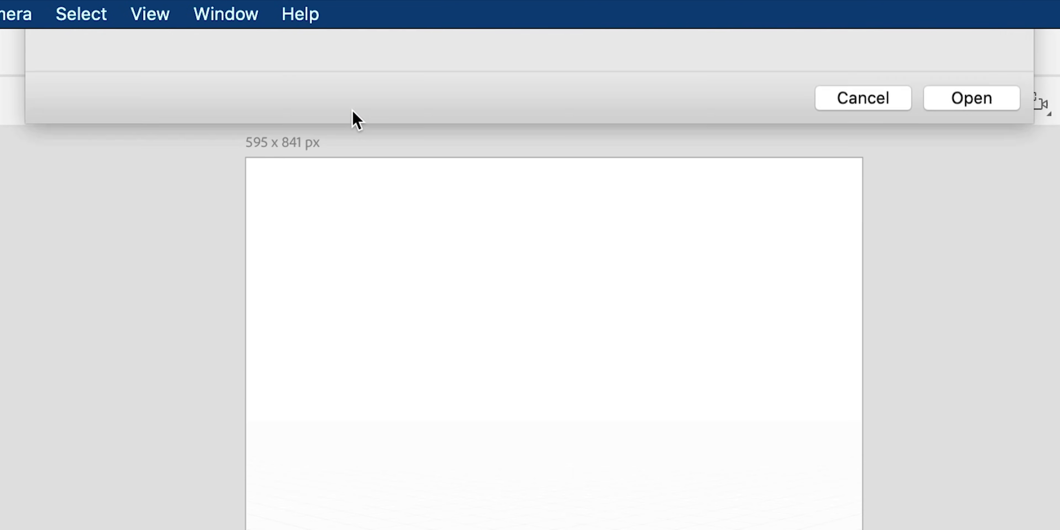
{"action": "left_click", "coordinate": [971, 99]}
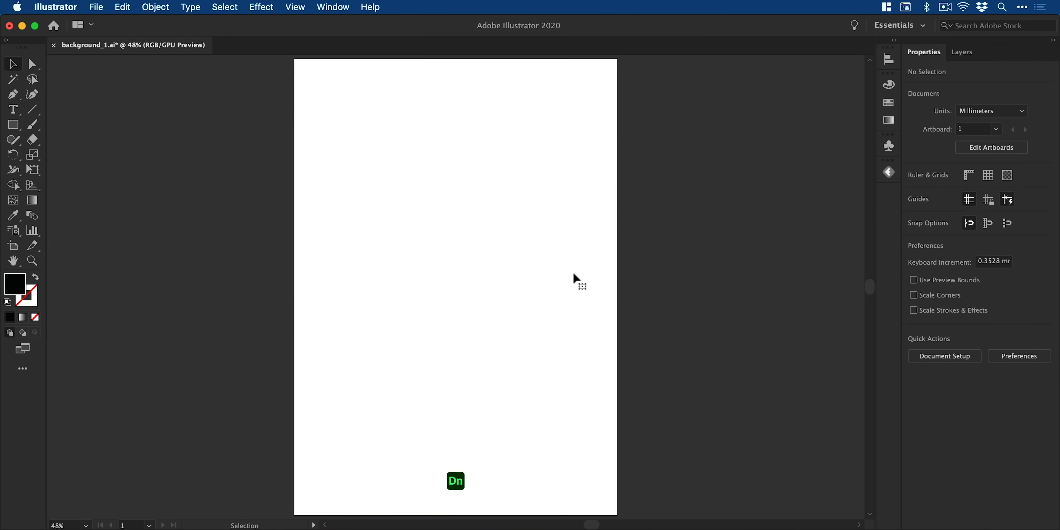
{"action": "mouse_move", "coordinate": [123, 6]}
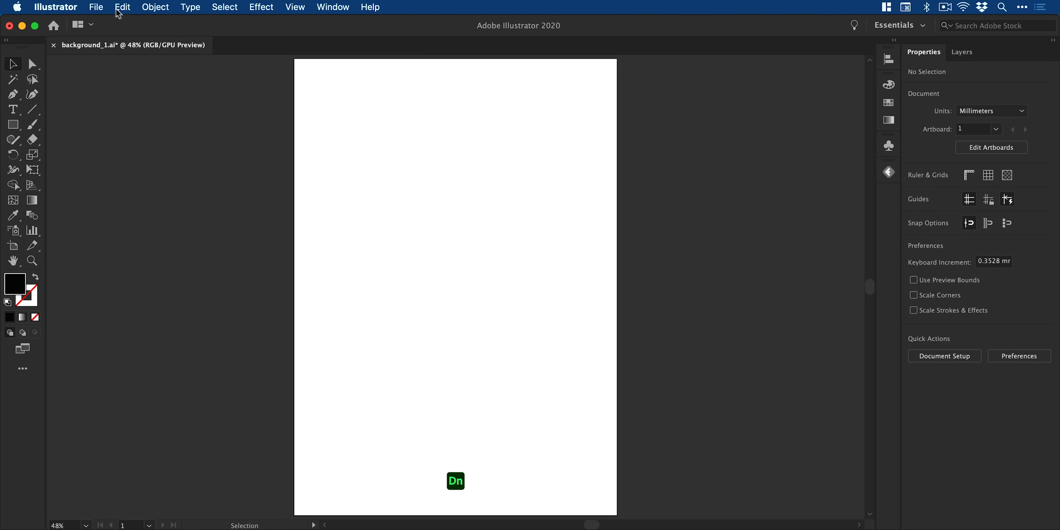
Save the background_1.ai artboard in Illustrator.
{"action": "left_click", "coordinate": [95, 7]}
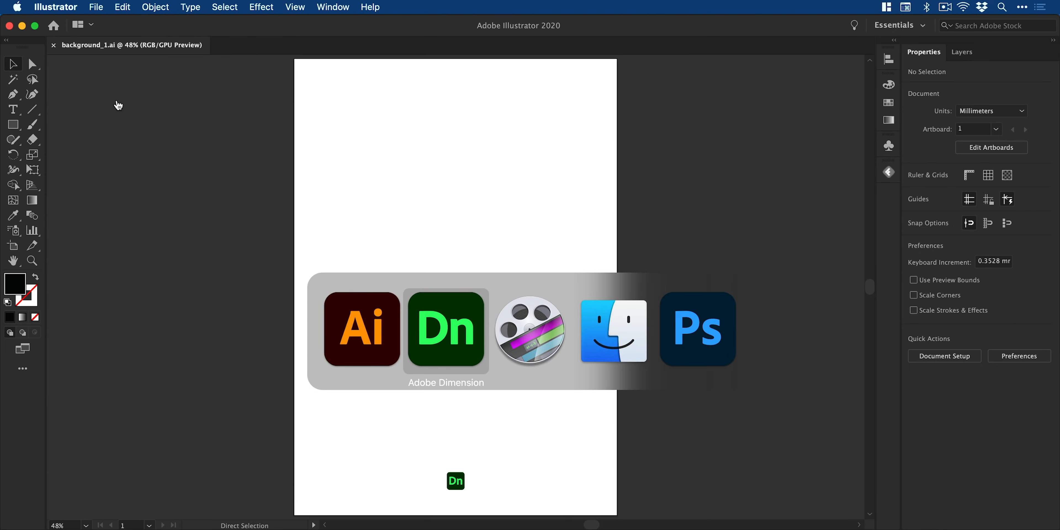
Back in Dimension, switch the background to a solid pale beige colour with an orange hue.
{"action": "left_click", "coordinate": [445, 330]}
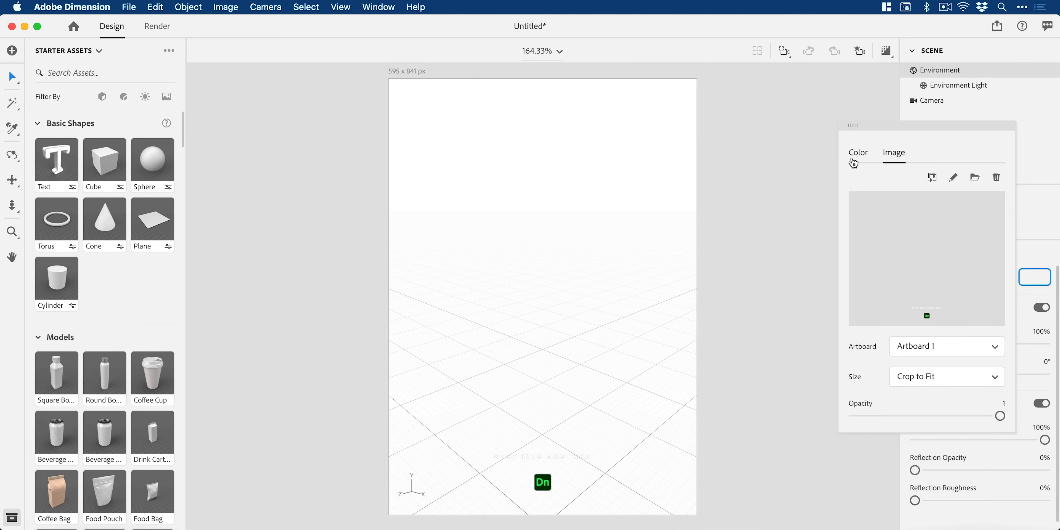
{"action": "left_click", "coordinate": [857, 152]}
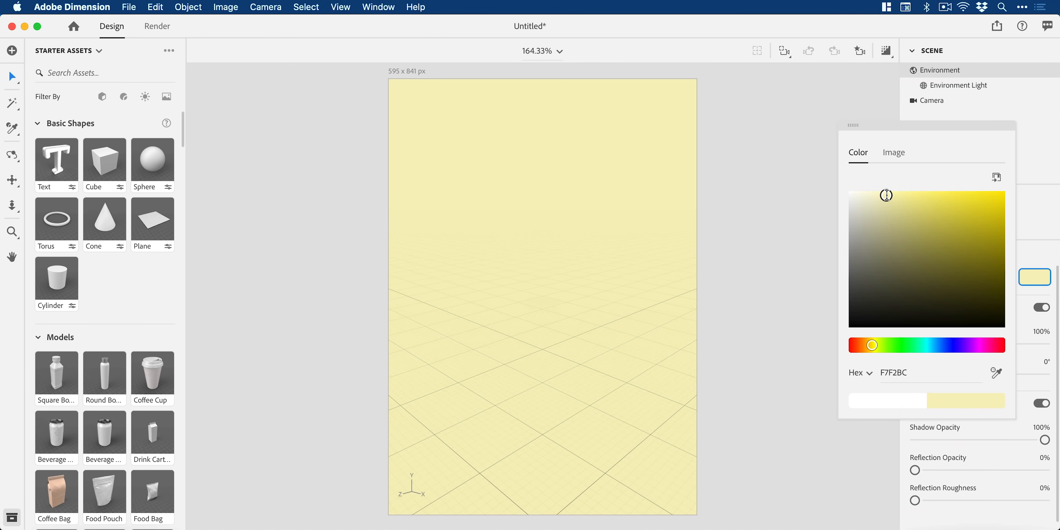
{"action": "left_click_drag", "start_coordinate": [887, 195], "coordinate": [868, 326]}
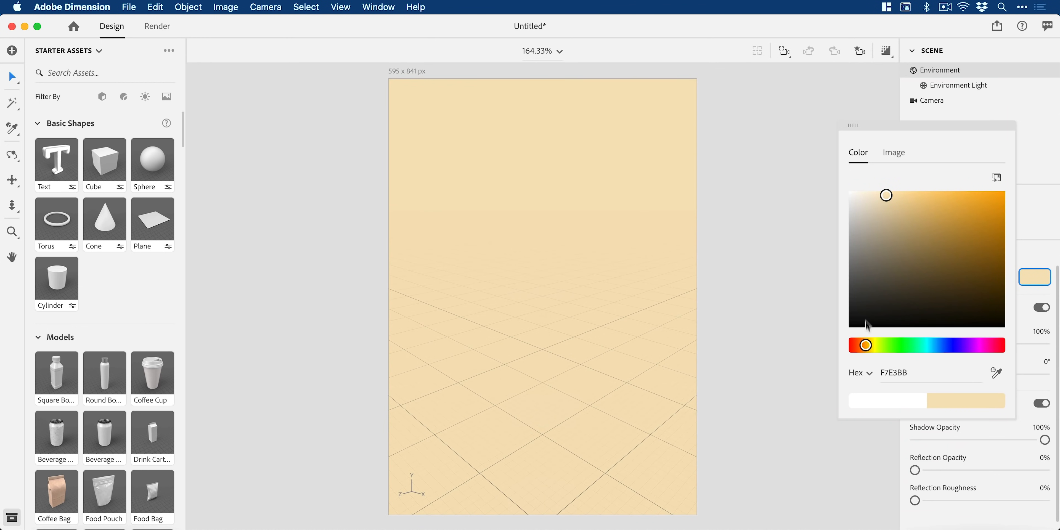
{"action": "left_click", "coordinate": [893, 152]}
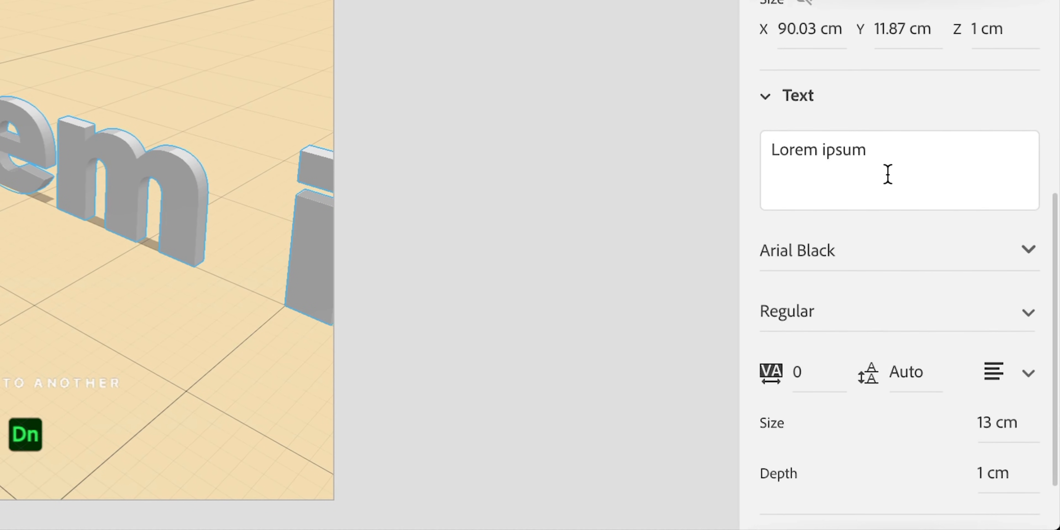
Type DIM/ENS/ION as 3D text in ITC Avant Garde Gothic Pro Bold with -30 tracking.
{"action": "type", "text": "DIM"}
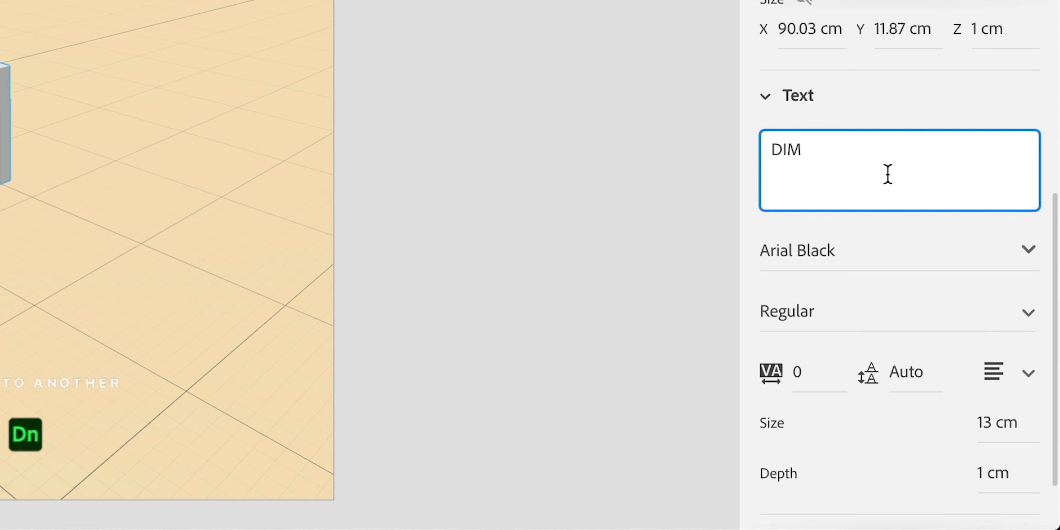
{"action": "type", "text": "ENSION"}
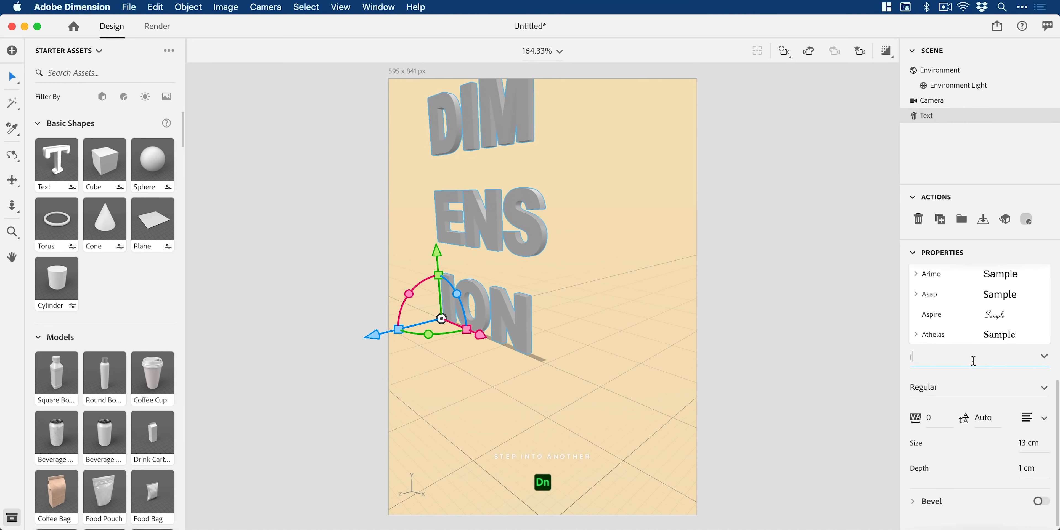
{"action": "type", "text": "itc"}
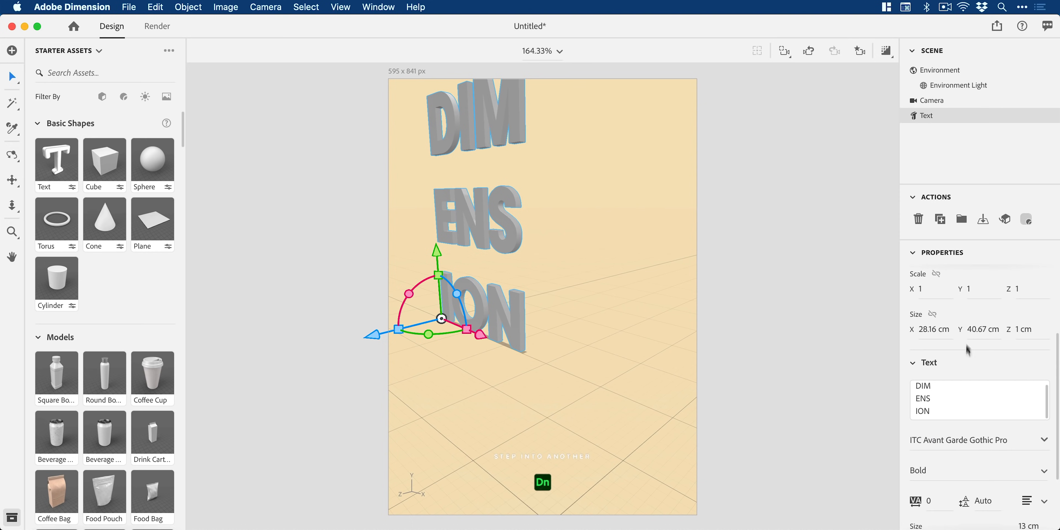
{"action": "scroll", "scroll_direction": "down", "scroll_amount": 3}
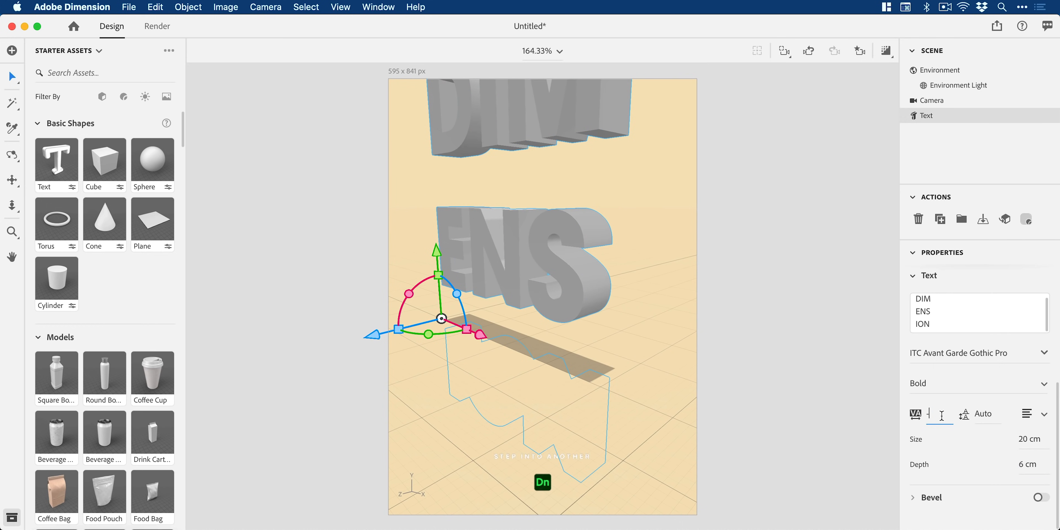
{"action": "type", "text": "-30"}
{"action": "left_click", "coordinate": [988, 413]}
{"action": "type", "text": "15"}
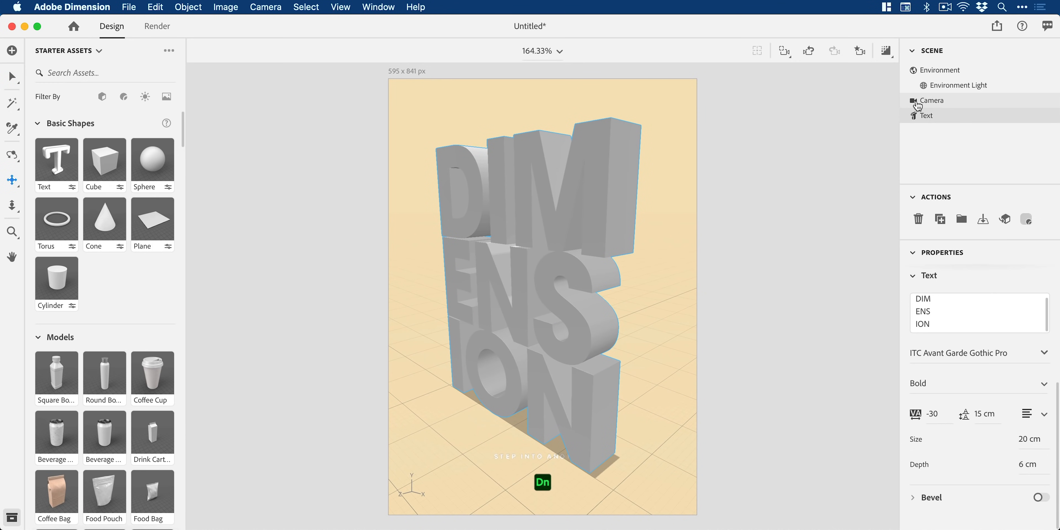
Reduce the camera's field of view to an almost flat 1°.
{"action": "left_click", "coordinate": [933, 100]}
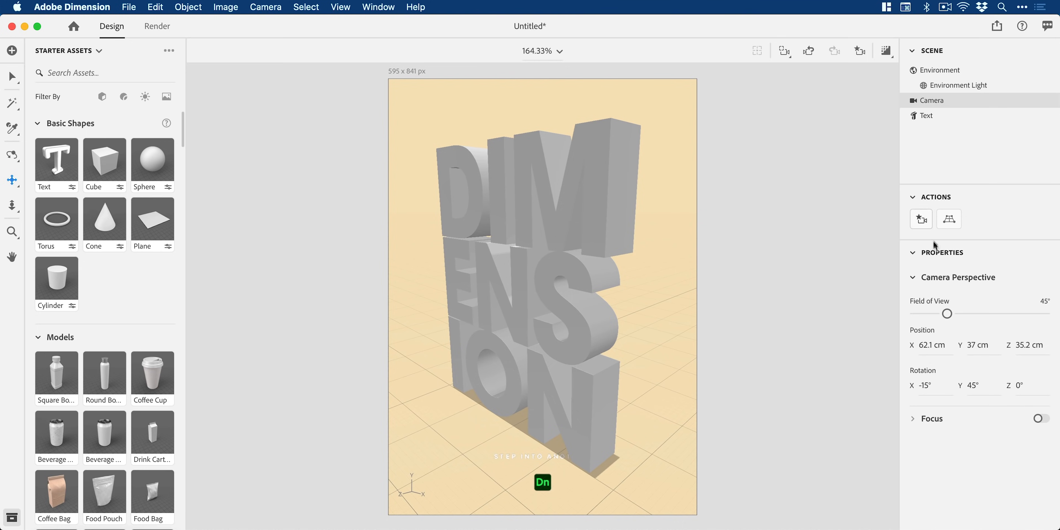
{"action": "left_click_drag", "start_coordinate": [946, 313], "coordinate": [953, 313]}
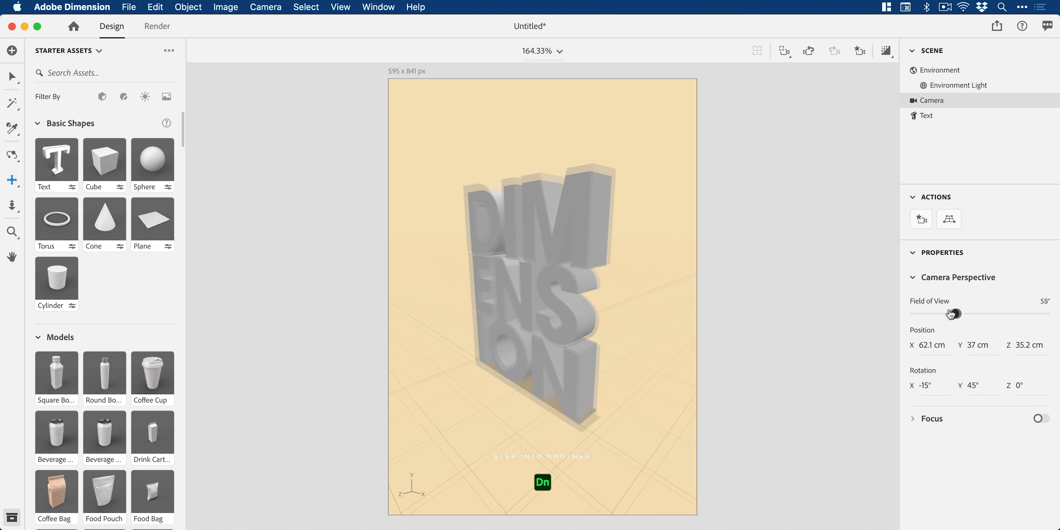
{"action": "left_click_drag", "start_coordinate": [951, 313], "coordinate": [966, 313]}
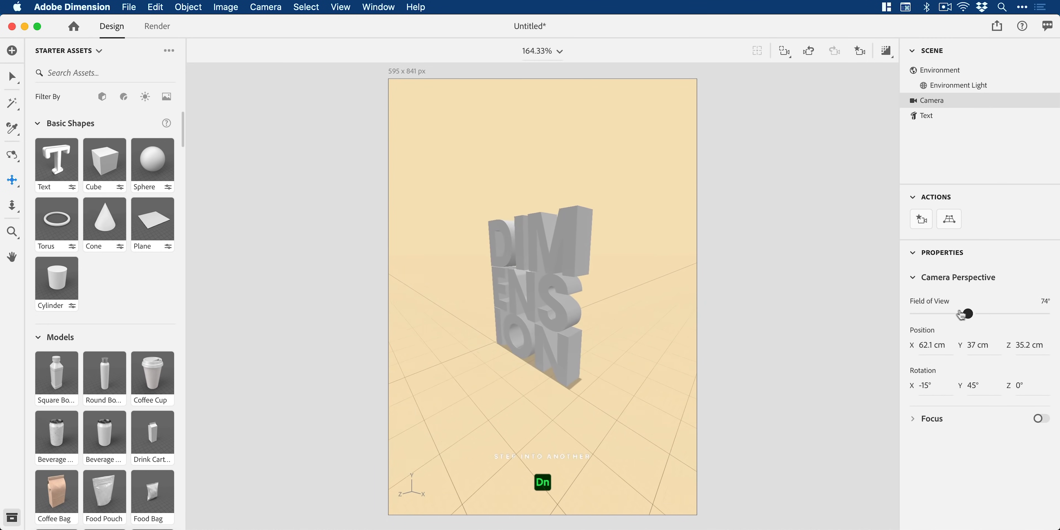
{"action": "left_click_drag", "start_coordinate": [964, 313], "coordinate": [914, 313]}
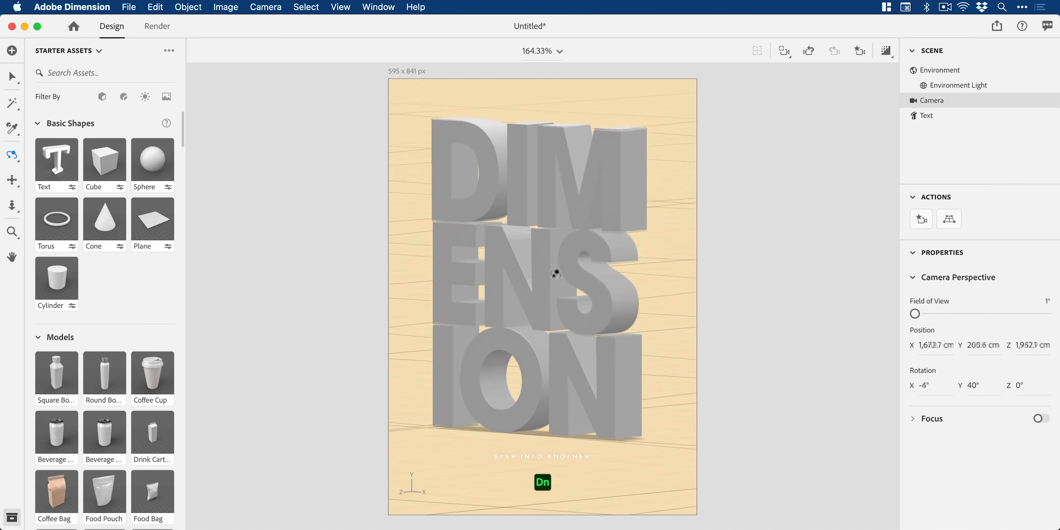
Orbit the camera to look down on the text and pan down to recentre it.
{"action": "left_click_drag", "start_coordinate": [541, 270], "coordinate": [541, 277]}
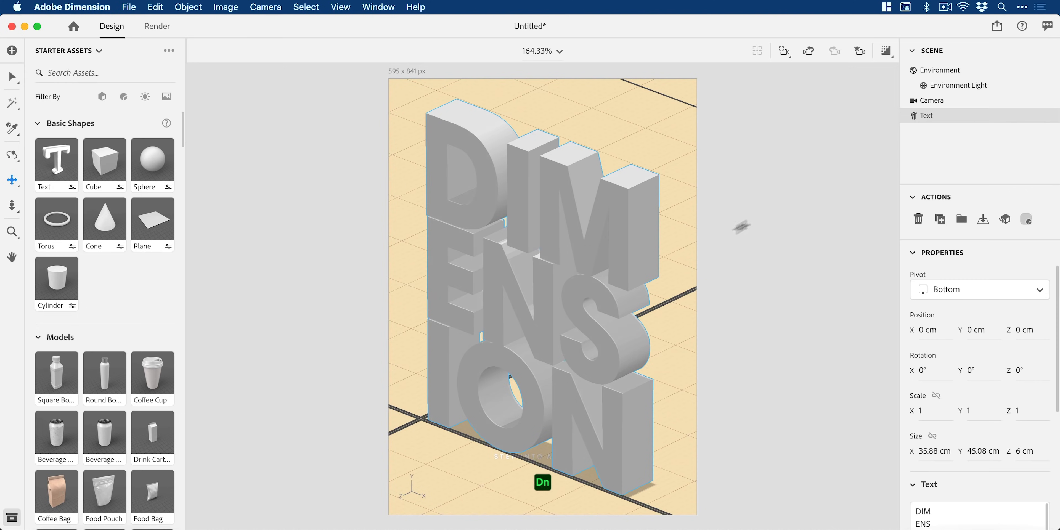
{"action": "left_click", "coordinate": [935, 100]}
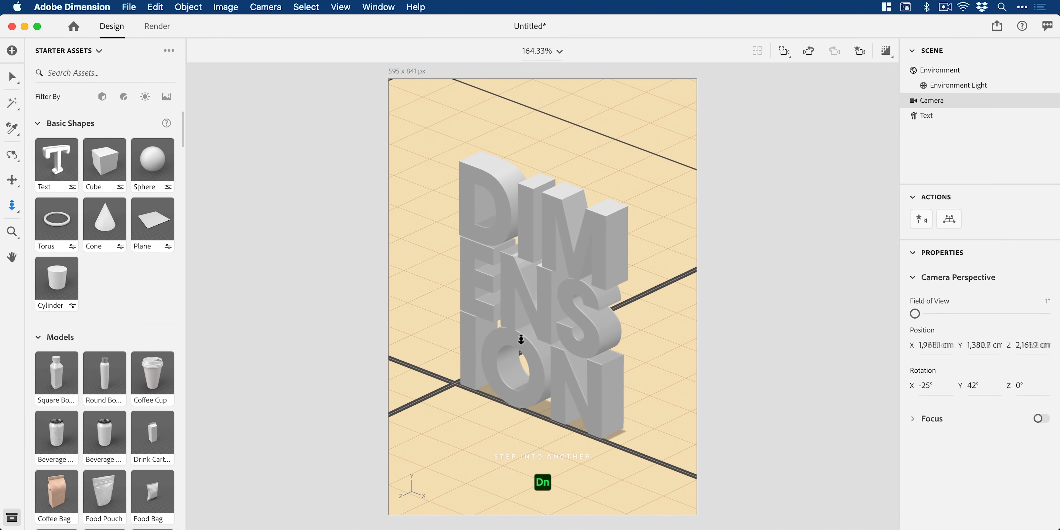
{"action": "left_click_drag", "start_coordinate": [521, 337], "coordinate": [528, 308]}
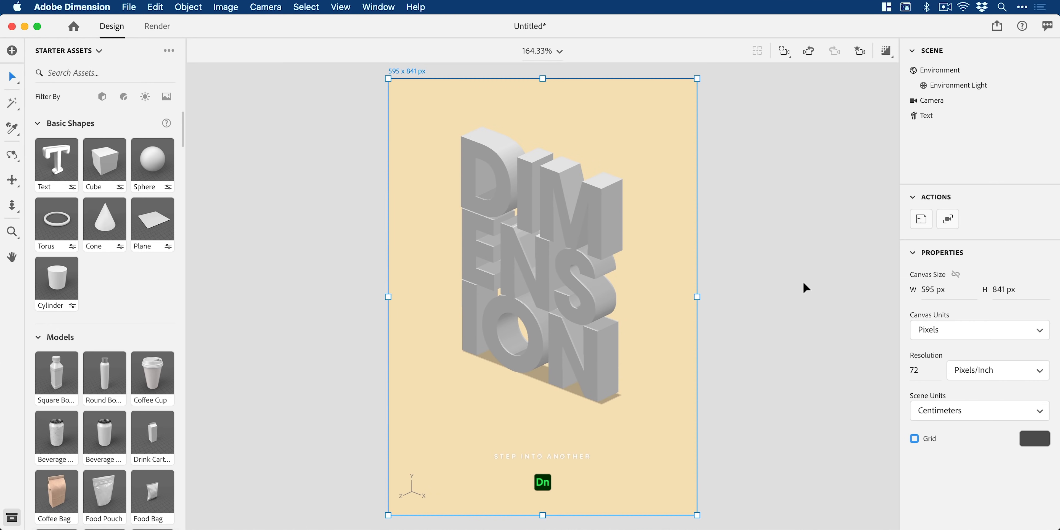
Uncheck the ground grid and the environment background artwork, then return to the camera view.
{"action": "left_click", "coordinate": [859, 51]}
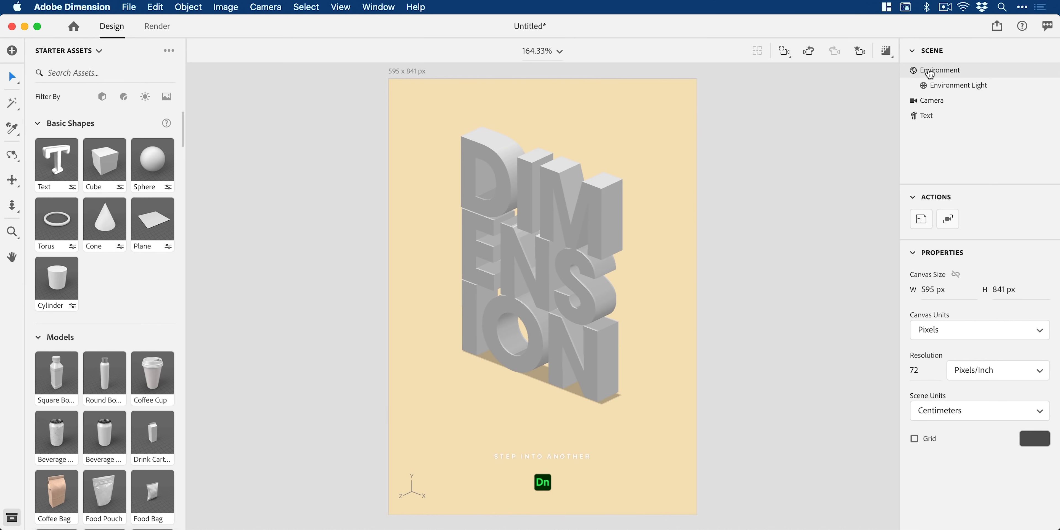
{"action": "left_click", "coordinate": [939, 70]}
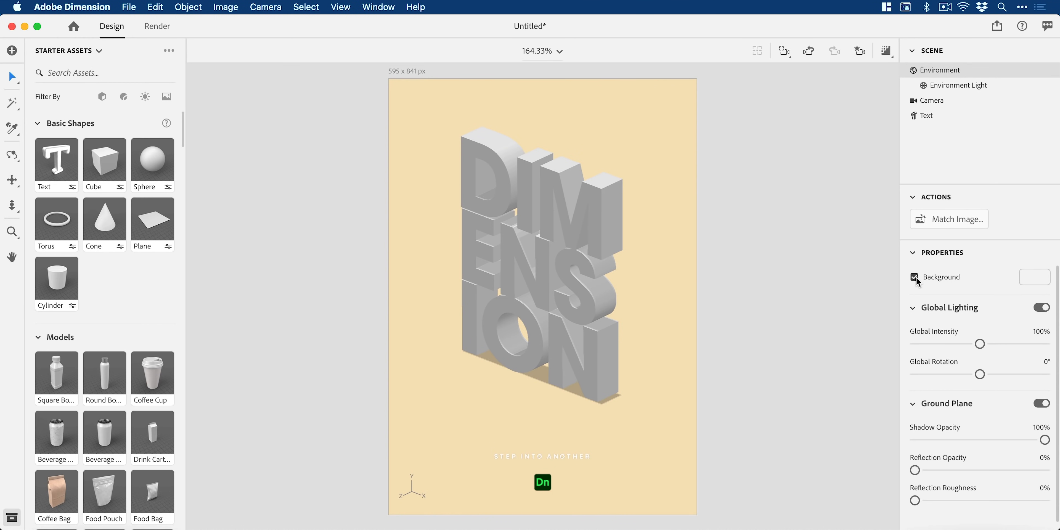
{"action": "left_click", "coordinate": [915, 277]}
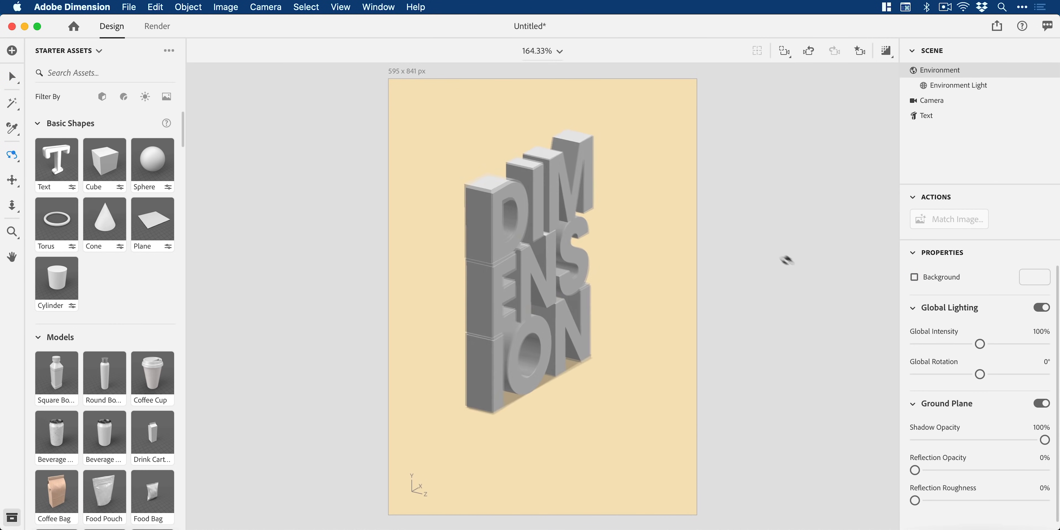
{"action": "left_click", "coordinate": [860, 51]}
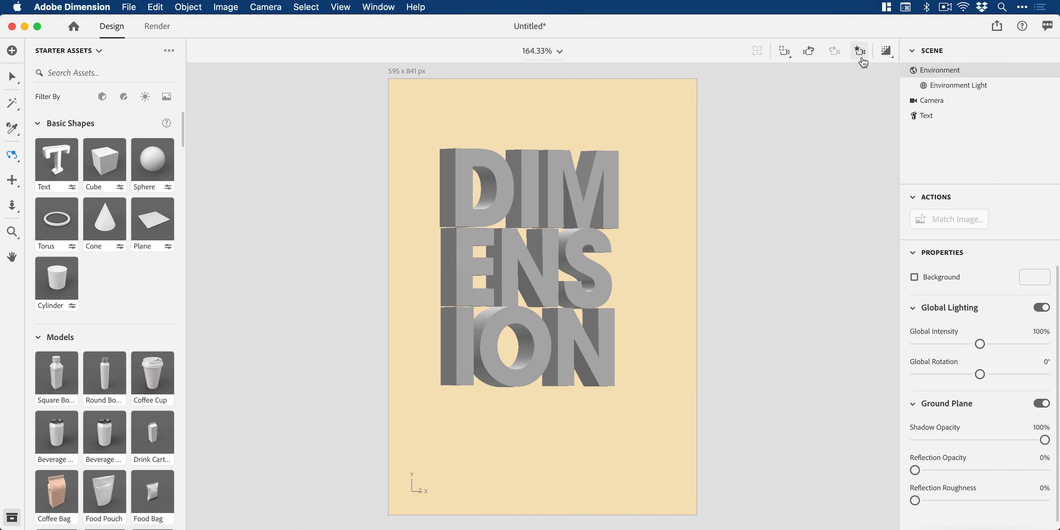
{"action": "left_click", "coordinate": [860, 50]}
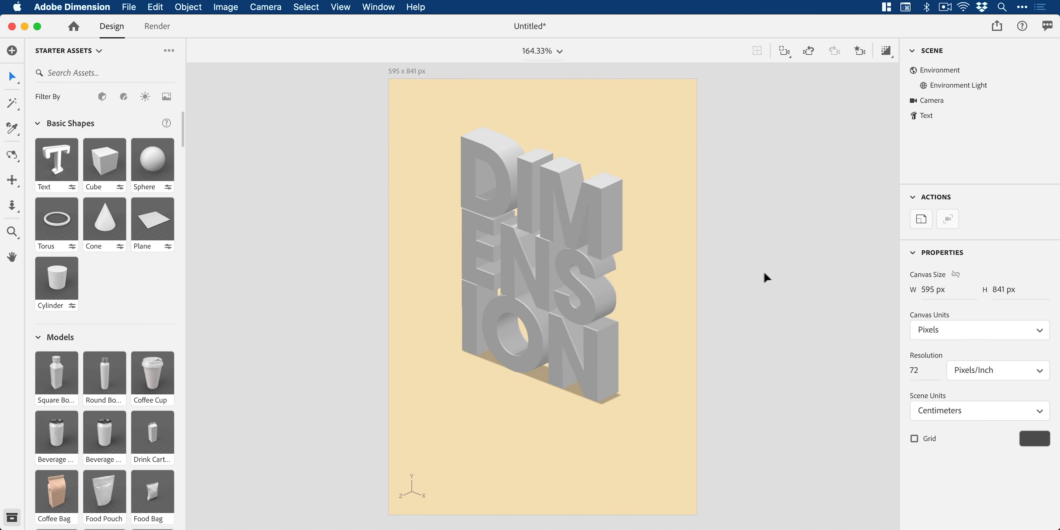
Add a ground plane under the text and size it to 2000 cm.
{"action": "left_click", "coordinate": [152, 216]}
{"action": "type", "text": "2,000"}
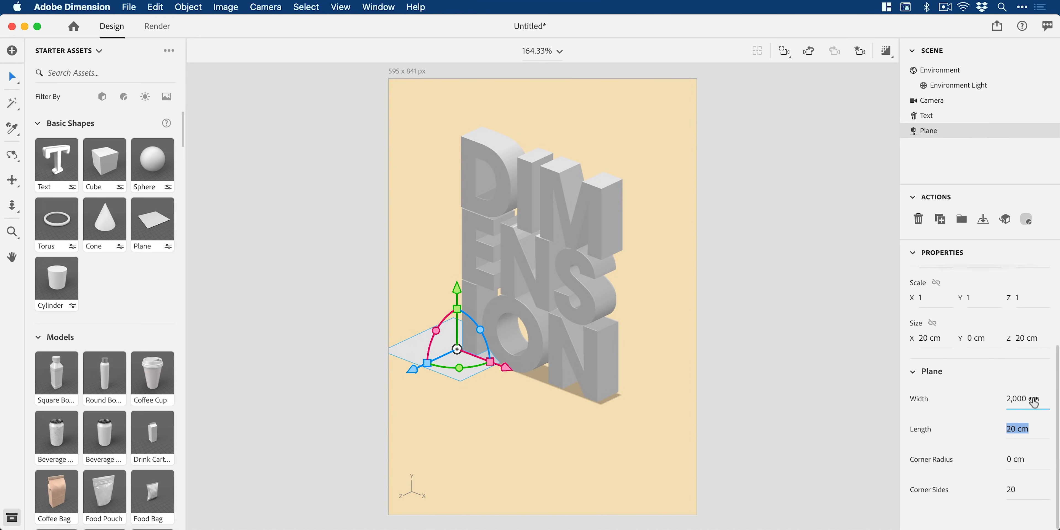
{"action": "type", "text": "2000"}
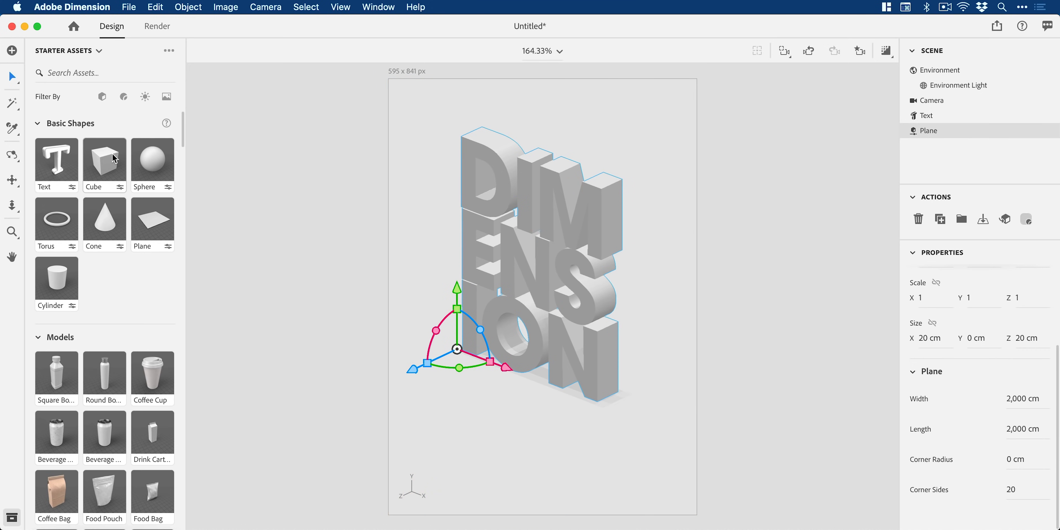
Drag in a cube, set its dimensions and move it to the right of the text.
{"action": "left_click_drag", "start_coordinate": [104, 158], "coordinate": [656, 369]}
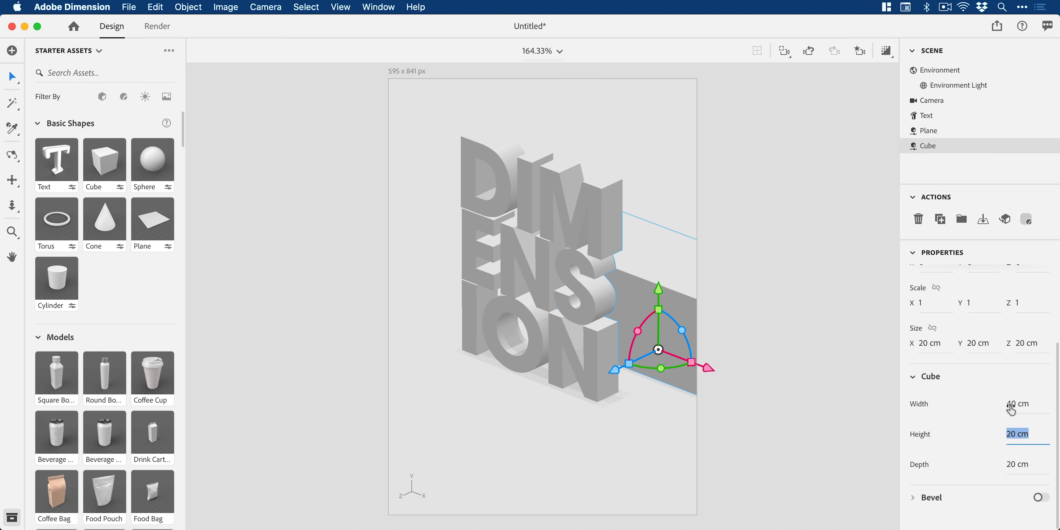
{"action": "type", "text": "40"}
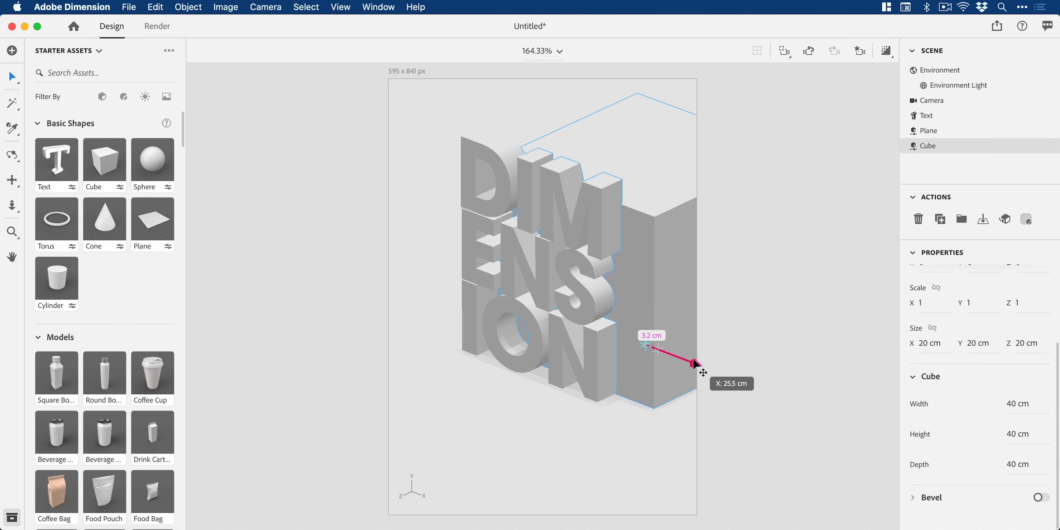
{"action": "left_click_drag", "start_coordinate": [693, 362], "coordinate": [605, 368]}
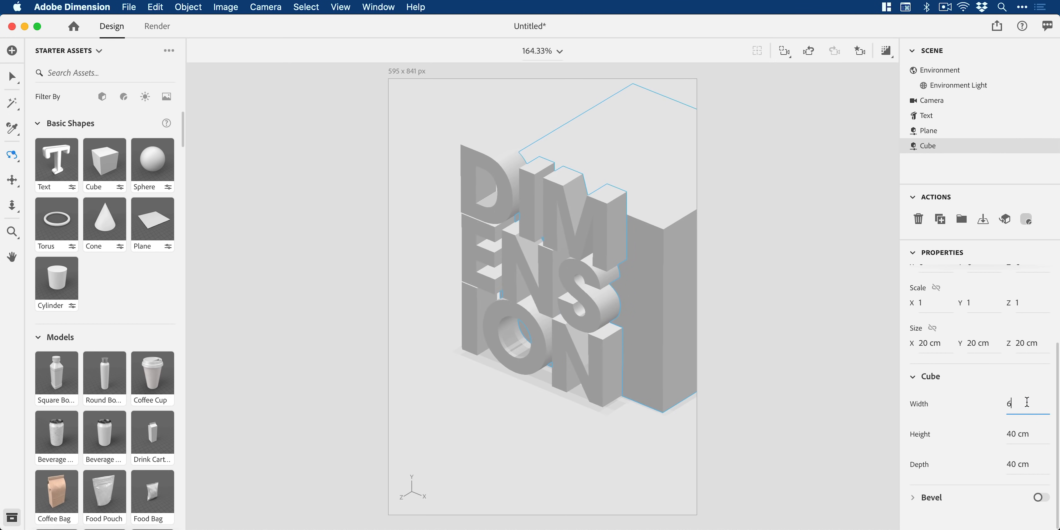
{"action": "type", "text": "60"}
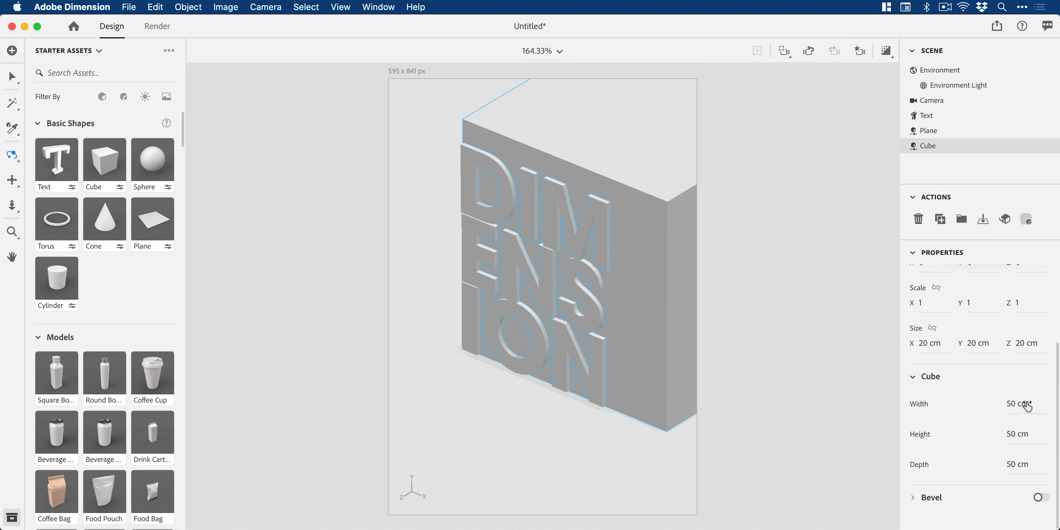
Push the cube back behind the letters as a wall and scale it up slightly.
{"action": "left_click_drag", "start_coordinate": [622, 336], "coordinate": [680, 355]}
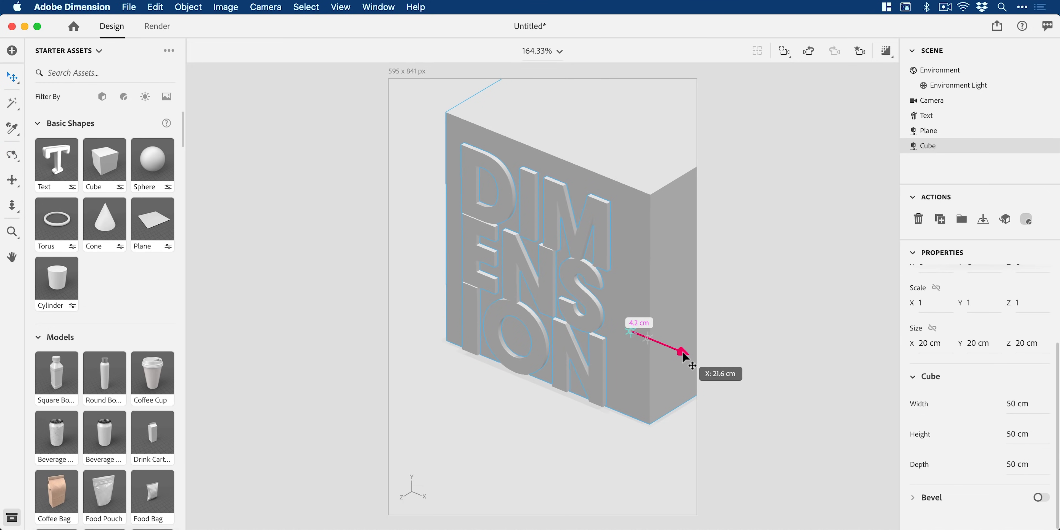
{"action": "left_click_drag", "start_coordinate": [680, 352], "coordinate": [675, 358]}
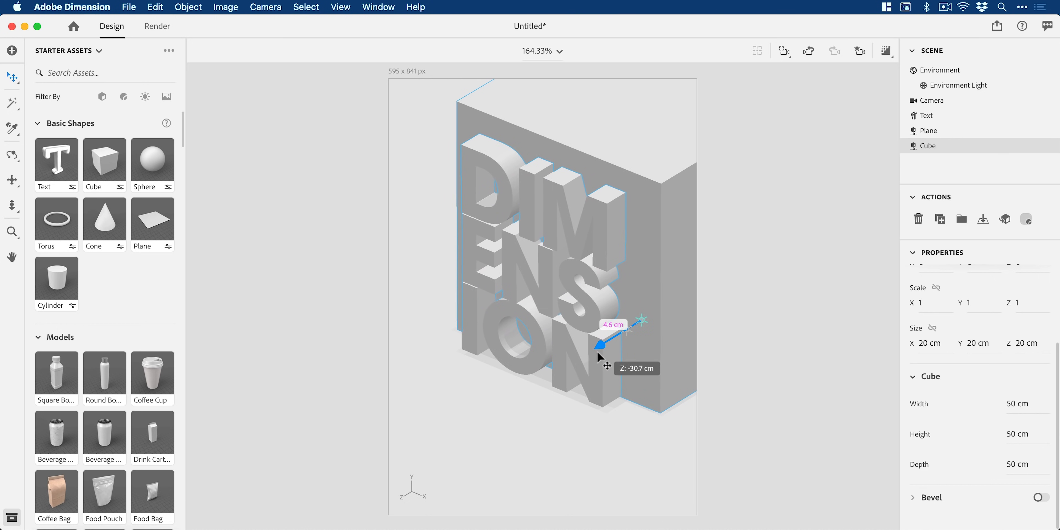
{"action": "left_click_drag", "start_coordinate": [598, 355], "coordinate": [683, 338]}
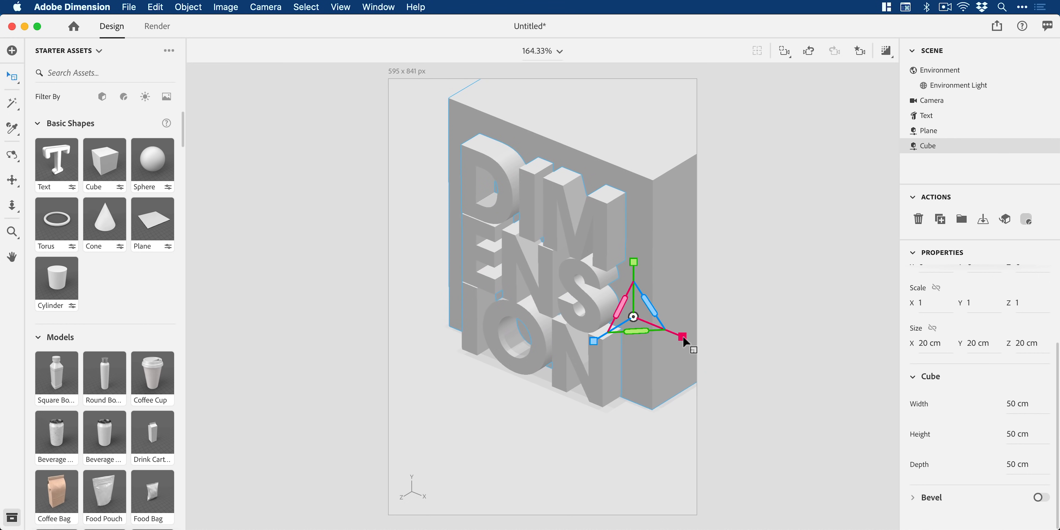
{"action": "left_click_drag", "start_coordinate": [680, 338], "coordinate": [680, 337]}
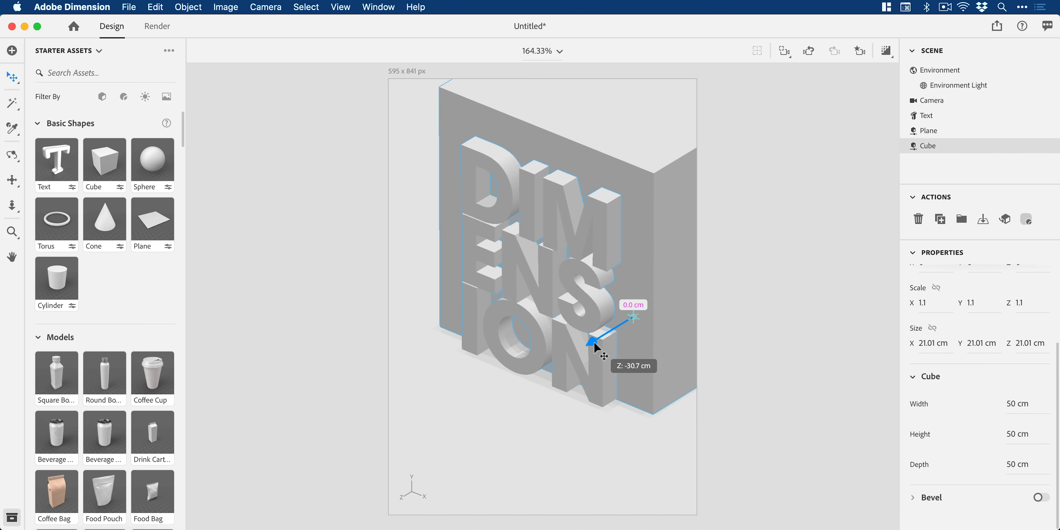
{"action": "left_click_drag", "start_coordinate": [595, 338], "coordinate": [601, 344]}
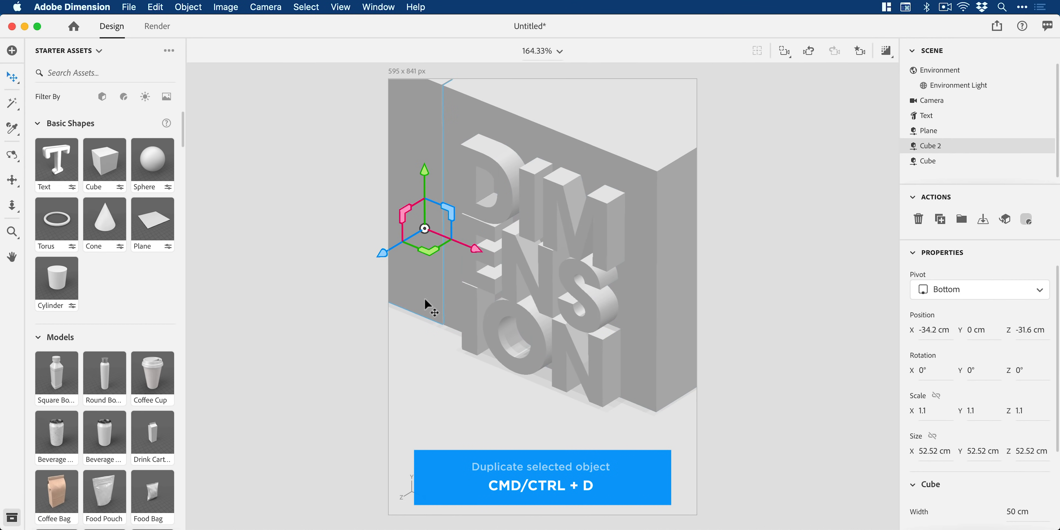
Move the duplicated cube to the left of the text to form a corner wall.
{"action": "left_click_drag", "start_coordinate": [425, 228], "coordinate": [480, 144]}
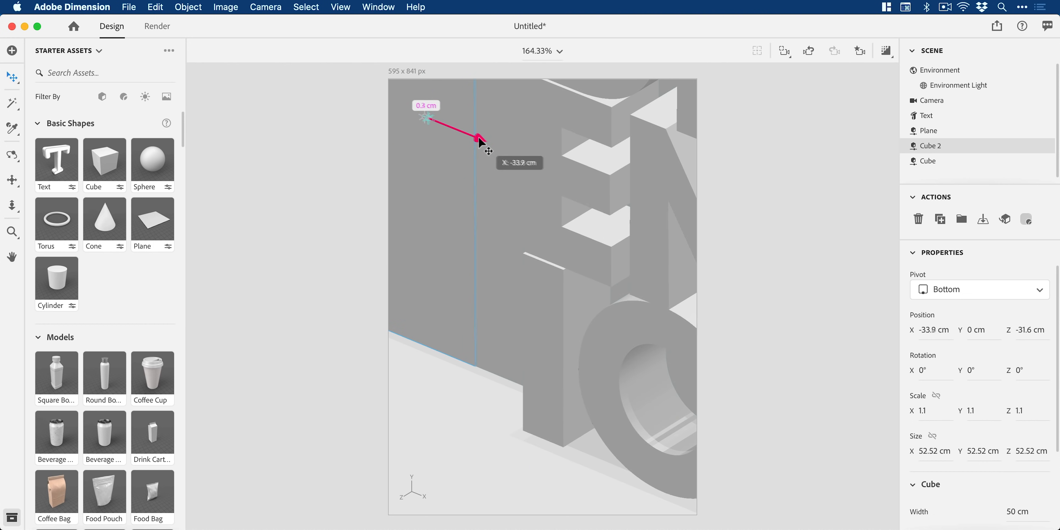
{"action": "left_click_drag", "start_coordinate": [479, 142], "coordinate": [445, 277]}
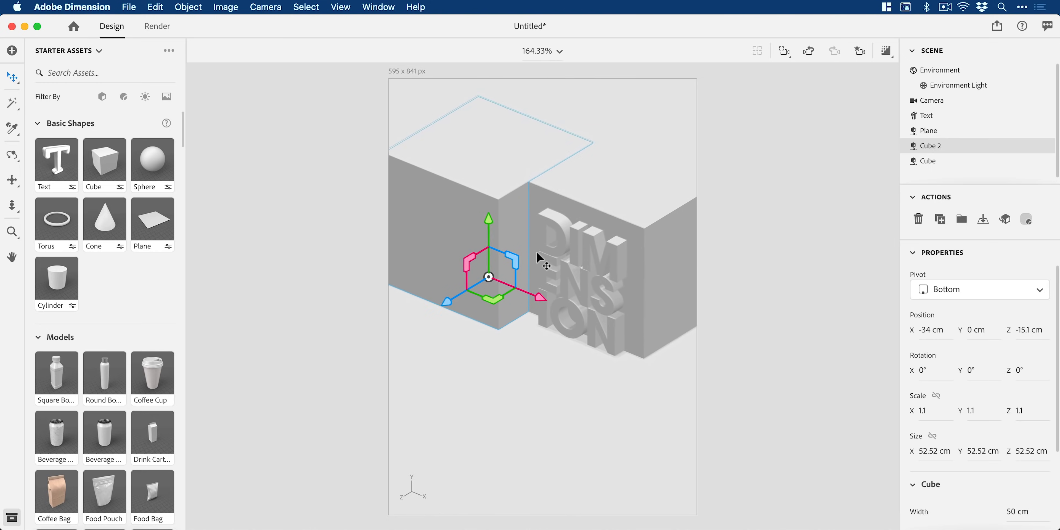
{"action": "left_click", "coordinate": [859, 51]}
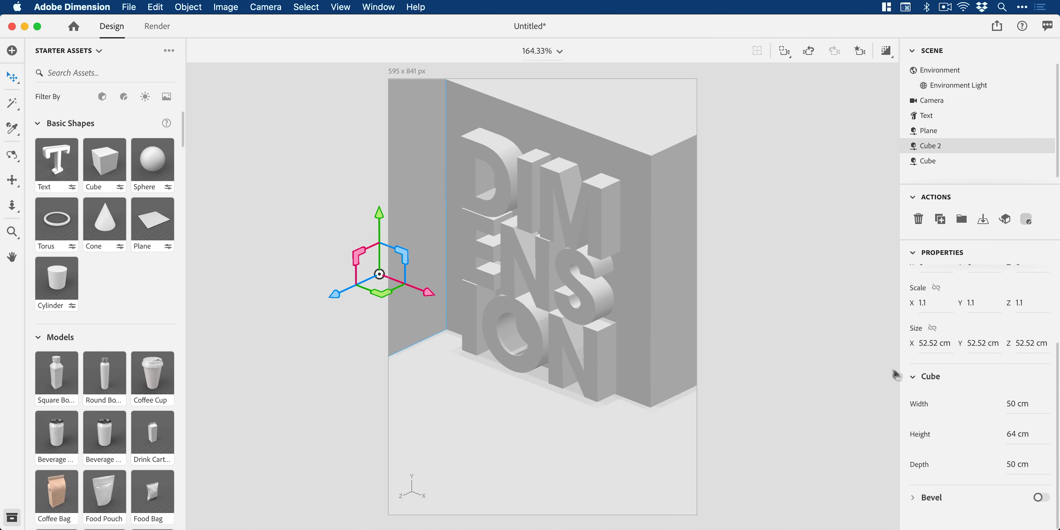
Rename the cube layers in the Scene panel, naming the duplicate 'Cube Left'.
{"action": "left_click", "coordinate": [925, 156]}
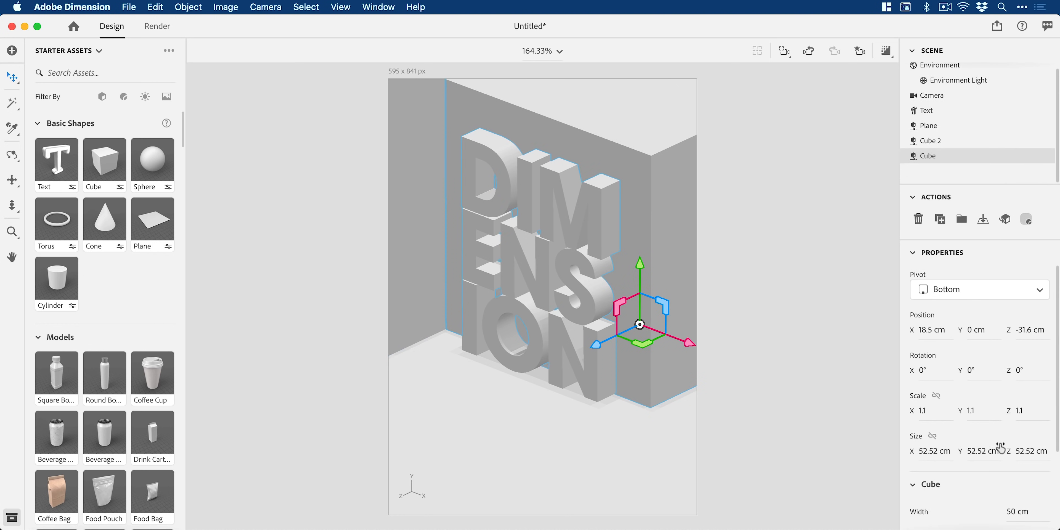
{"action": "scroll", "scroll_direction": "down", "scroll_amount": 3}
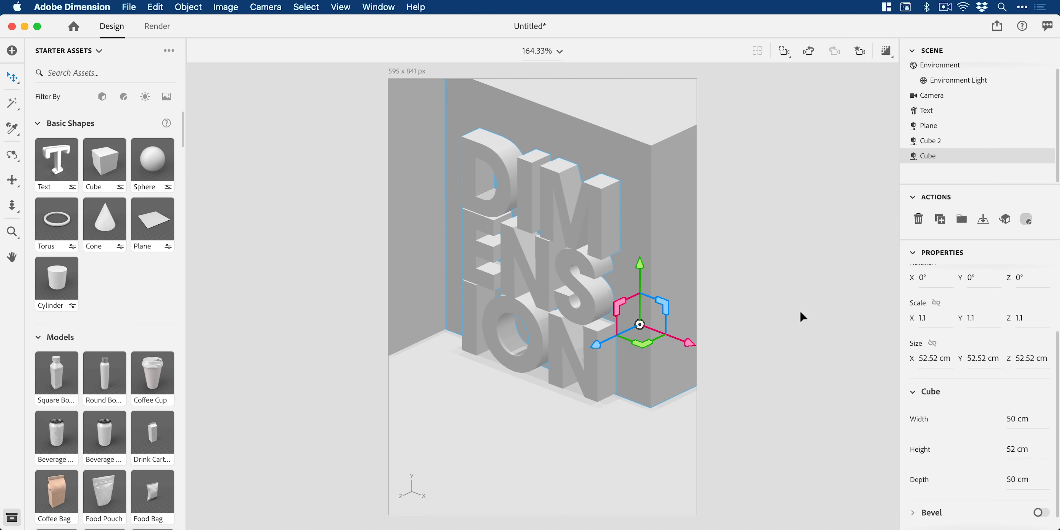
{"action": "double_click", "coordinate": [928, 157]}
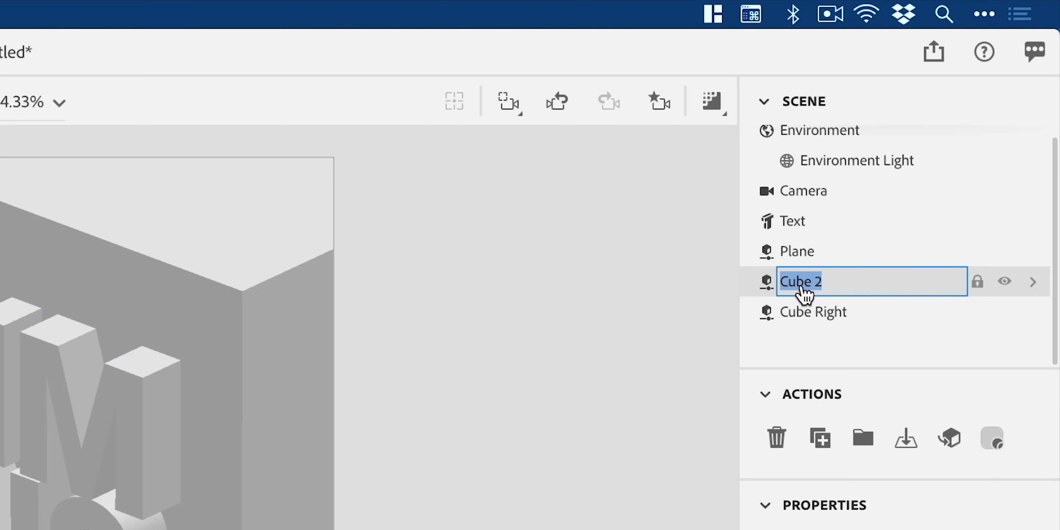
{"action": "type", "text": "Cube Left"}
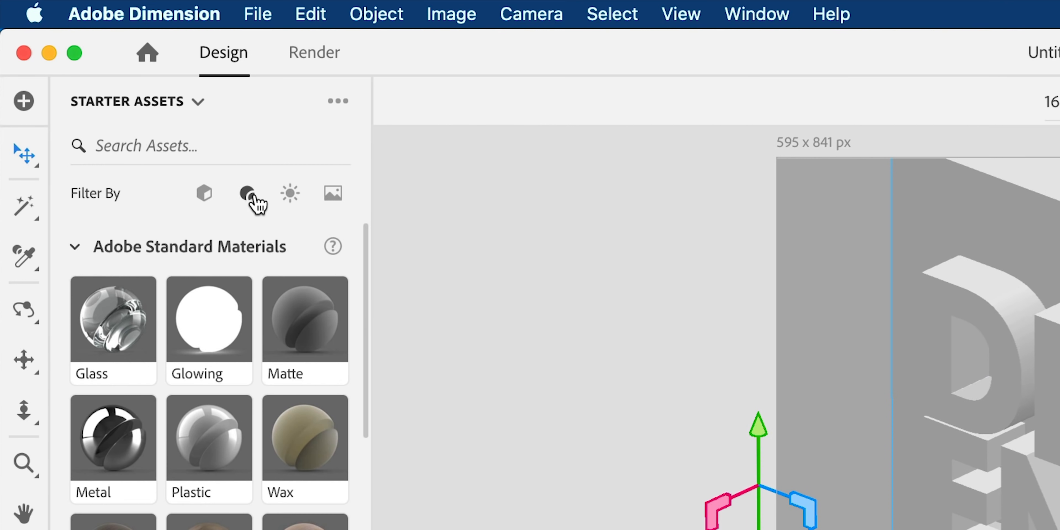
Clear the texture map from a wood property and make the Walnut Wood fully metallic (100%).
{"action": "scroll", "scroll_direction": "down", "scroll_amount": 3}
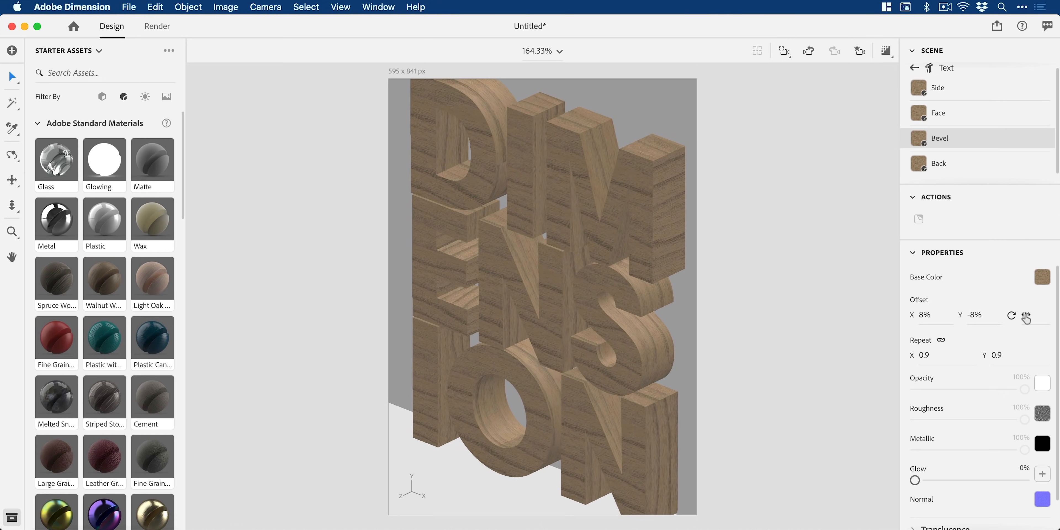
{"action": "left_click", "coordinate": [1026, 316]}
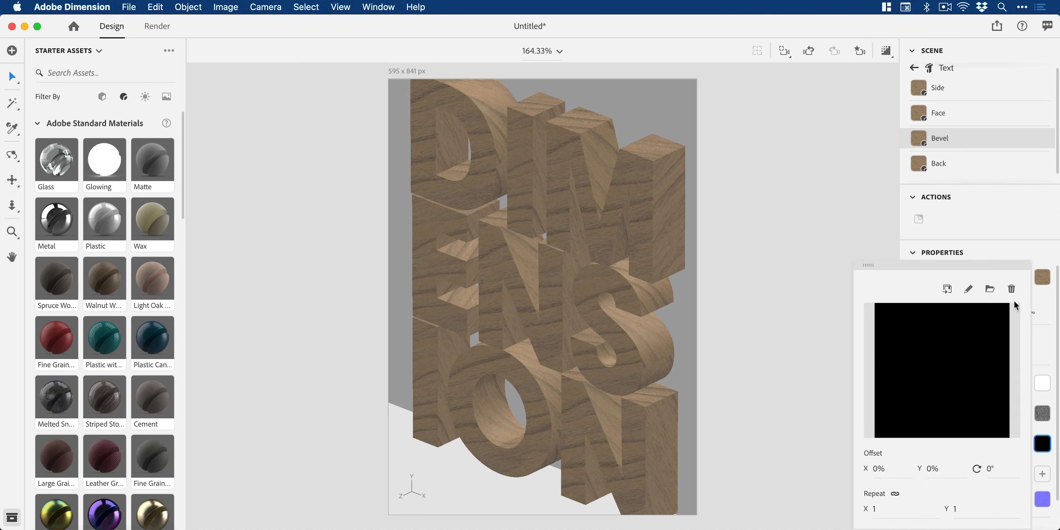
{"action": "left_click", "coordinate": [1012, 289]}
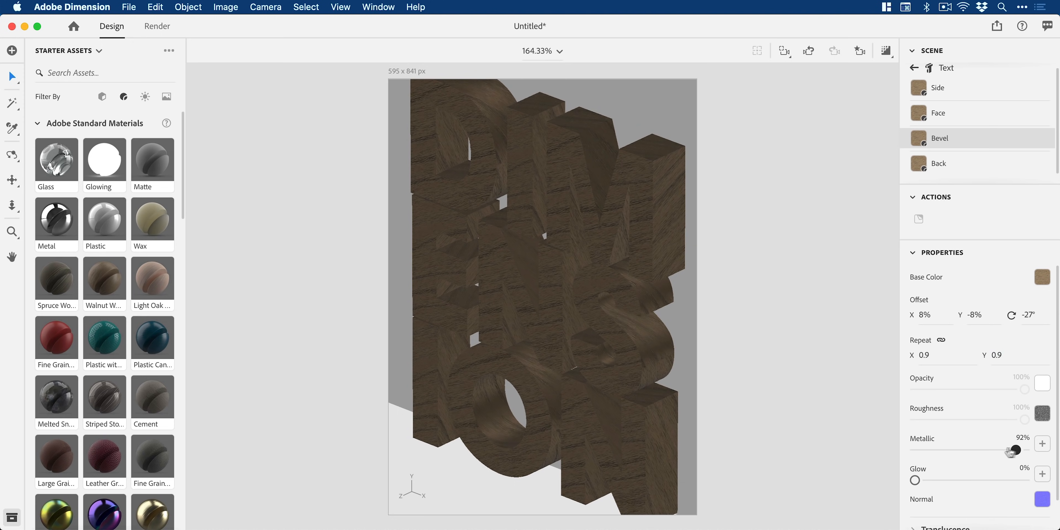
{"action": "left_click_drag", "start_coordinate": [1010, 449], "coordinate": [1026, 449]}
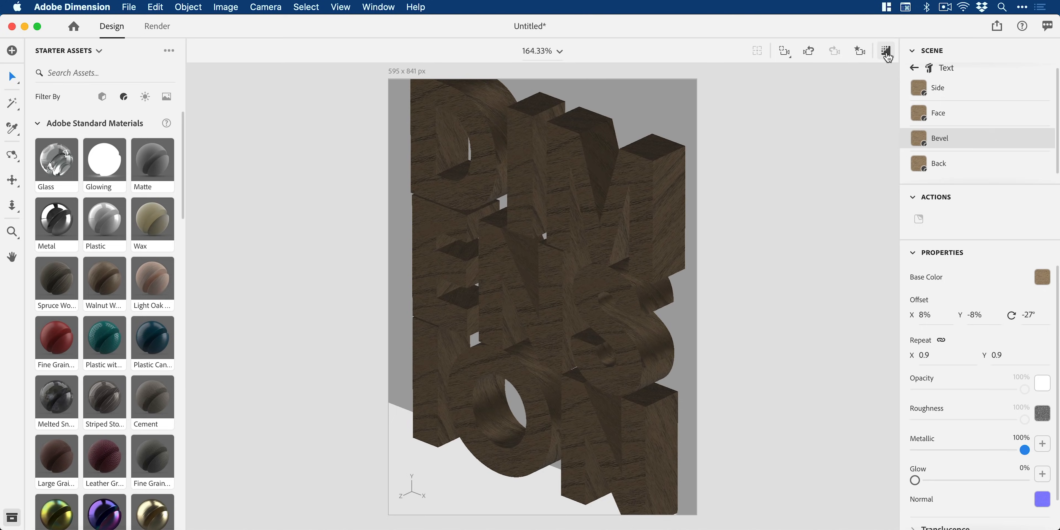
{"action": "left_click", "coordinate": [885, 51]}
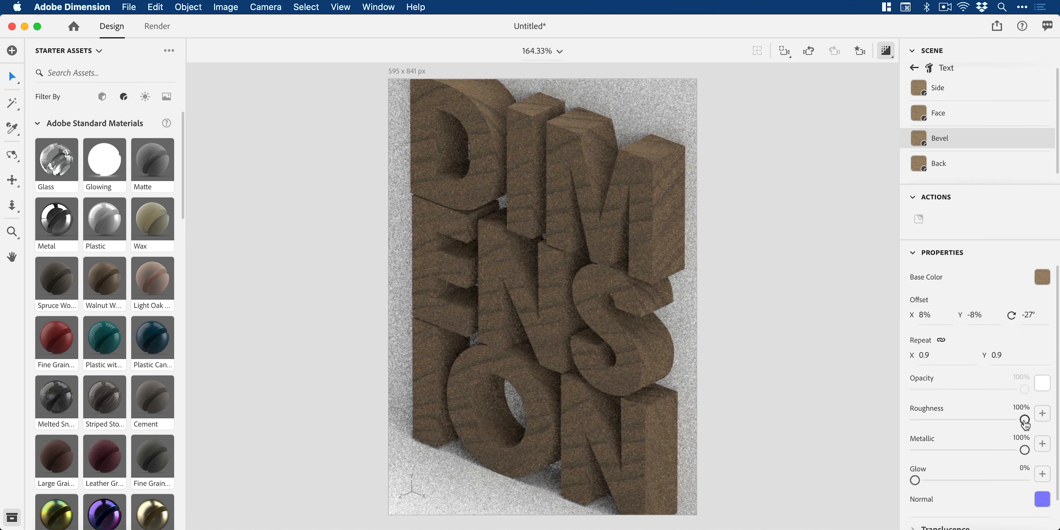
Set the wood's roughness to 0% and raise its translucence to about 39%.
{"action": "left_click_drag", "start_coordinate": [1024, 419], "coordinate": [915, 419]}
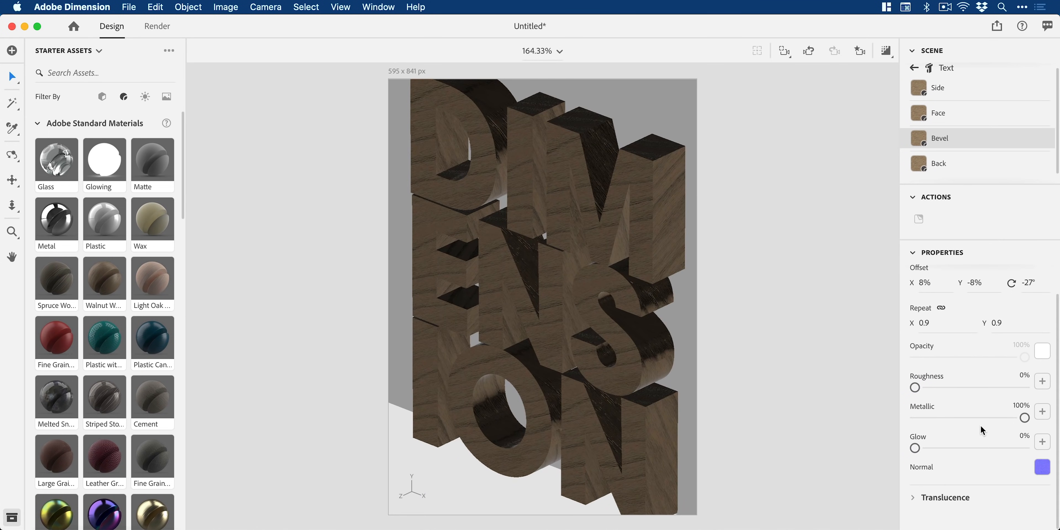
{"action": "scroll", "scroll_direction": "down", "scroll_amount": 3}
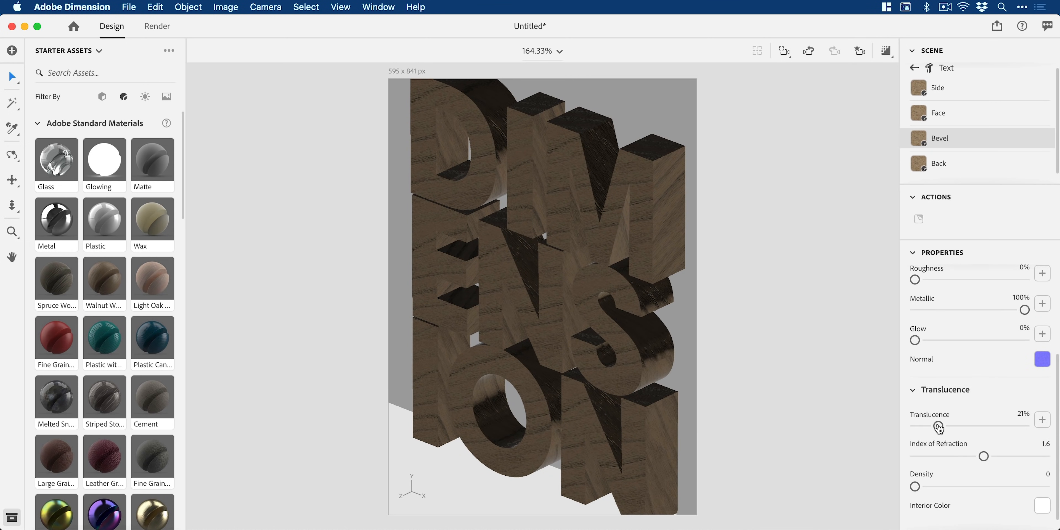
{"action": "left_click_drag", "start_coordinate": [937, 427], "coordinate": [956, 428]}
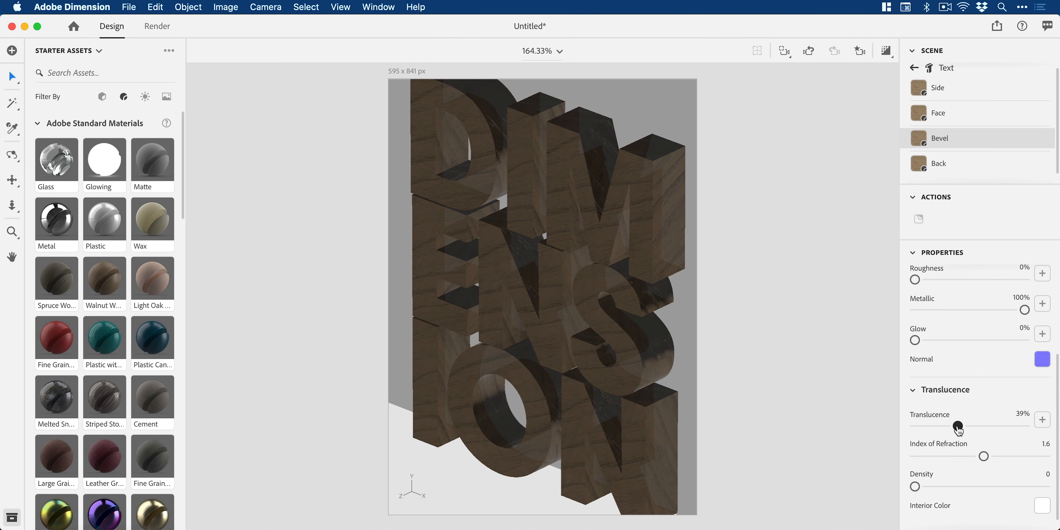
{"action": "left_click_drag", "start_coordinate": [958, 425], "coordinate": [915, 426]}
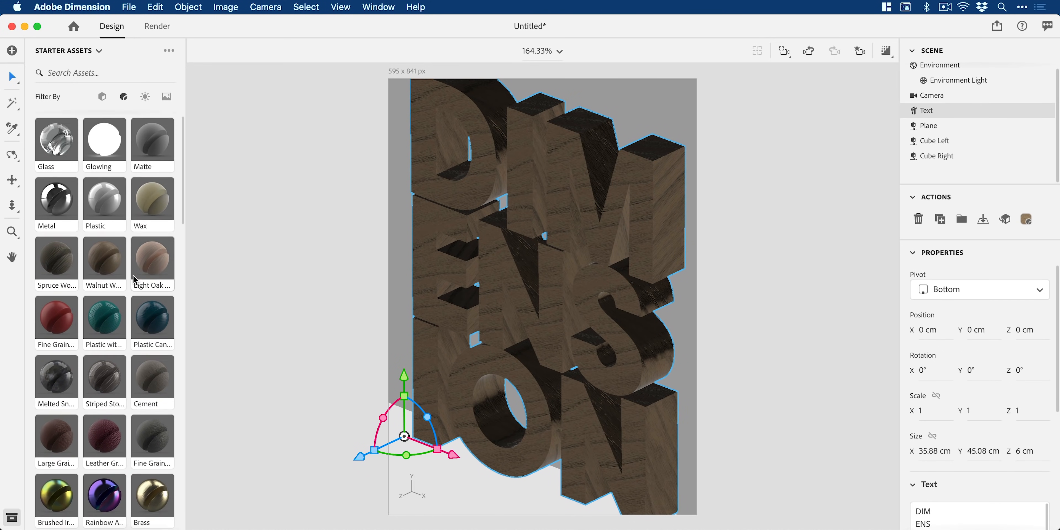
Recolour the text material to a pale yellowish tan in the colour picker.
{"action": "scroll", "scroll_direction": "down", "scroll_amount": 3}
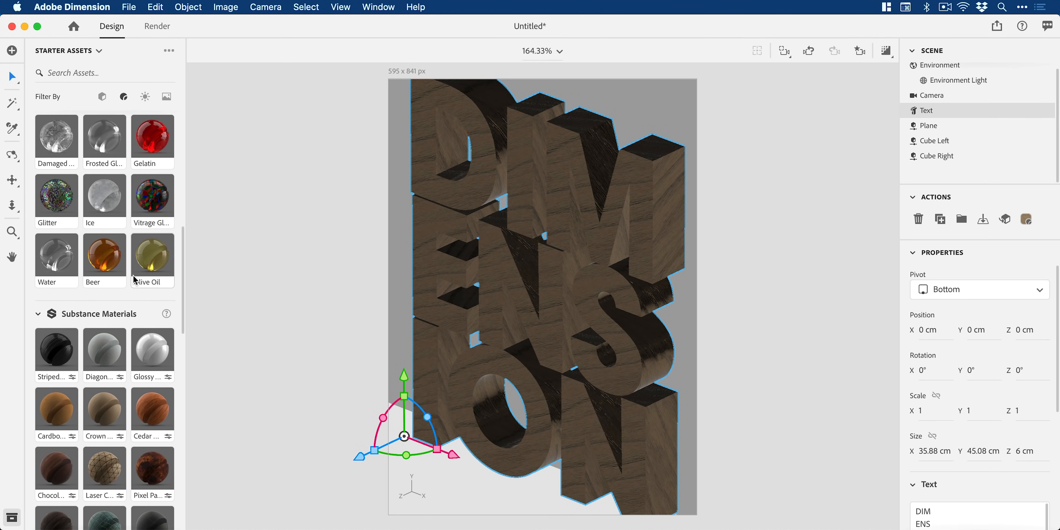
{"action": "scroll", "scroll_direction": "down", "scroll_amount": 3}
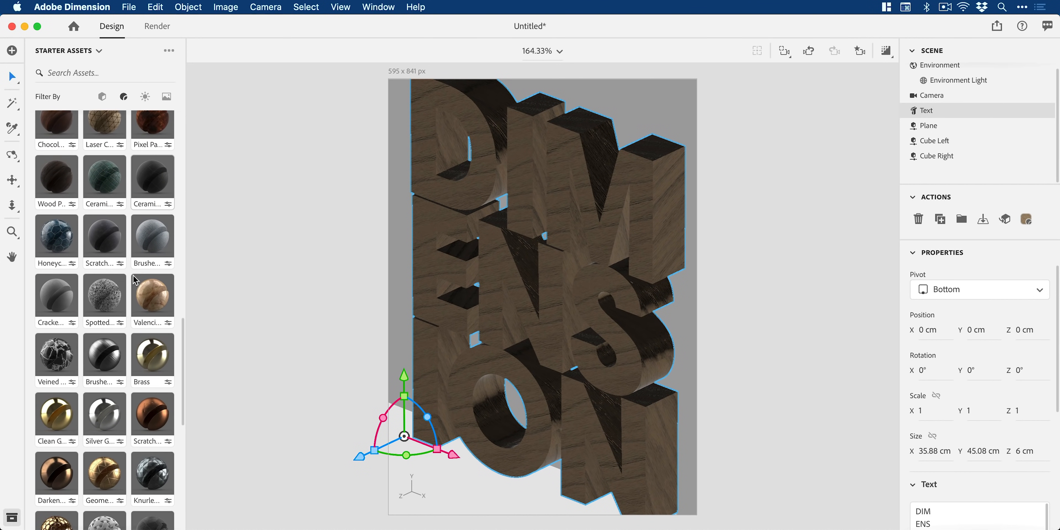
{"action": "scroll", "scroll_direction": "down", "scroll_amount": 3}
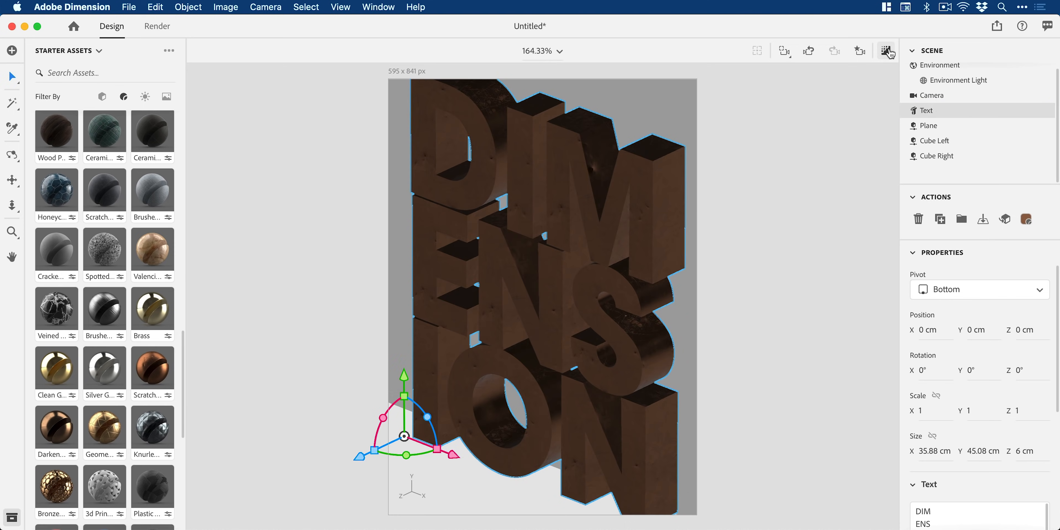
{"action": "left_click", "coordinate": [885, 51]}
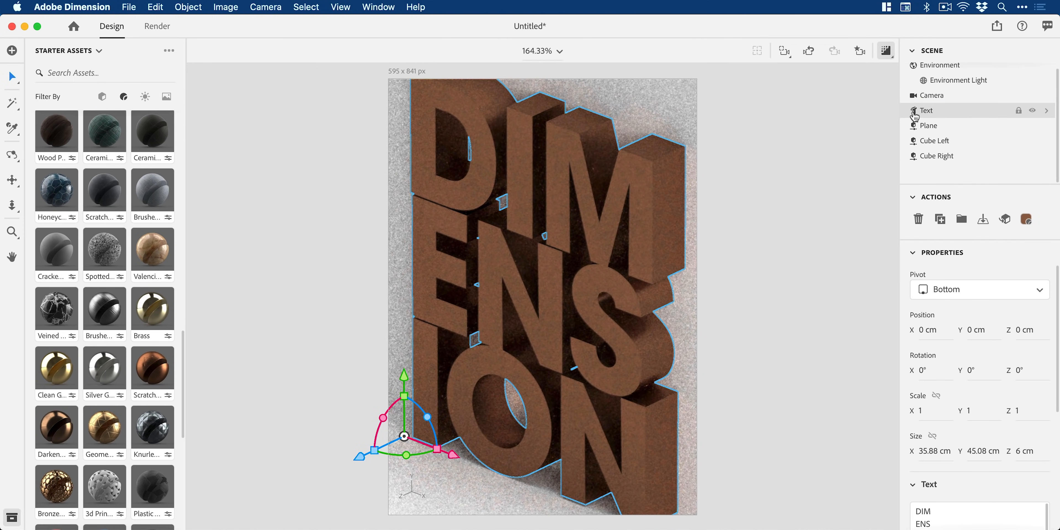
{"action": "mouse_move", "coordinate": [1025, 219]}
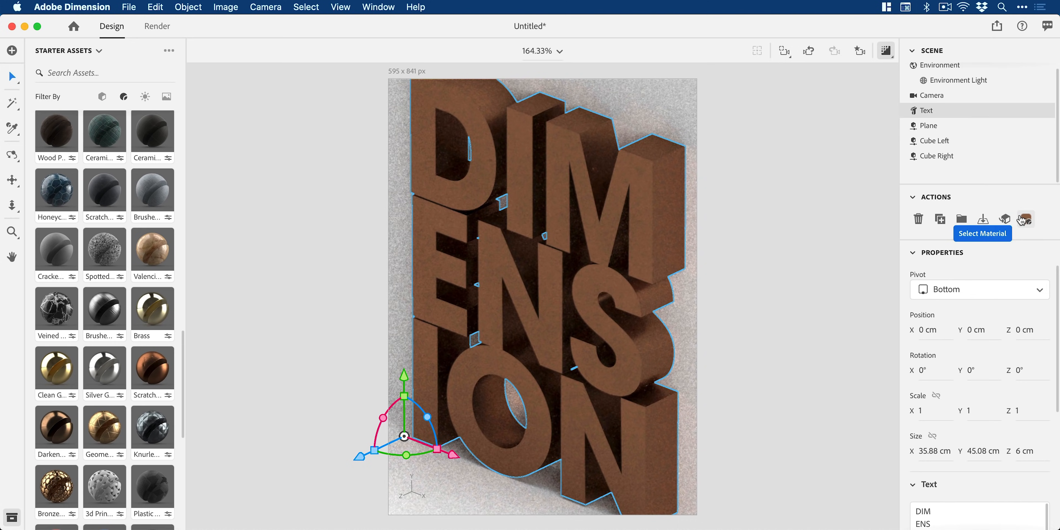
{"action": "left_click", "coordinate": [1023, 218]}
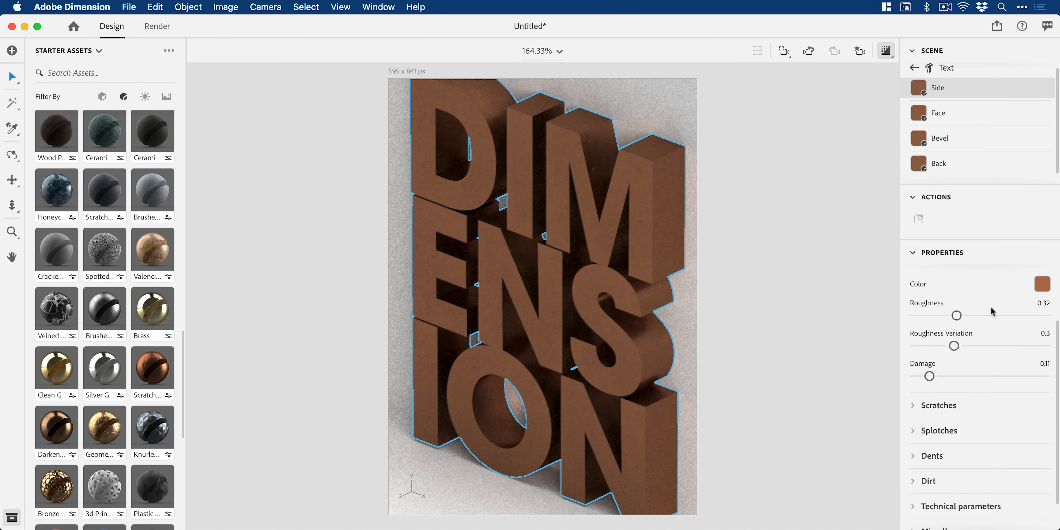
{"action": "left_click", "coordinate": [1041, 283]}
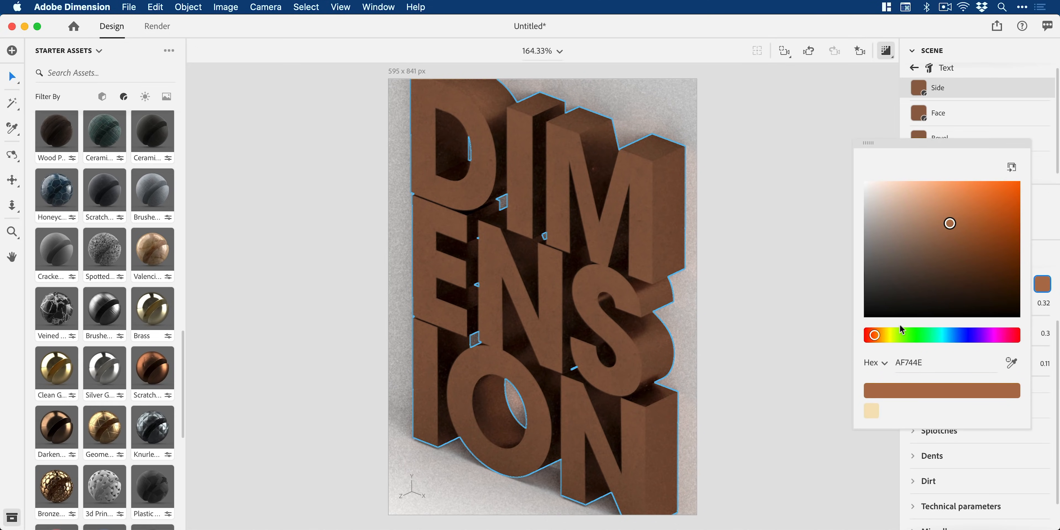
{"action": "left_click_drag", "start_coordinate": [949, 223], "coordinate": [914, 189]}
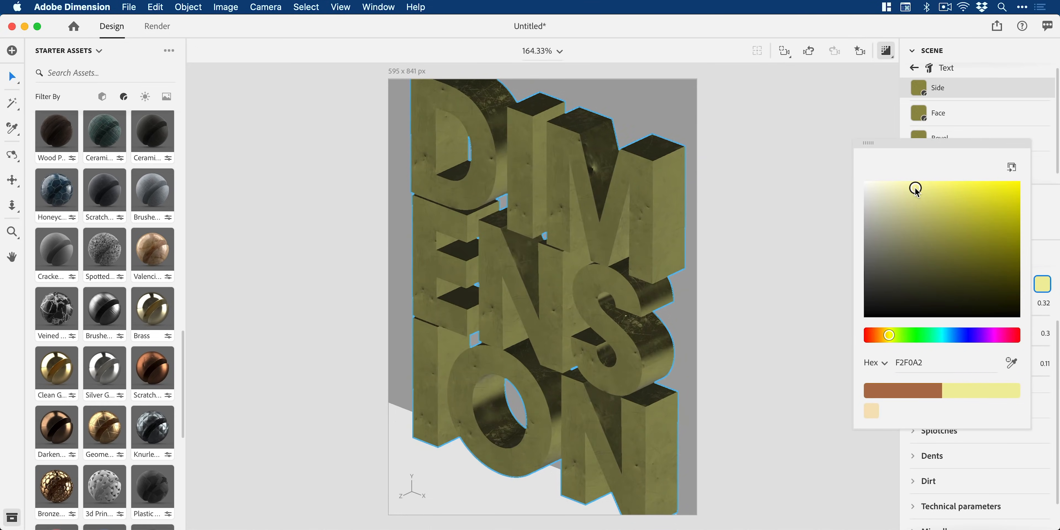
{"action": "left_click_drag", "start_coordinate": [889, 334], "coordinate": [970, 335]}
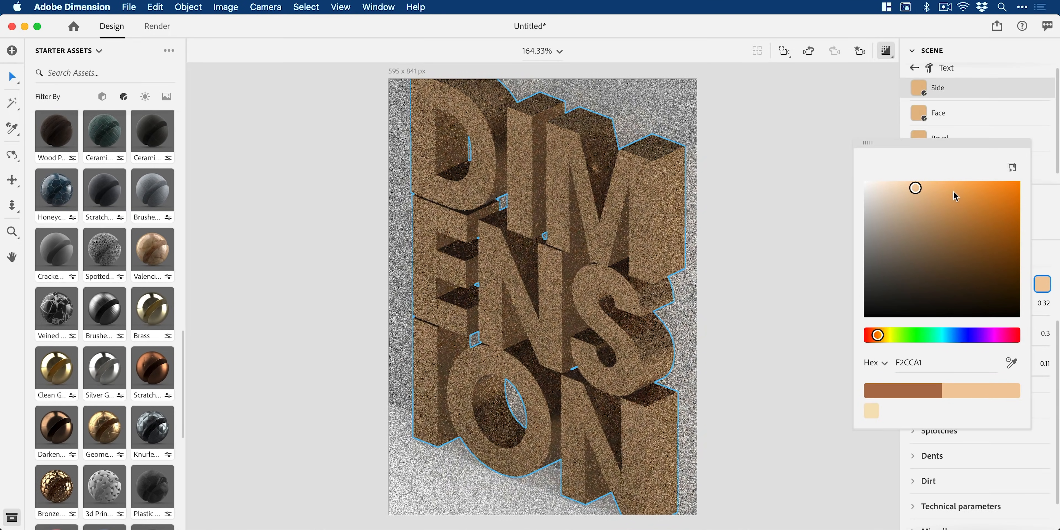
{"action": "left_click_drag", "start_coordinate": [915, 187], "coordinate": [957, 180]}
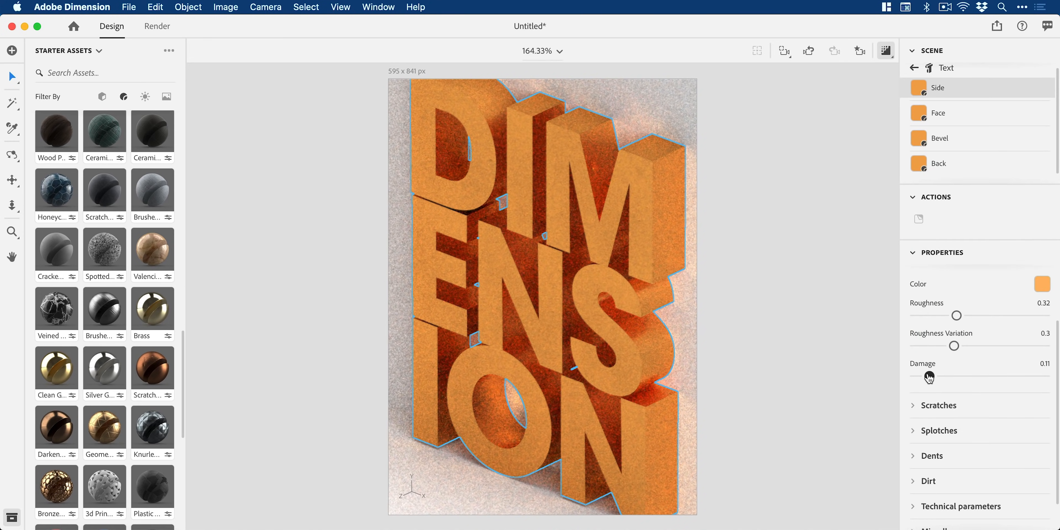
Raise Damage, Scratches, Dents and Dirt on the text and lower its roughness.
{"action": "left_click_drag", "start_coordinate": [928, 376], "coordinate": [1011, 376]}
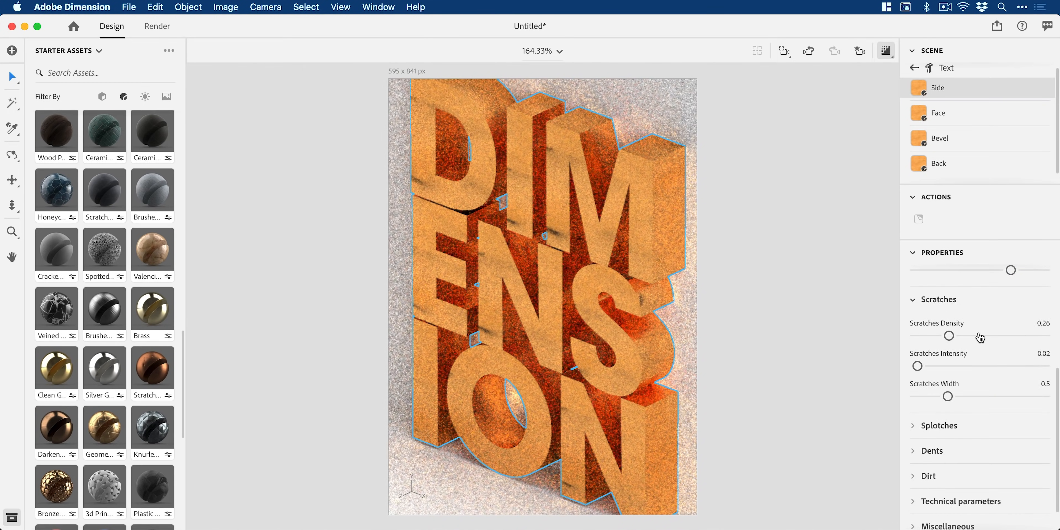
{"action": "left_click_drag", "start_coordinate": [949, 335], "coordinate": [1022, 335]}
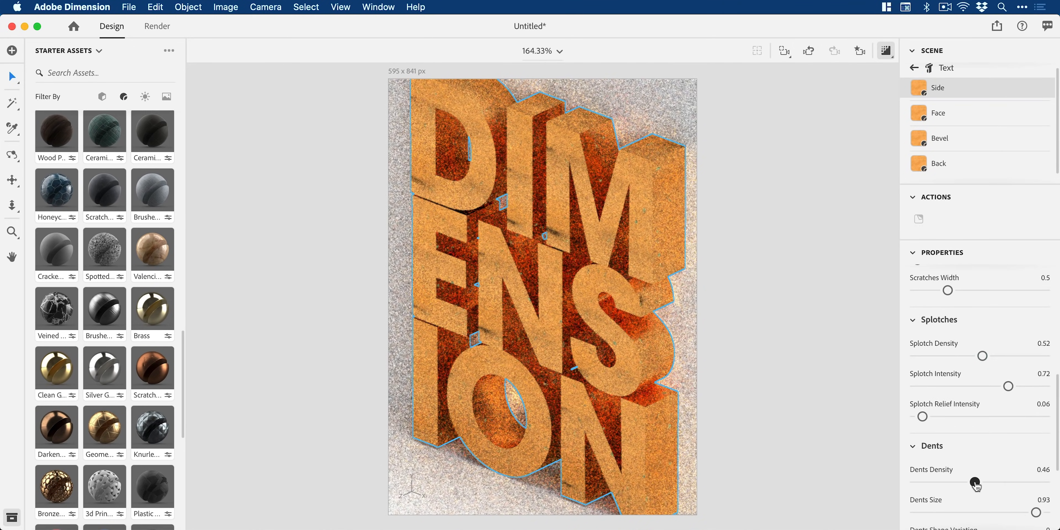
{"action": "left_click_drag", "start_coordinate": [976, 484], "coordinate": [1028, 372]}
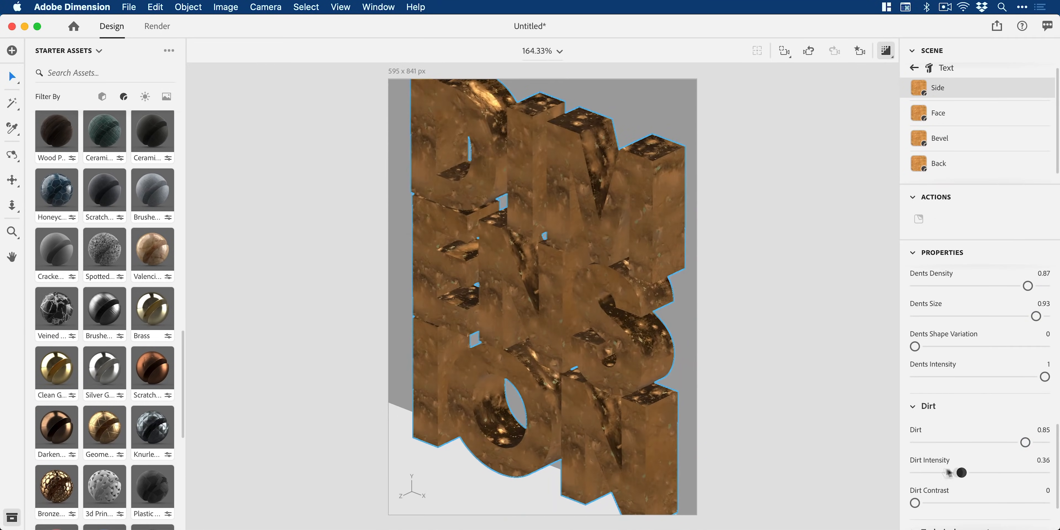
{"action": "left_click_drag", "start_coordinate": [961, 472], "coordinate": [1036, 472]}
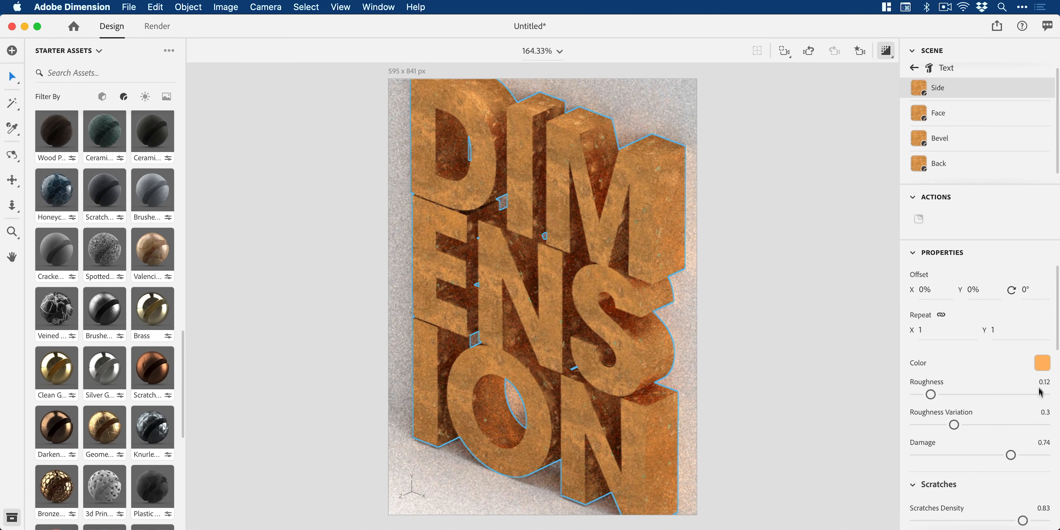
{"action": "left_click", "coordinate": [1042, 362]}
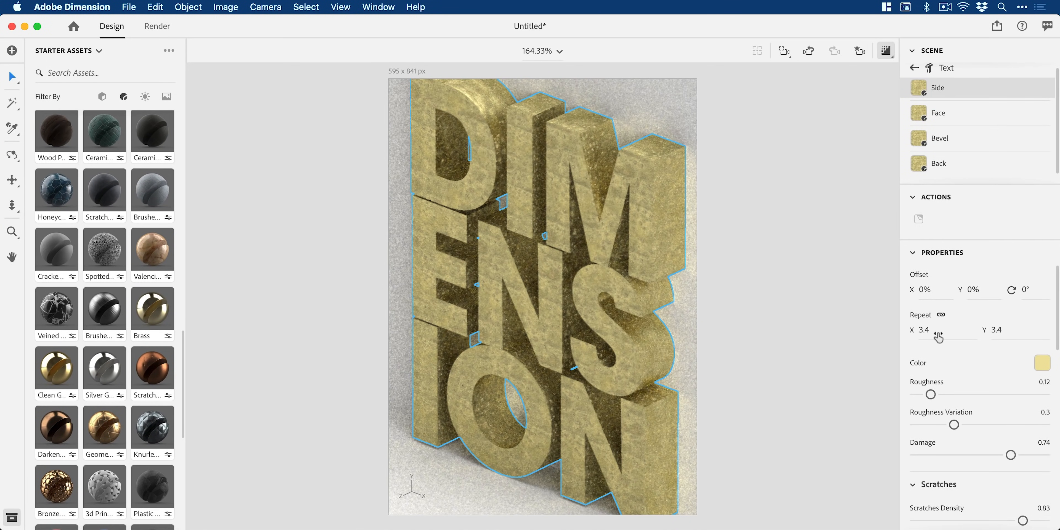
Give the DIMENSION text a clean gold metal and drop its roughness to zero.
{"action": "left_click", "coordinate": [913, 68]}
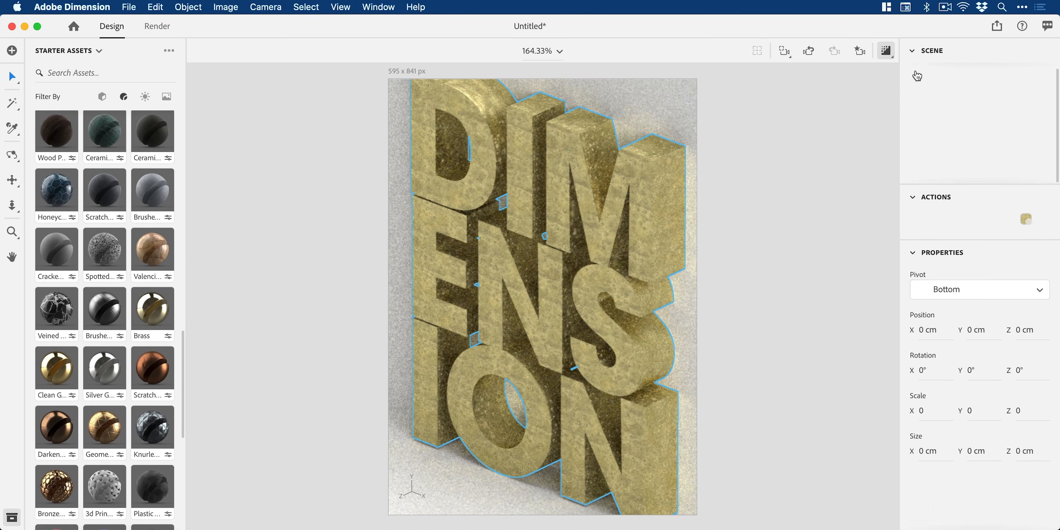
{"action": "left_click", "coordinate": [927, 111]}
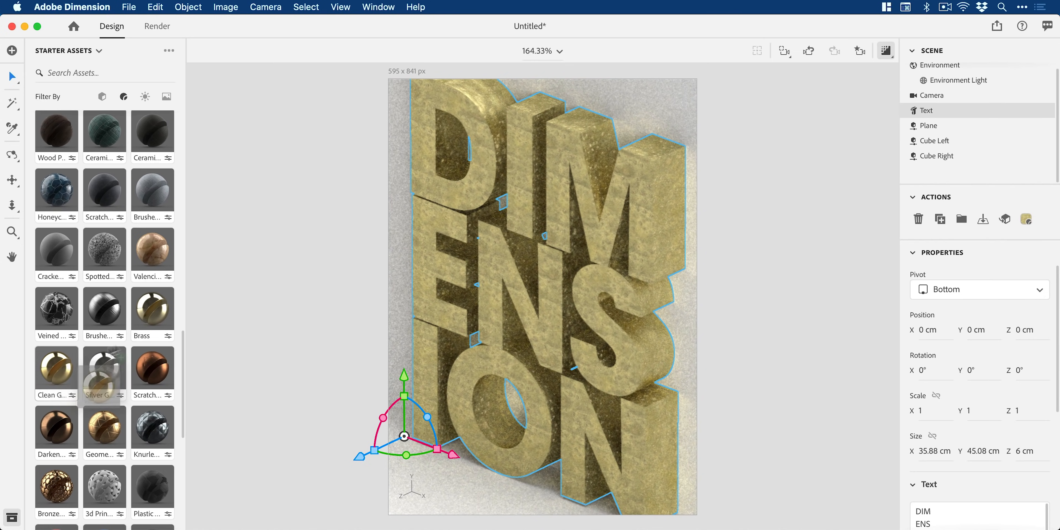
{"action": "mouse_move", "coordinate": [517, 268]}
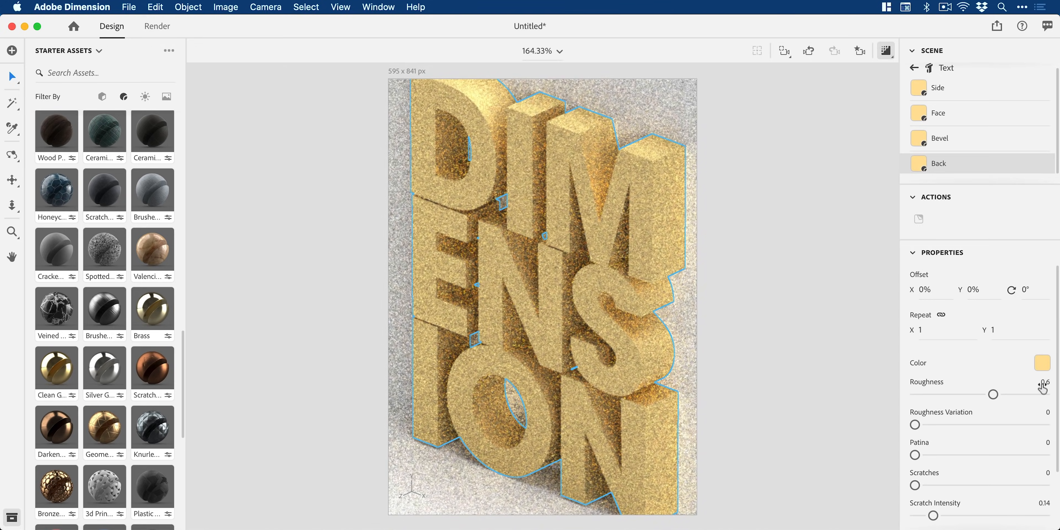
{"action": "left_click_drag", "start_coordinate": [993, 394], "coordinate": [913, 396]}
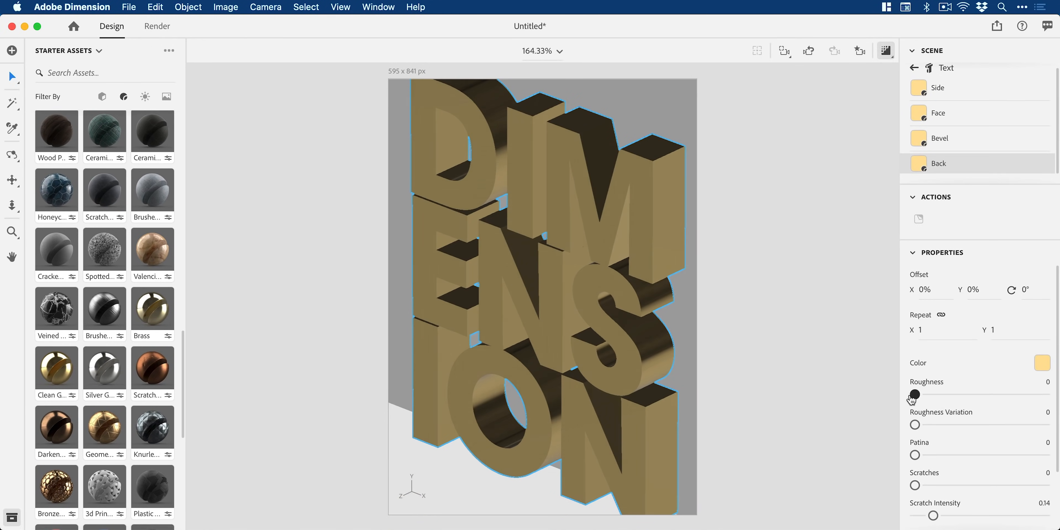
{"action": "left_click_drag", "start_coordinate": [914, 395], "coordinate": [915, 394]}
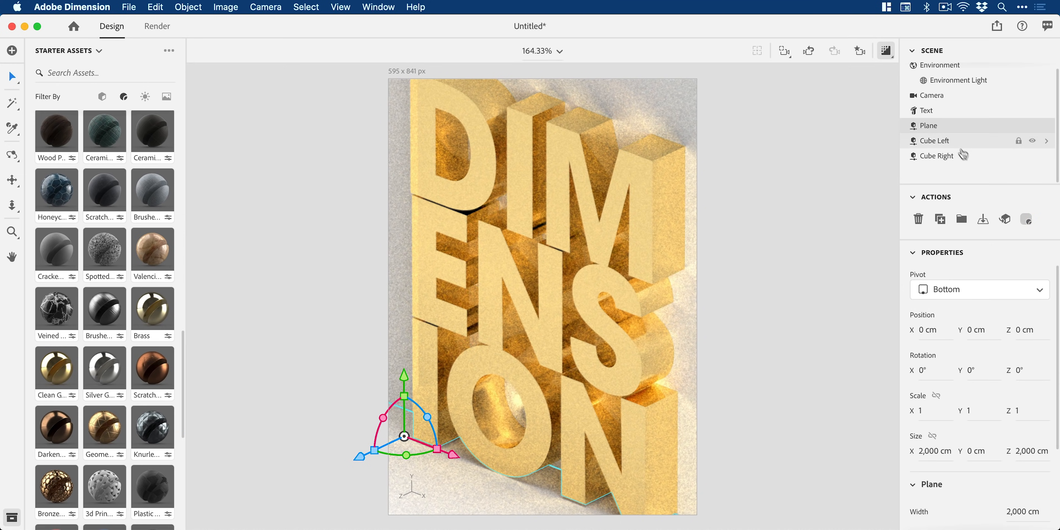
Set the floor plane's base colour to dark charcoal #302929.
{"action": "left_click", "coordinate": [924, 125]}
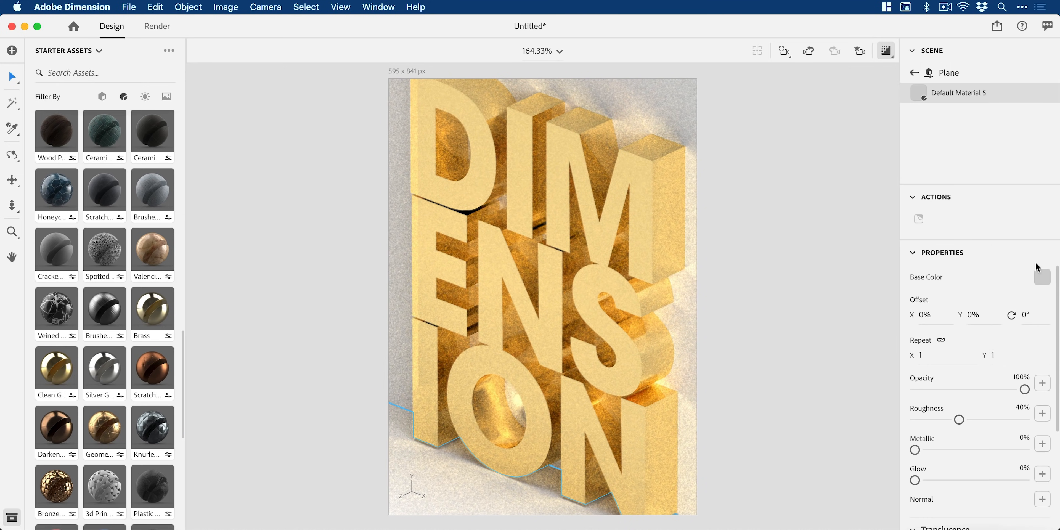
{"action": "left_click", "coordinate": [1042, 277]}
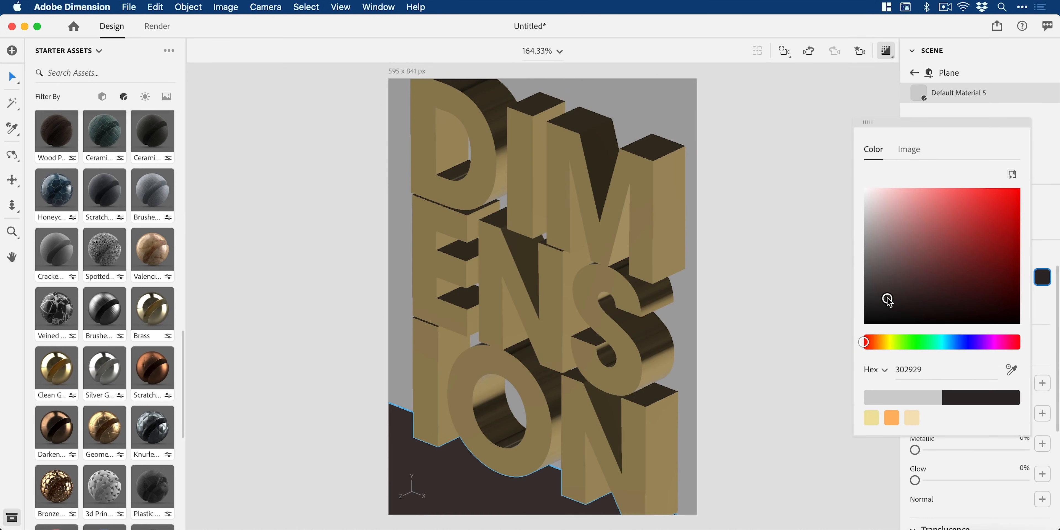
{"action": "left_click_drag", "start_coordinate": [887, 301], "coordinate": [863, 305]}
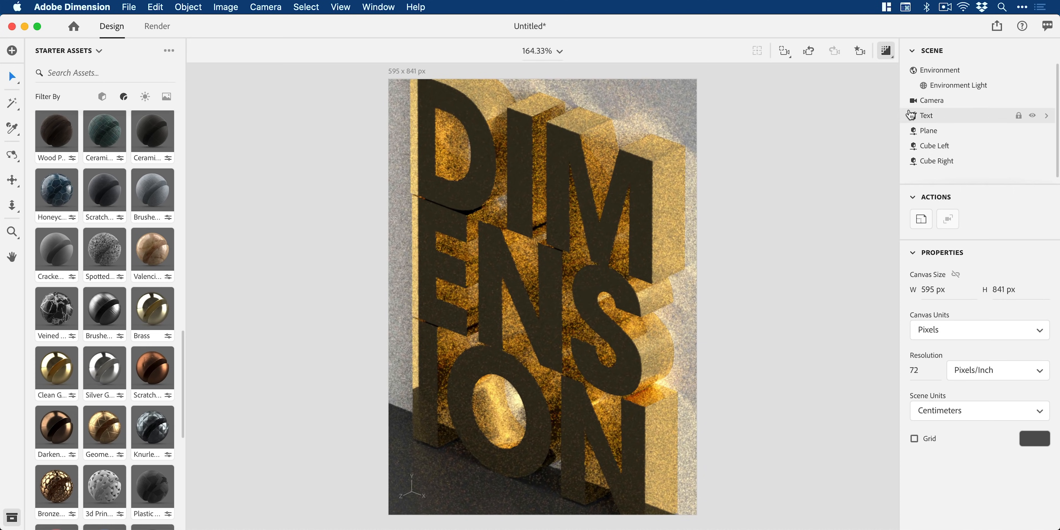
Raise the gold text's Patina to 0.5.
{"action": "left_click", "coordinate": [927, 115]}
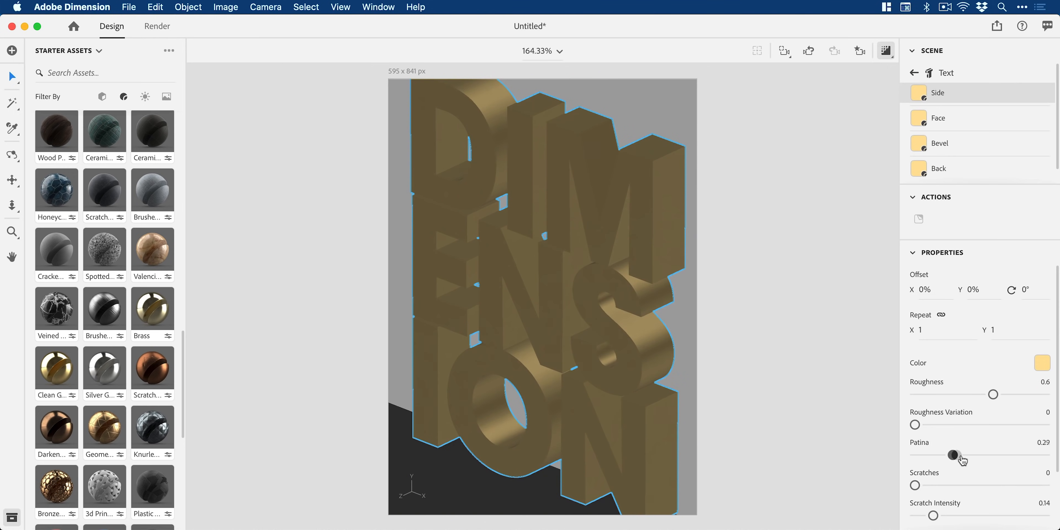
{"action": "left_click_drag", "start_coordinate": [953, 454], "coordinate": [980, 455]}
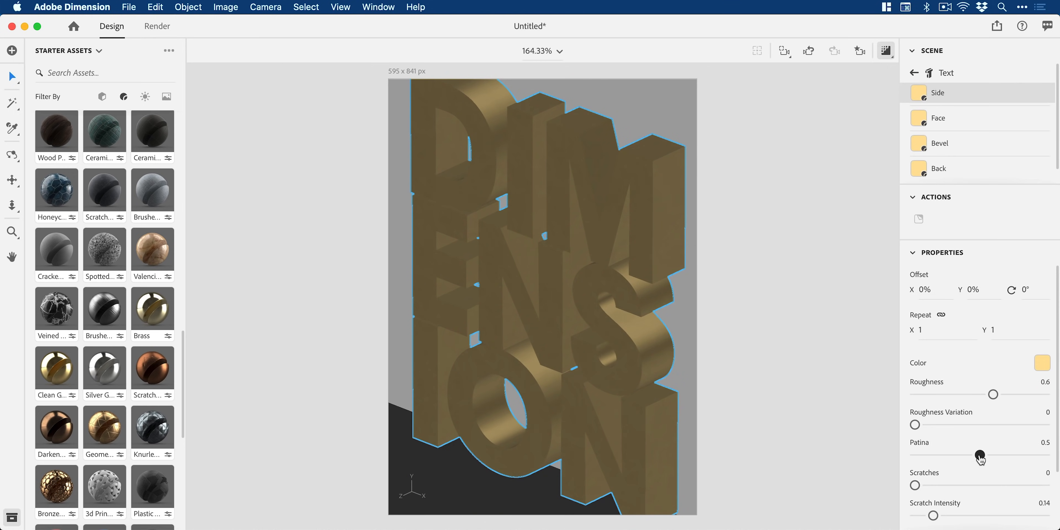
{"action": "left_click_drag", "start_coordinate": [934, 455], "coordinate": [980, 455]}
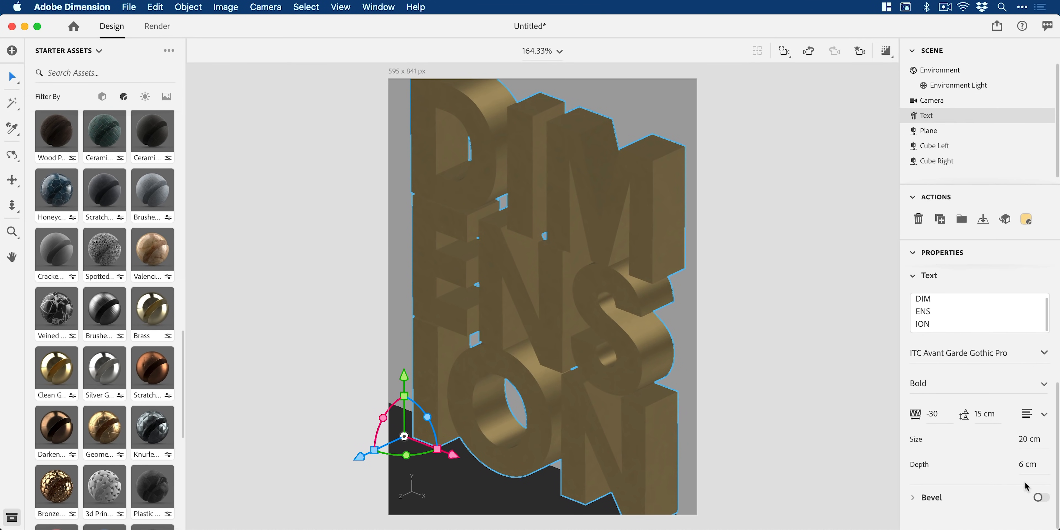
Enable a bevel on the letters and rough in its width, repeat count and spacing.
{"action": "left_click", "coordinate": [1047, 340]}
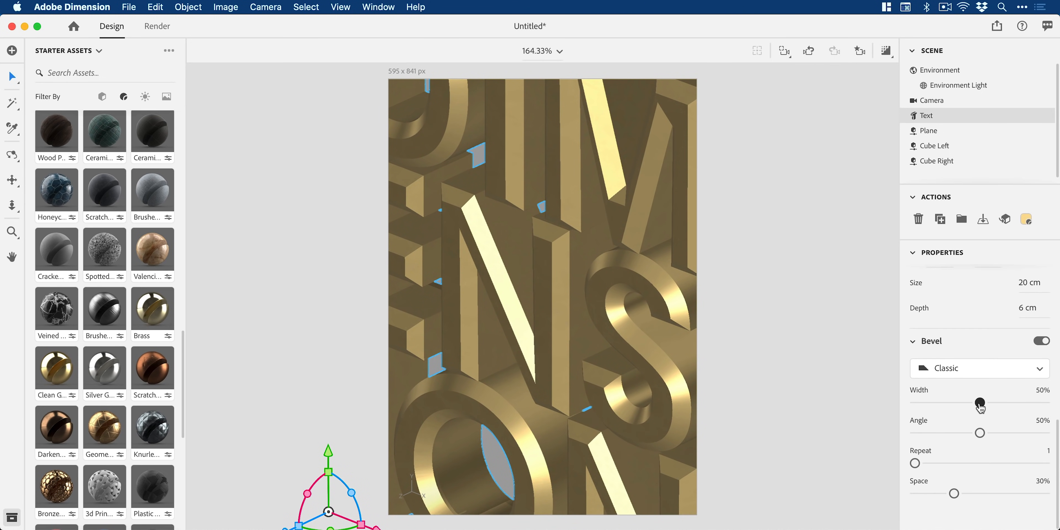
{"action": "left_click_drag", "start_coordinate": [979, 403], "coordinate": [997, 403]}
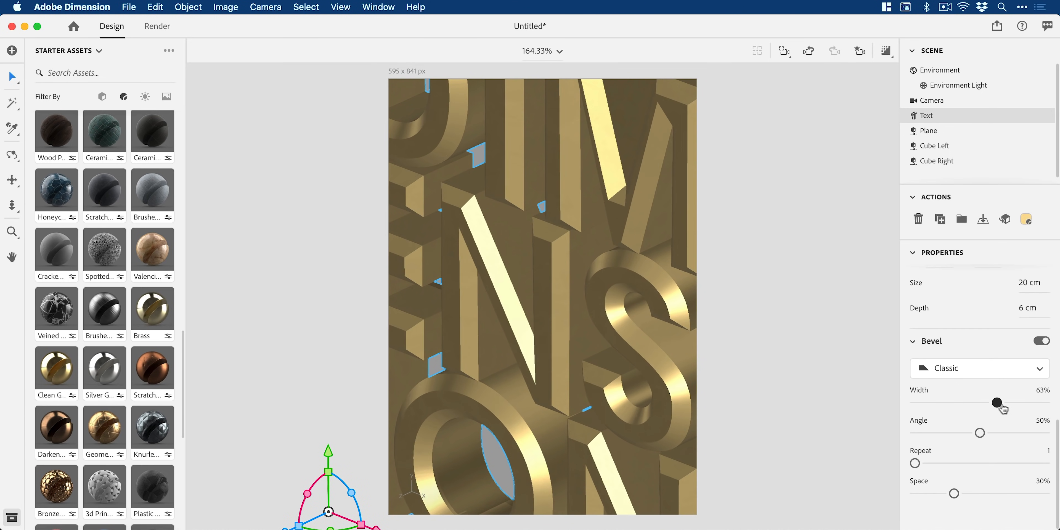
{"action": "left_click_drag", "start_coordinate": [996, 403], "coordinate": [929, 403]}
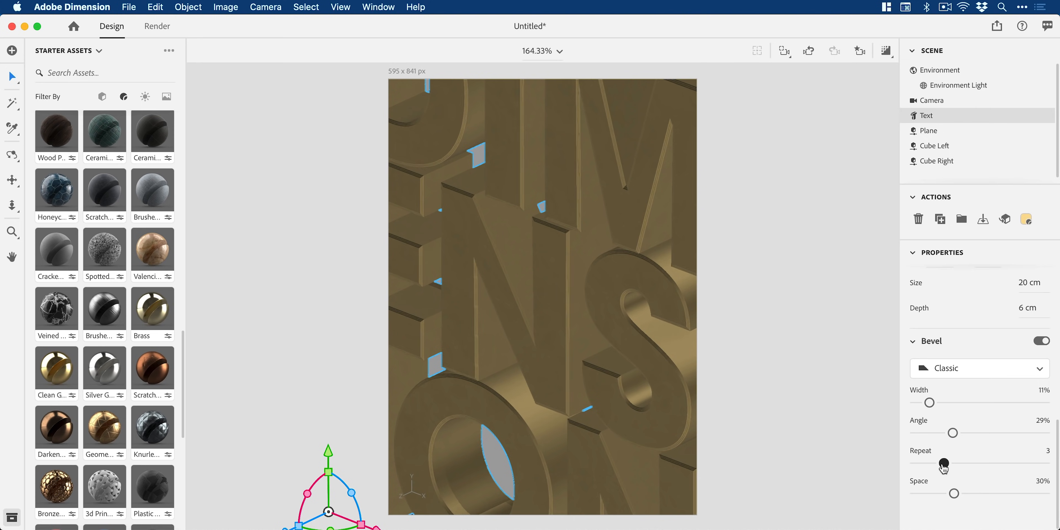
{"action": "left_click_drag", "start_coordinate": [952, 433], "coordinate": [1014, 433]}
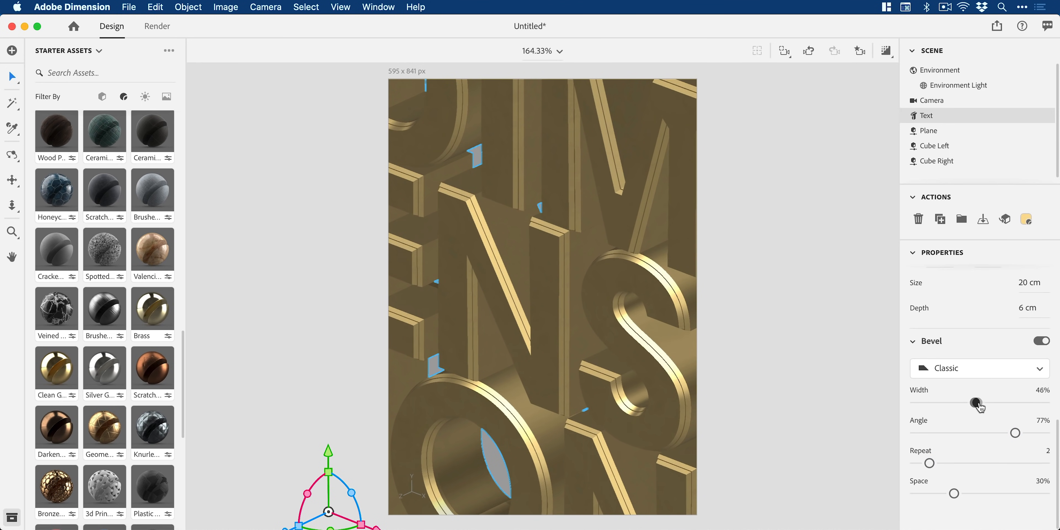
{"action": "left_click_drag", "start_coordinate": [978, 403], "coordinate": [930, 403]}
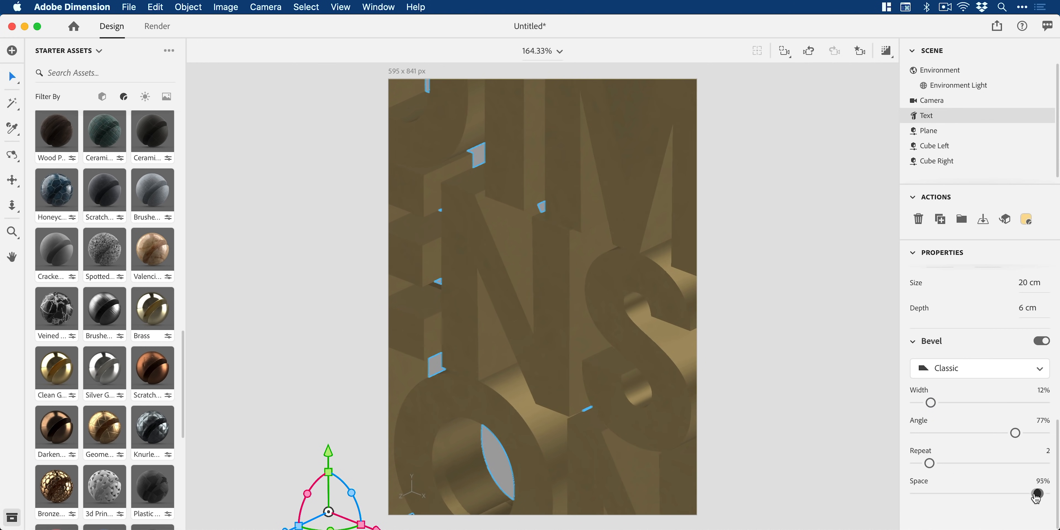
{"action": "left_click_drag", "start_coordinate": [1034, 494], "coordinate": [1007, 494]}
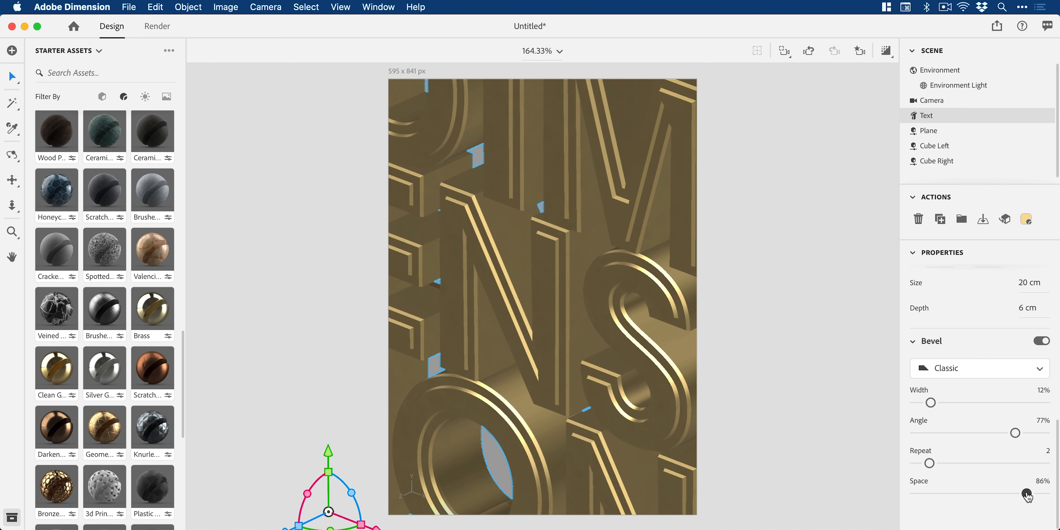
Switch the bevel to a Round Outline profile, narrow it and set Repeat to 3.
{"action": "left_click", "coordinate": [978, 368]}
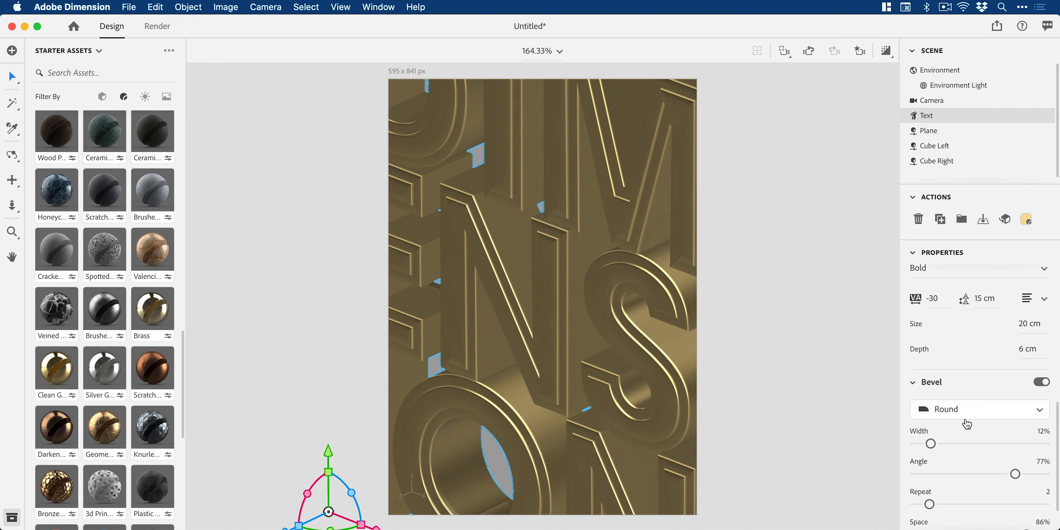
{"action": "left_click", "coordinate": [979, 409]}
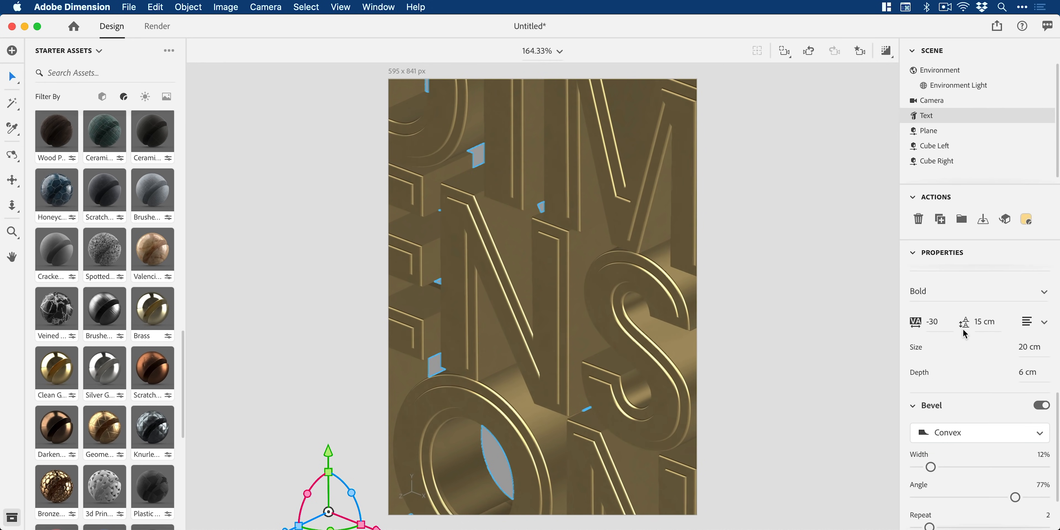
{"action": "left_click", "coordinate": [979, 432]}
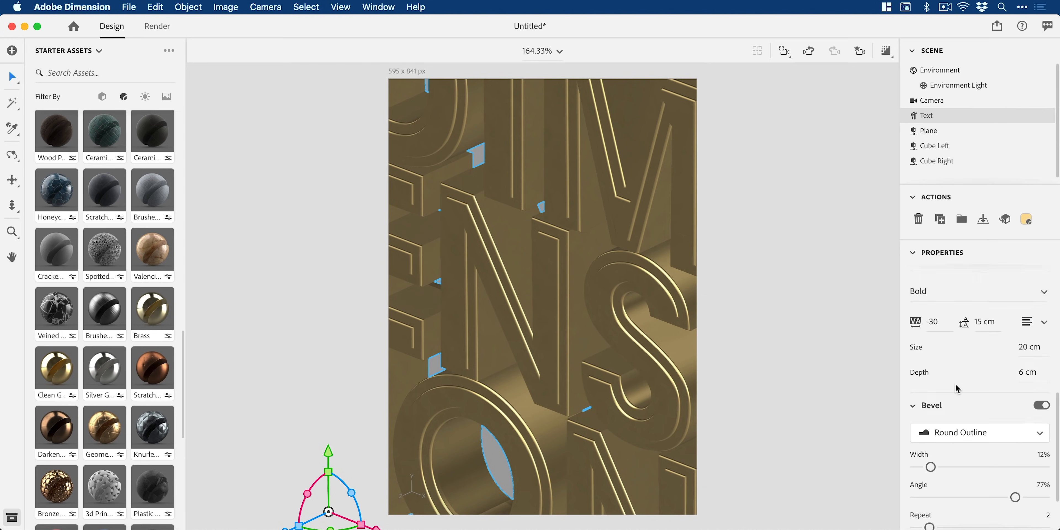
{"action": "left_click_drag", "start_coordinate": [930, 467], "coordinate": [964, 466]}
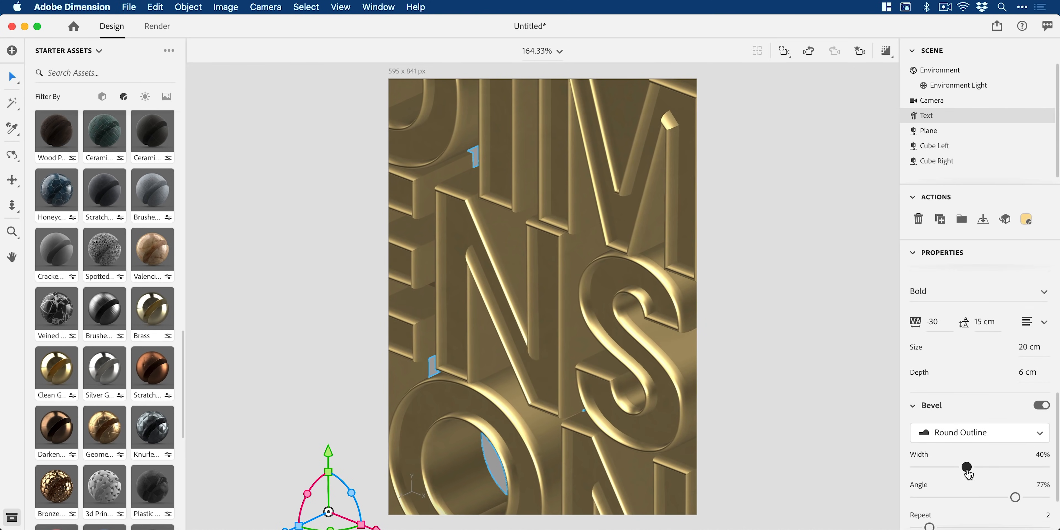
{"action": "left_click_drag", "start_coordinate": [965, 468], "coordinate": [924, 406]}
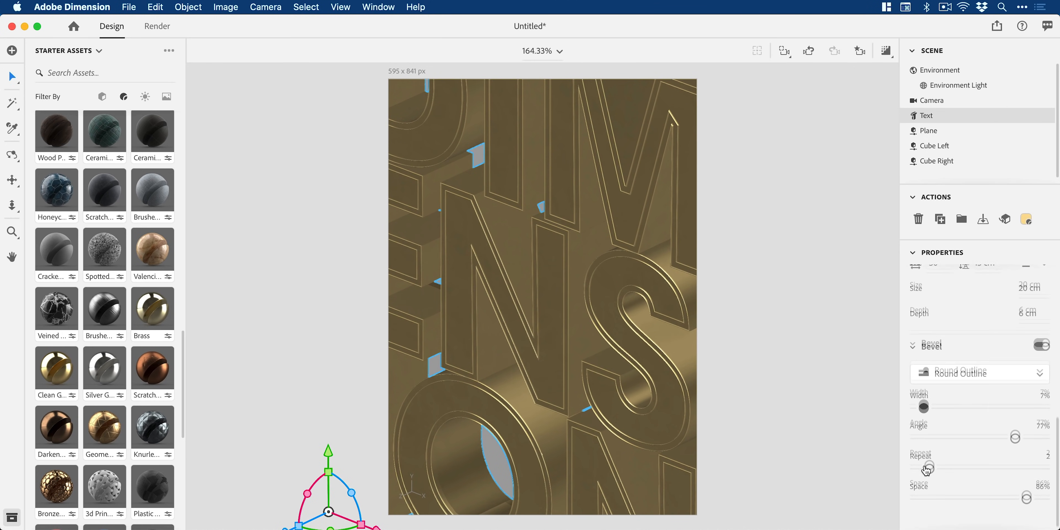
{"action": "left_click_drag", "start_coordinate": [925, 463], "coordinate": [973, 462]}
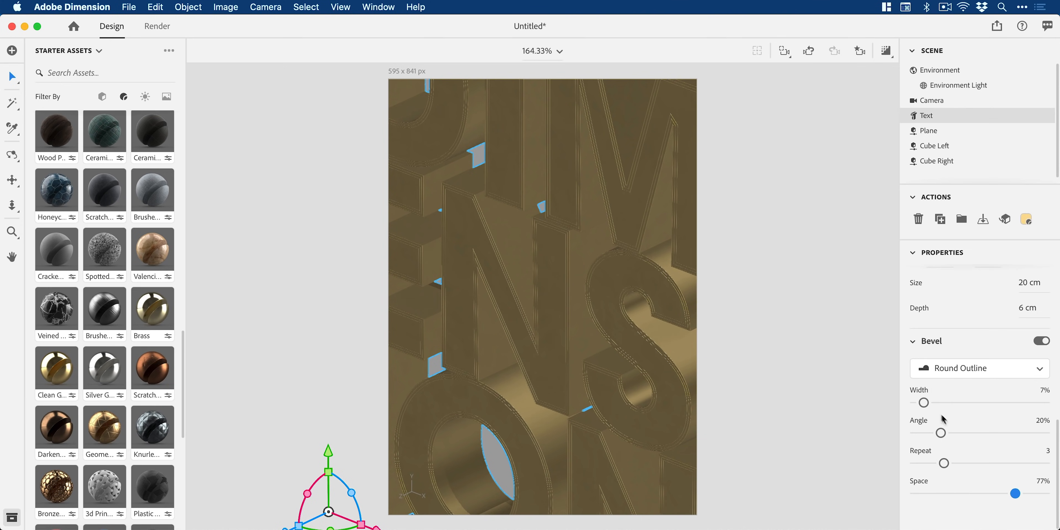
Finalise the bevel at width 13% and angle 71%.
{"action": "left_click_drag", "start_coordinate": [924, 403], "coordinate": [951, 402]}
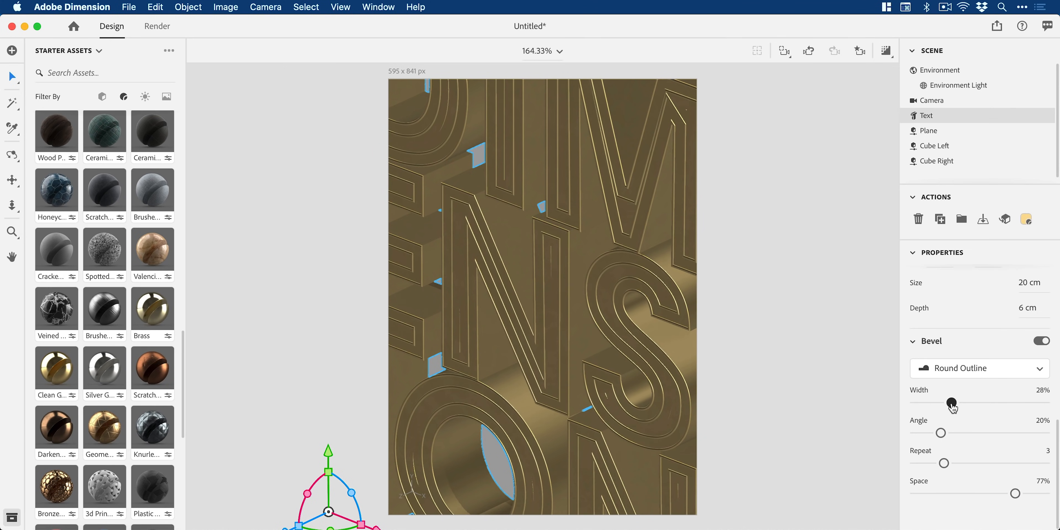
{"action": "left_click_drag", "start_coordinate": [953, 404], "coordinate": [931, 404]}
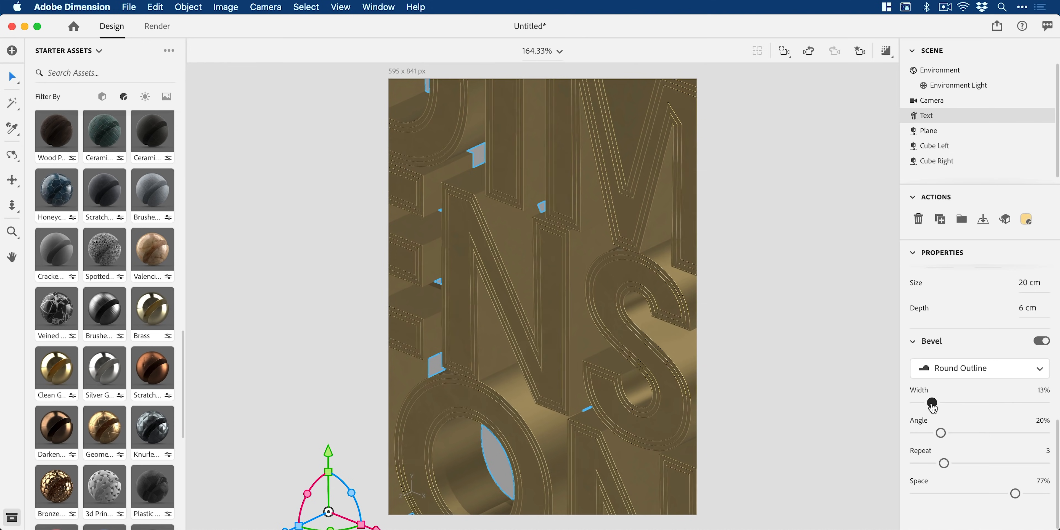
{"action": "left_click_drag", "start_coordinate": [940, 433], "coordinate": [997, 419]}
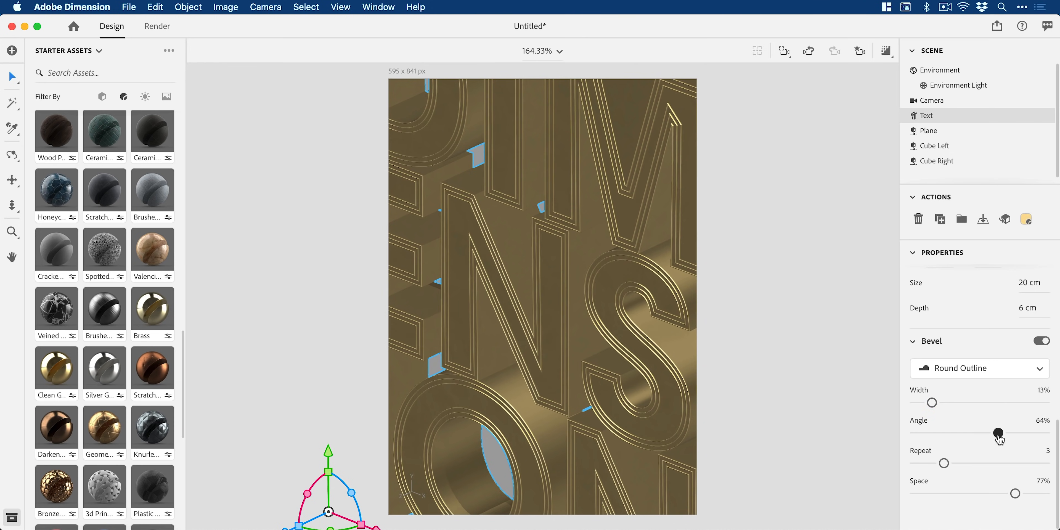
{"action": "left_click_drag", "start_coordinate": [999, 433], "coordinate": [1007, 433]}
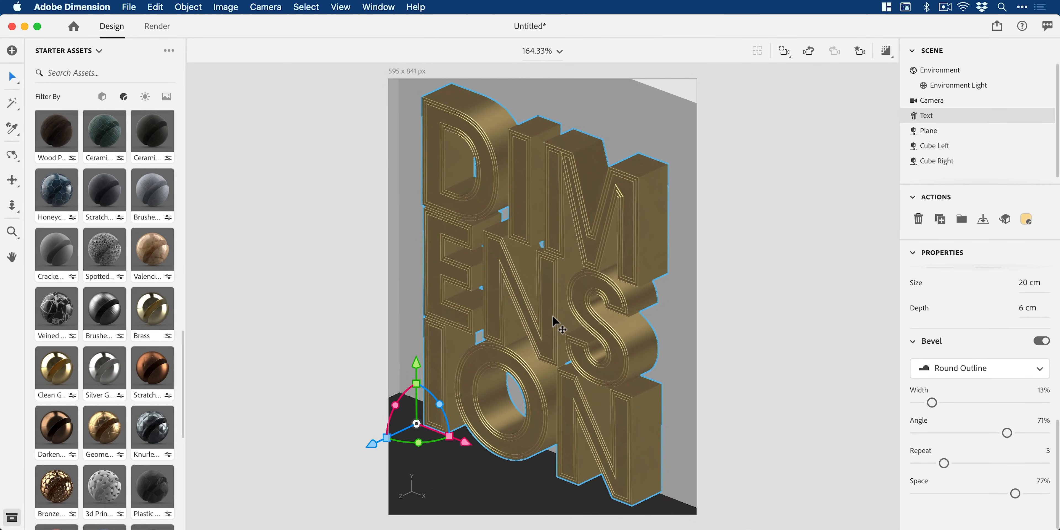
Select the text's Bevel material part and bring its roughness down to 0.
{"action": "left_click", "coordinate": [1025, 219]}
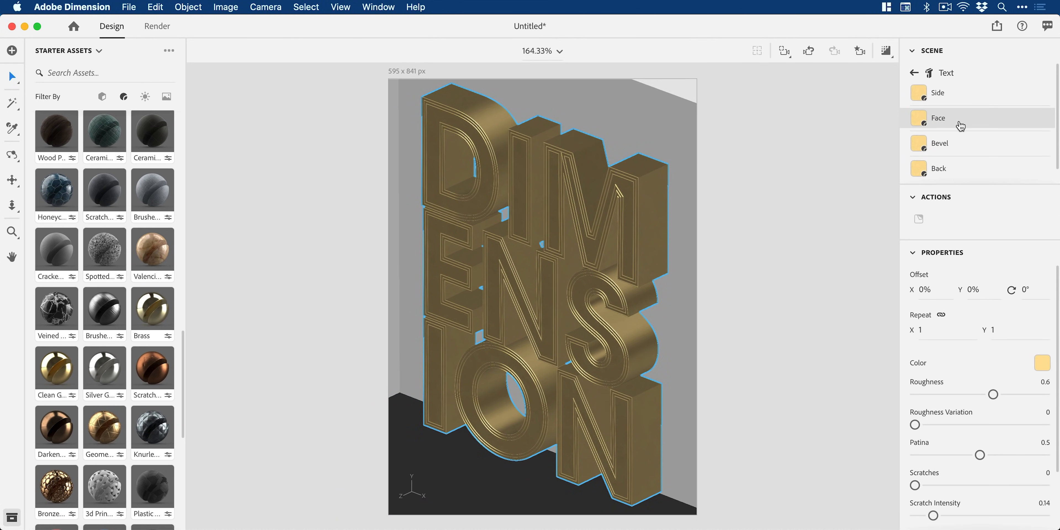
{"action": "left_click", "coordinate": [939, 142]}
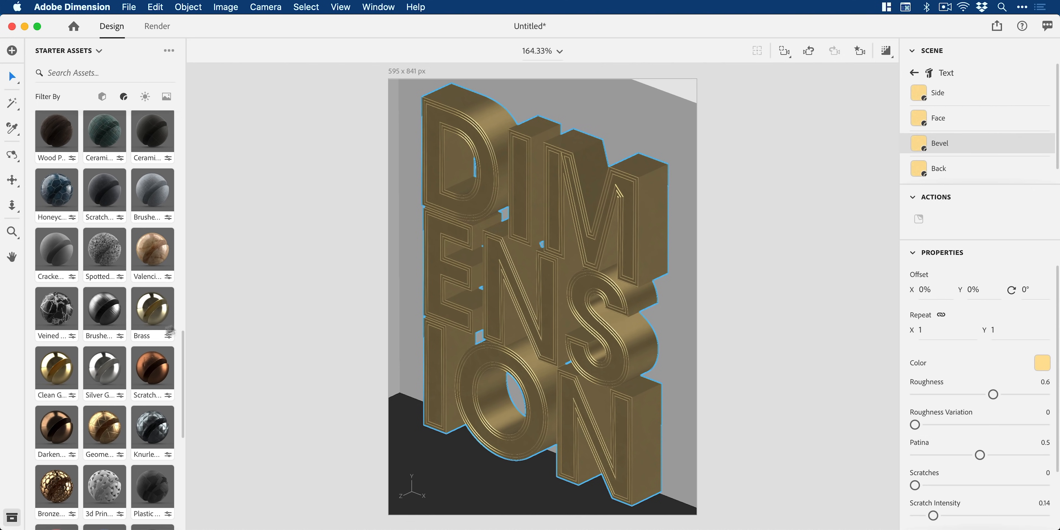
{"action": "left_click_drag", "start_coordinate": [56, 365], "coordinate": [955, 169]}
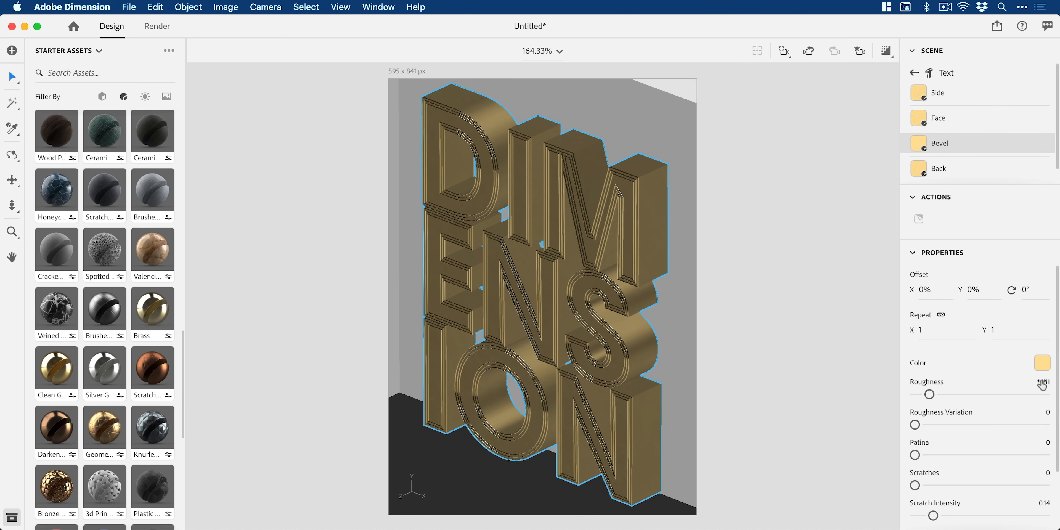
{"action": "left_click_drag", "start_coordinate": [929, 394], "coordinate": [1030, 394]}
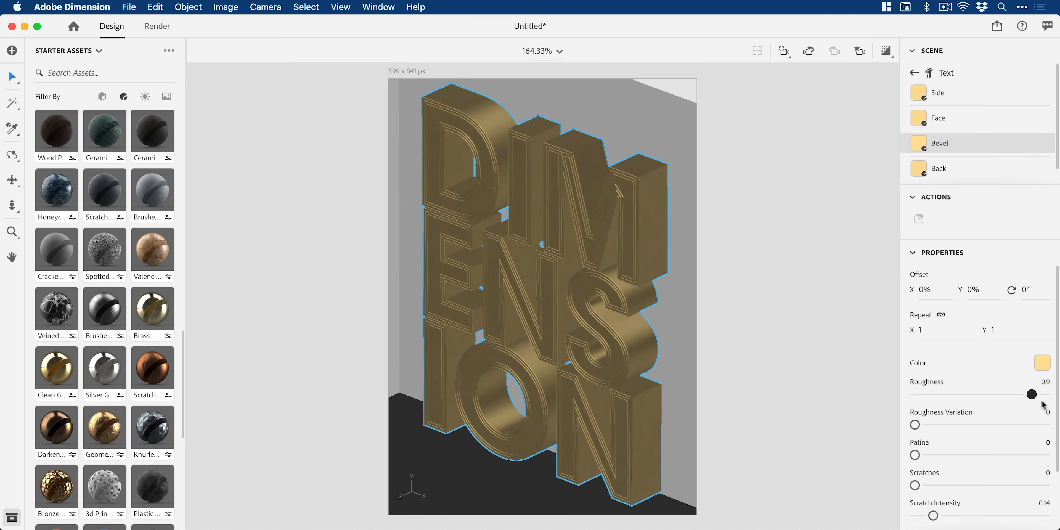
{"action": "left_click_drag", "start_coordinate": [1030, 394], "coordinate": [1035, 394]}
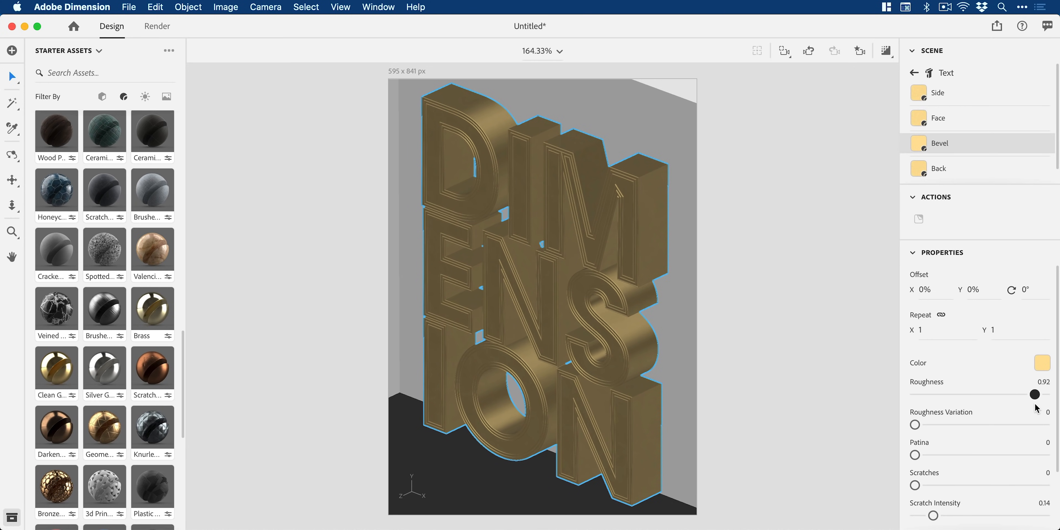
{"action": "left_click_drag", "start_coordinate": [1034, 394], "coordinate": [915, 394]}
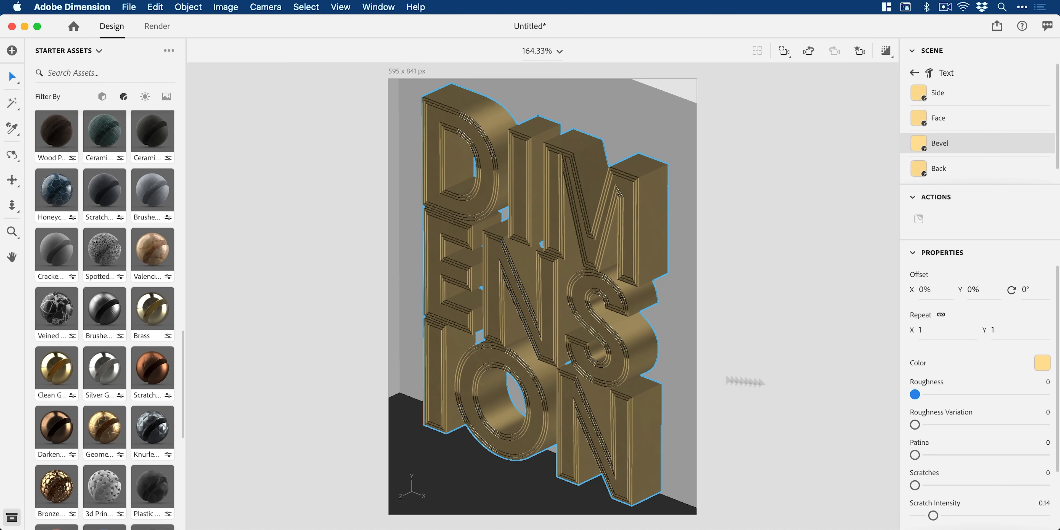
{"action": "scroll", "scroll_direction": "down", "scroll_amount": 3}
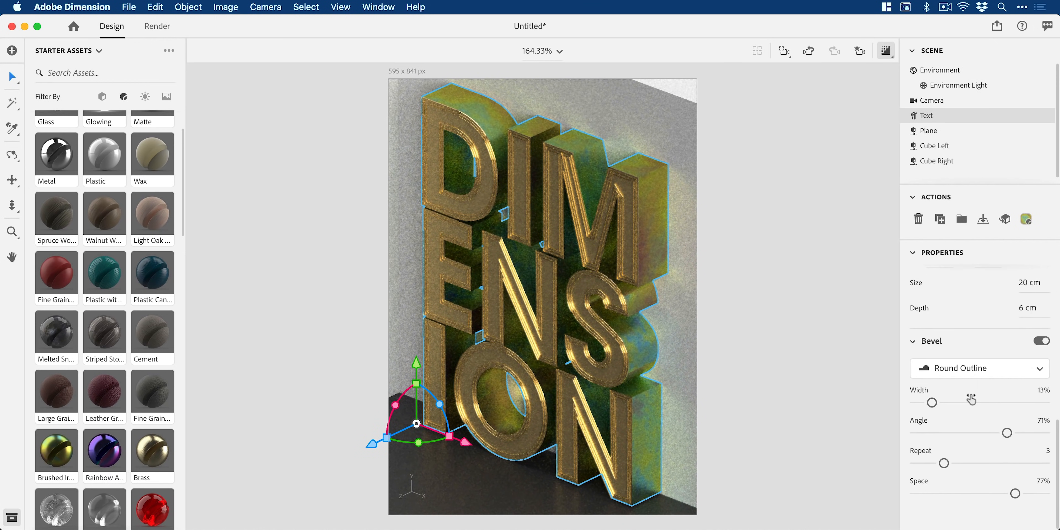
Apply Brushed Iridescent Metal to the letters' sides and send its base colour texture to Photoshop.
{"action": "left_click", "coordinate": [978, 368]}
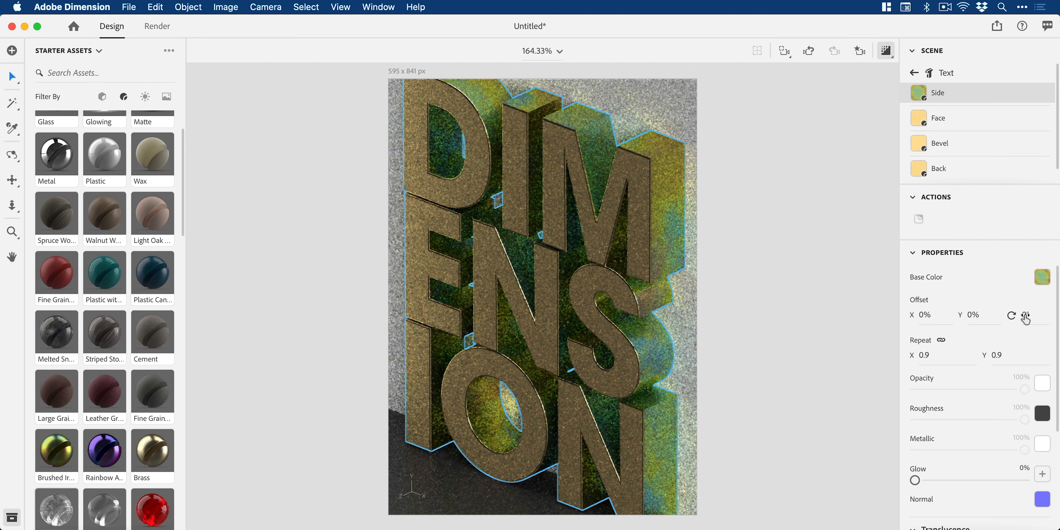
{"action": "left_click", "coordinate": [1042, 276]}
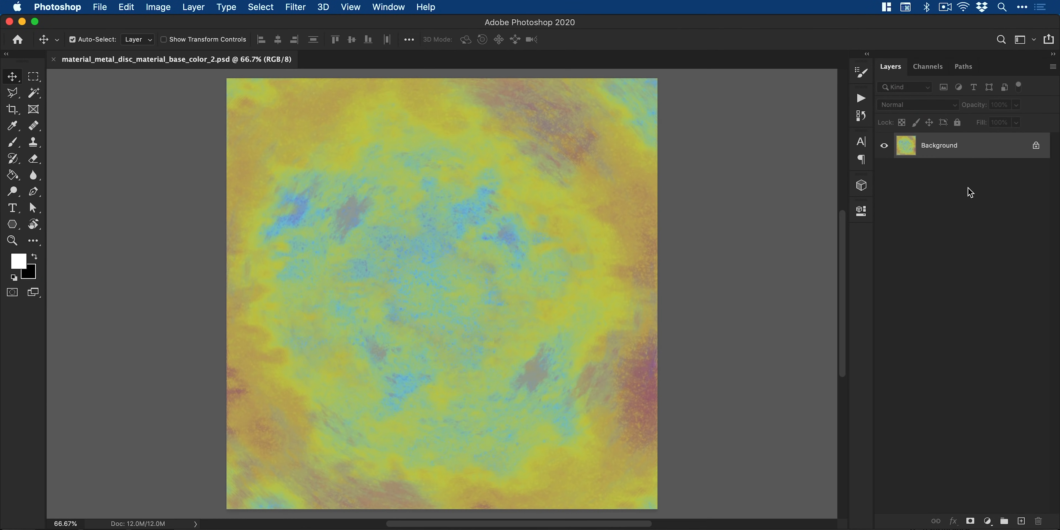
Add a Hue/Saturation adjustment layer to the side texture and shift its hue toward green.
{"action": "left_click", "coordinate": [914, 251]}
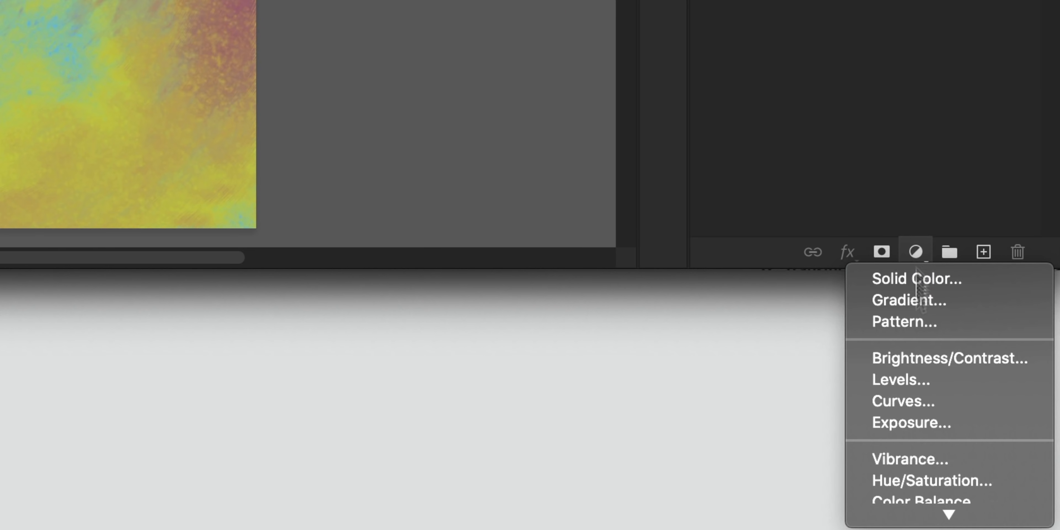
{"action": "mouse_move", "coordinate": [931, 282]}
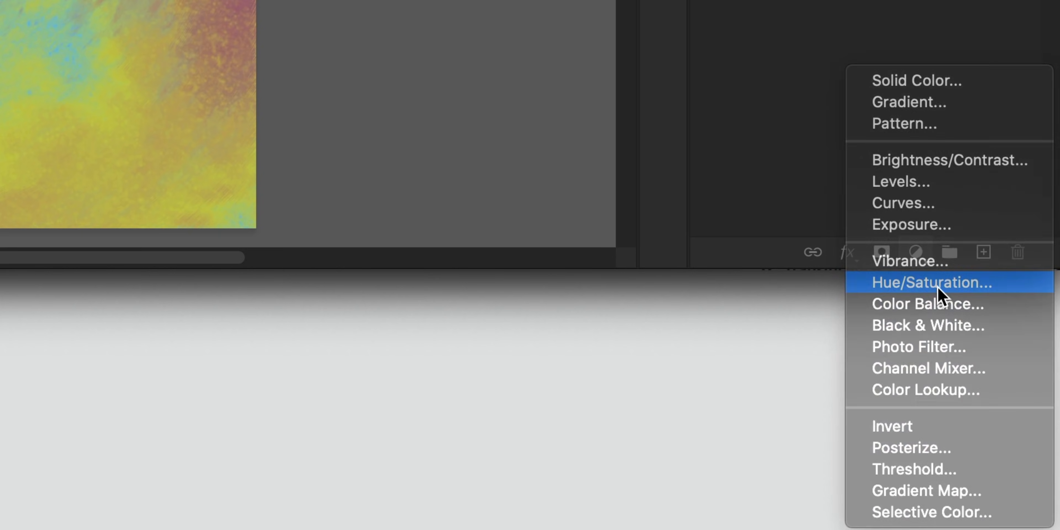
{"action": "left_click", "coordinate": [931, 282]}
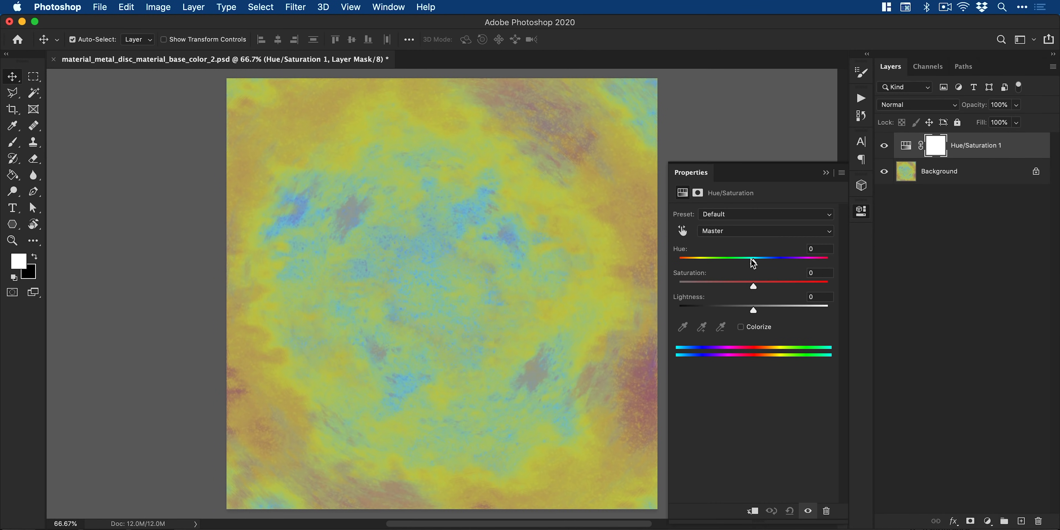
{"action": "left_click_drag", "start_coordinate": [752, 258], "coordinate": [807, 257]}
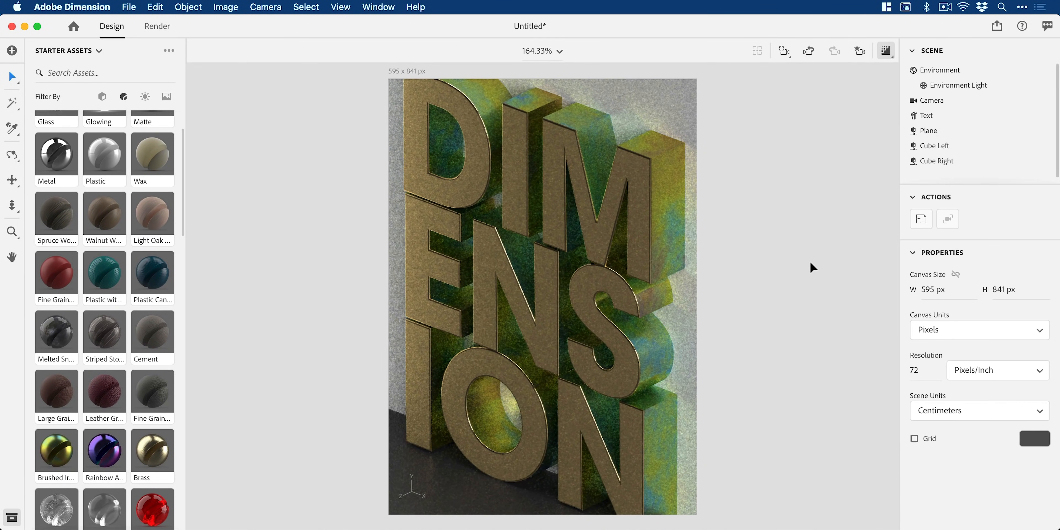
Return to the Main camera bookmark and switch off render preview.
{"action": "left_click", "coordinate": [859, 50]}
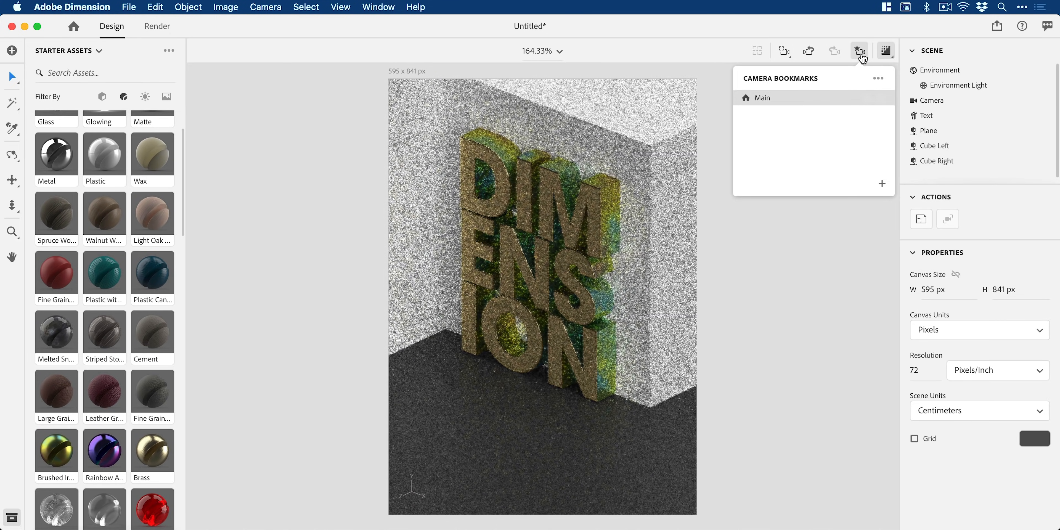
{"action": "left_click", "coordinate": [859, 51]}
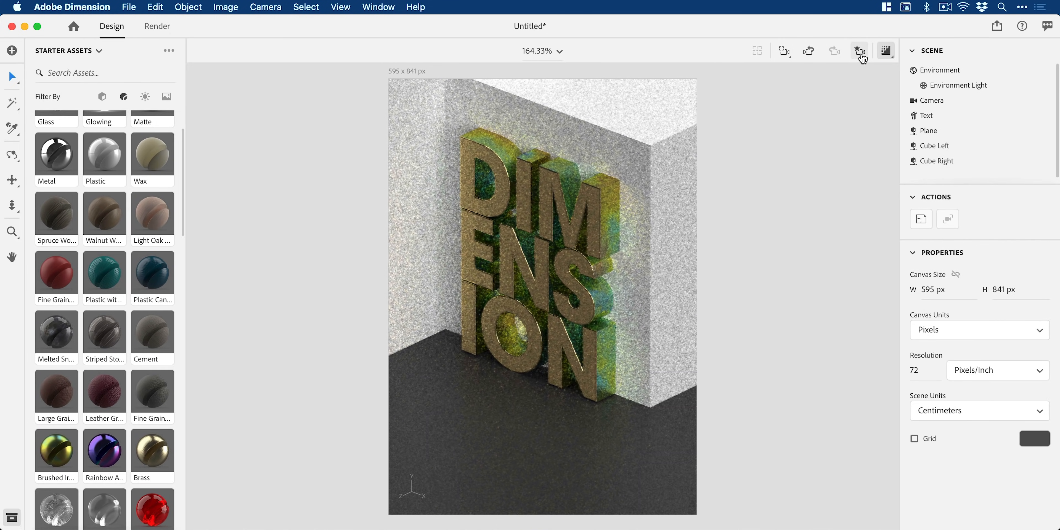
{"action": "left_click", "coordinate": [860, 51]}
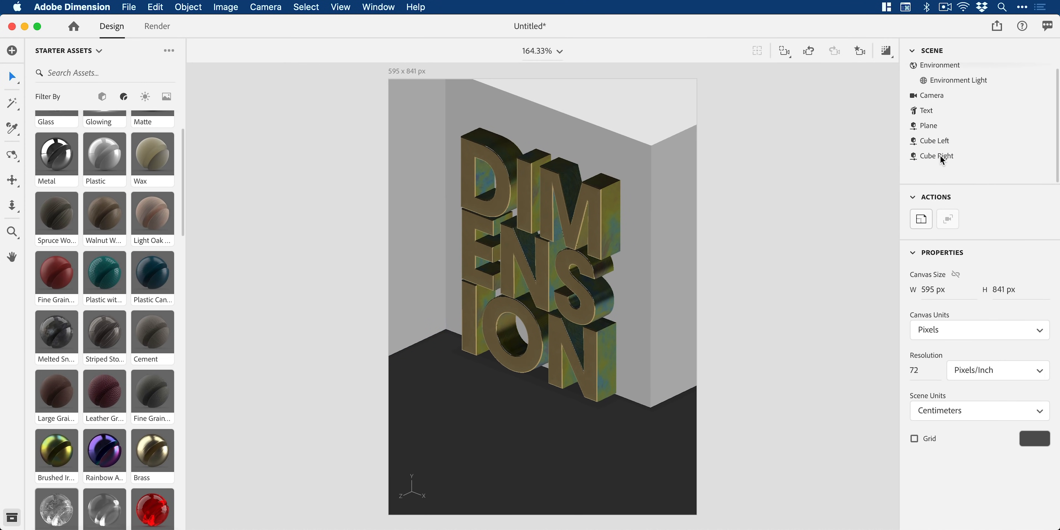
Lower Cube Right's material Repeat to 3 so the iridescent pattern tiles larger.
{"action": "left_click", "coordinate": [939, 156]}
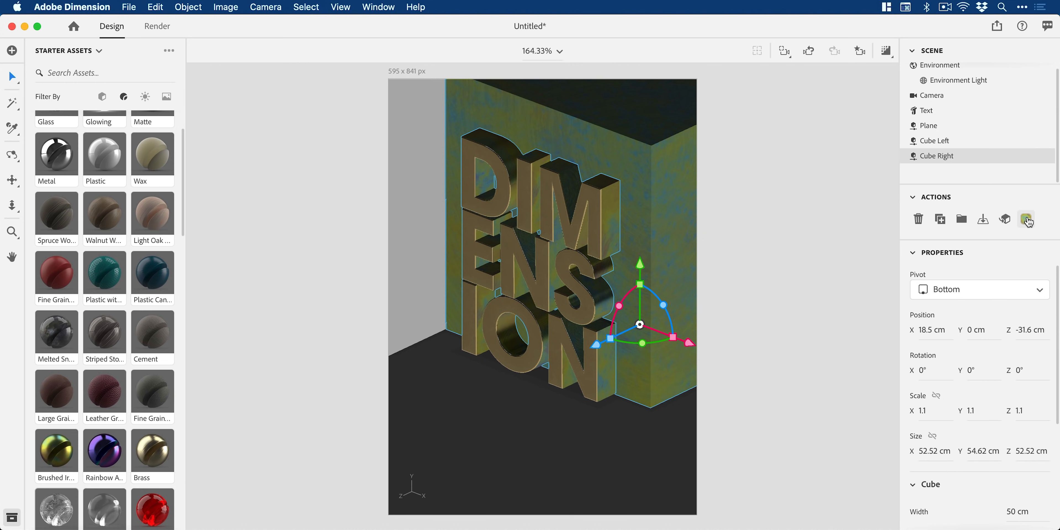
{"action": "left_click", "coordinate": [1026, 218]}
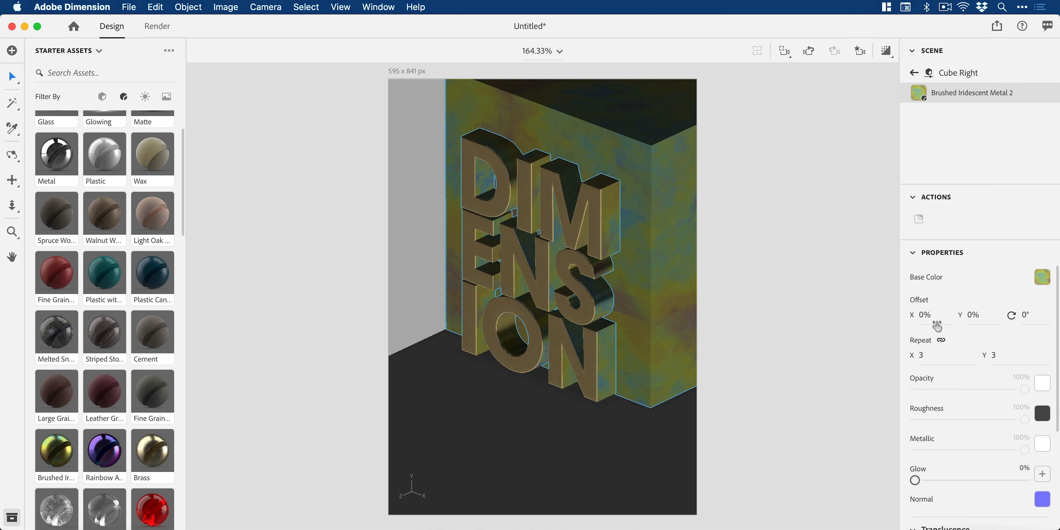
{"action": "left_click_drag", "start_coordinate": [936, 314], "coordinate": [918, 314]}
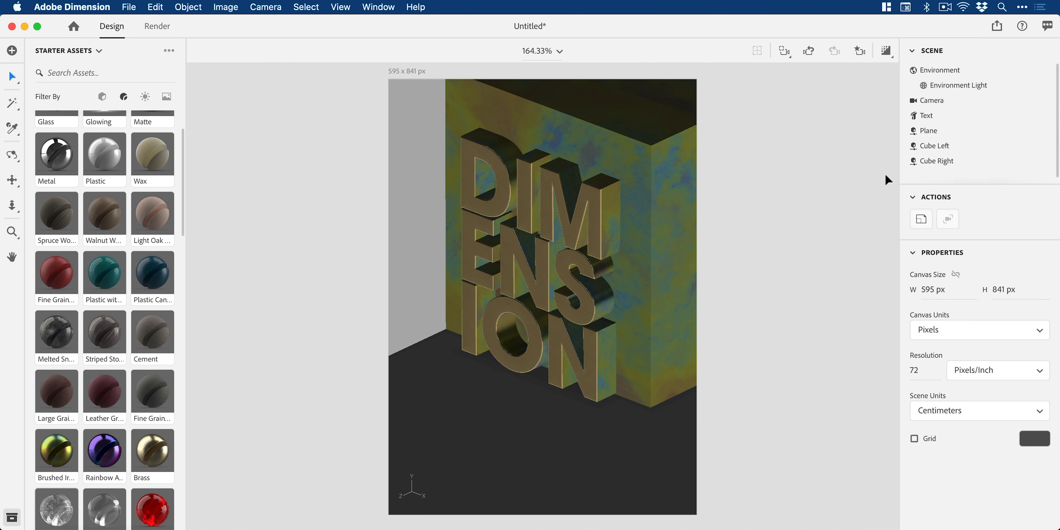
Give the left wall clean gold metal at roughness 0.6 and view it in render preview.
{"action": "scroll", "scroll_direction": "down", "scroll_amount": 3}
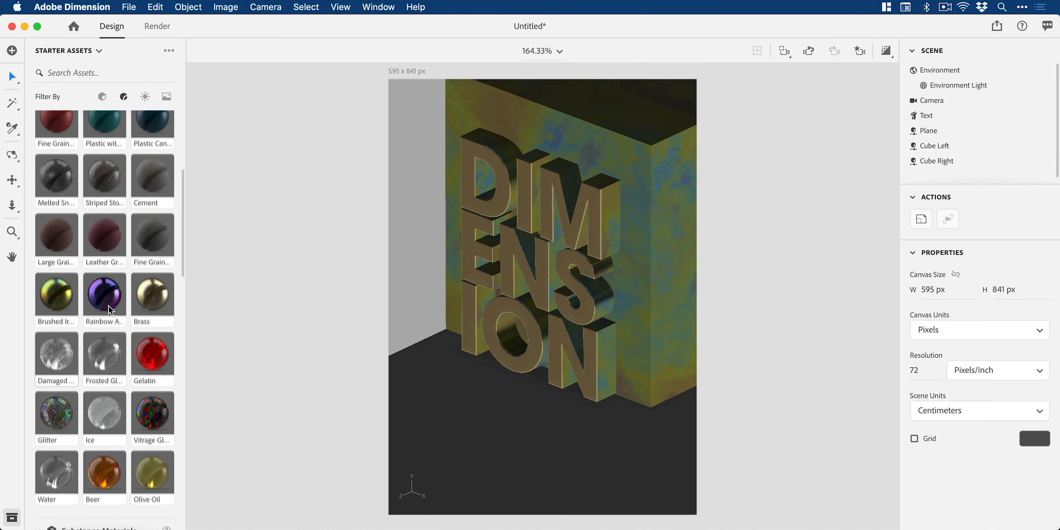
{"action": "scroll", "scroll_direction": "down", "scroll_amount": 3}
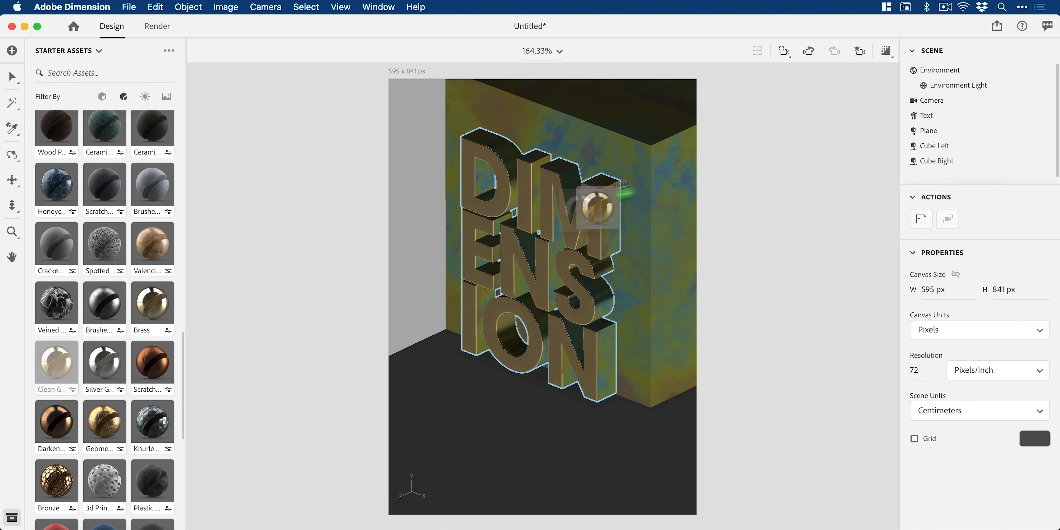
{"action": "left_click", "coordinate": [936, 145]}
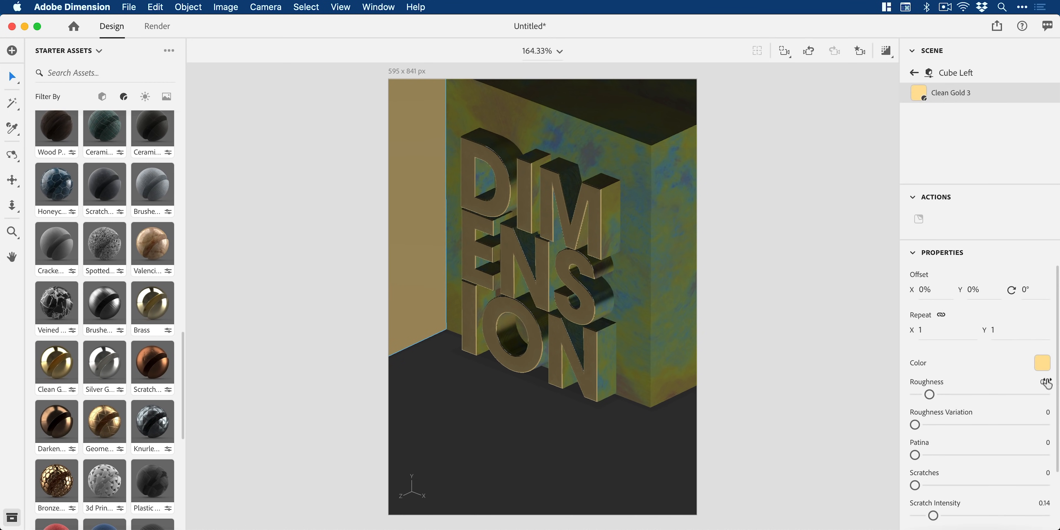
{"action": "left_click", "coordinate": [1045, 382]}
{"action": "type", "text": "0.6"}
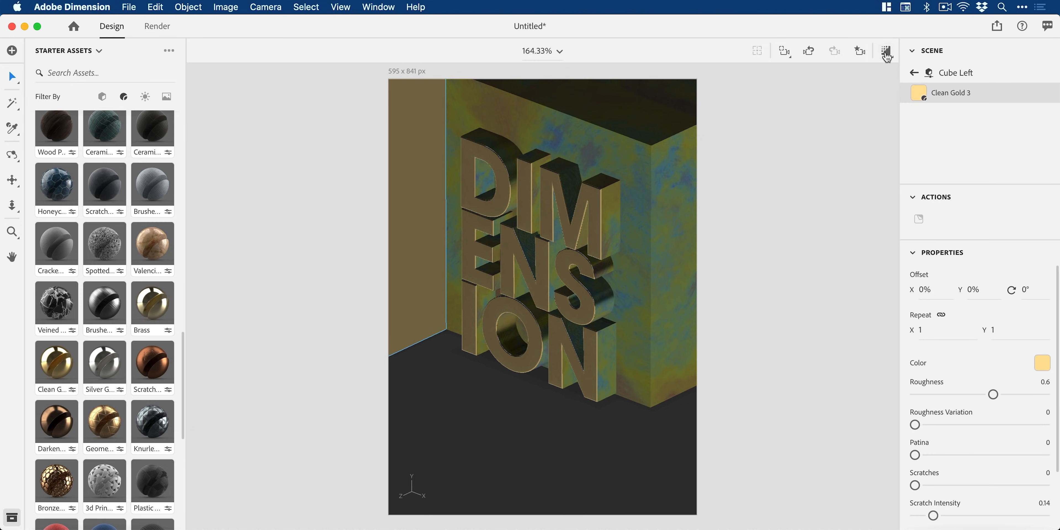
{"action": "left_click", "coordinate": [886, 51]}
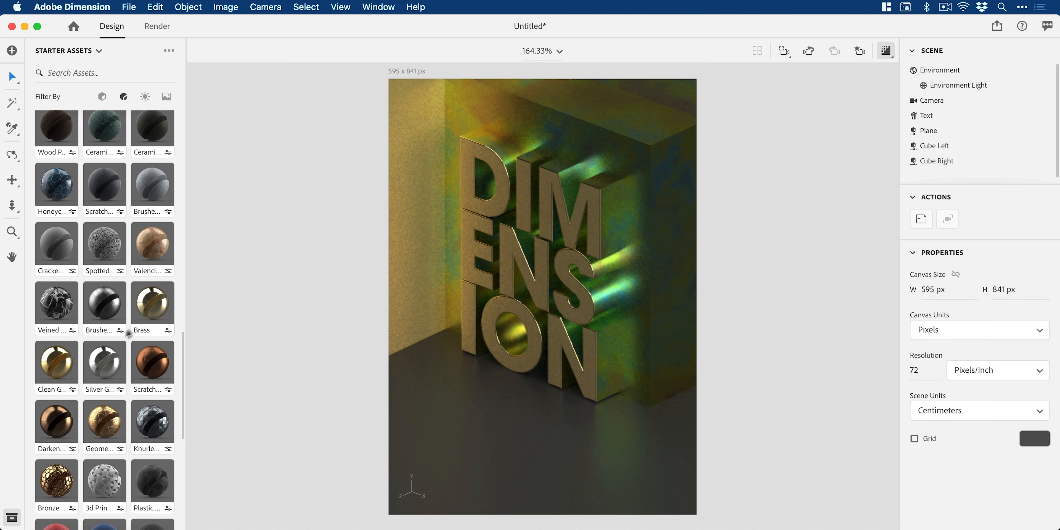
{"action": "left_click_drag", "start_coordinate": [56, 362], "coordinate": [535, 454]}
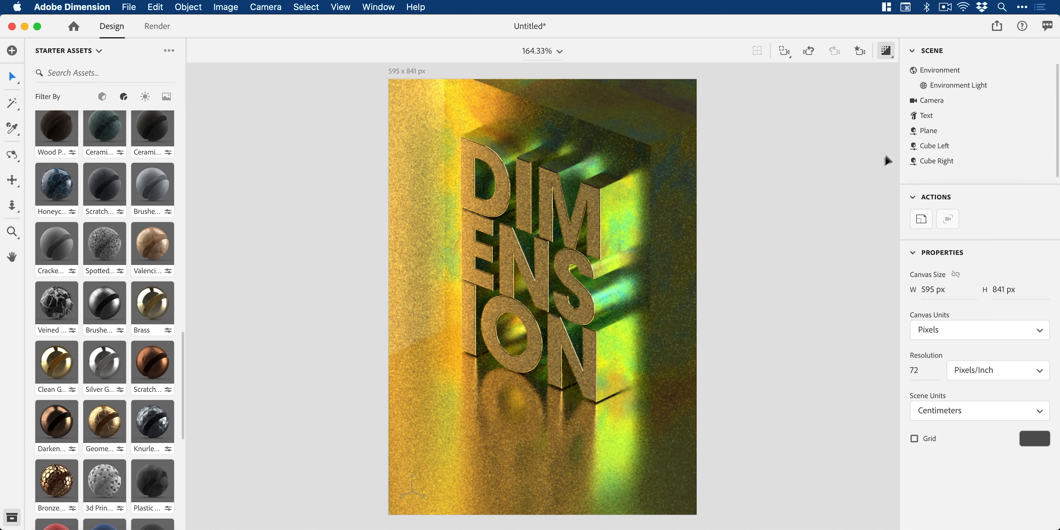
Try dimmer and over-bright environment light intensities, then settle back at 100%.
{"action": "left_click", "coordinate": [957, 85]}
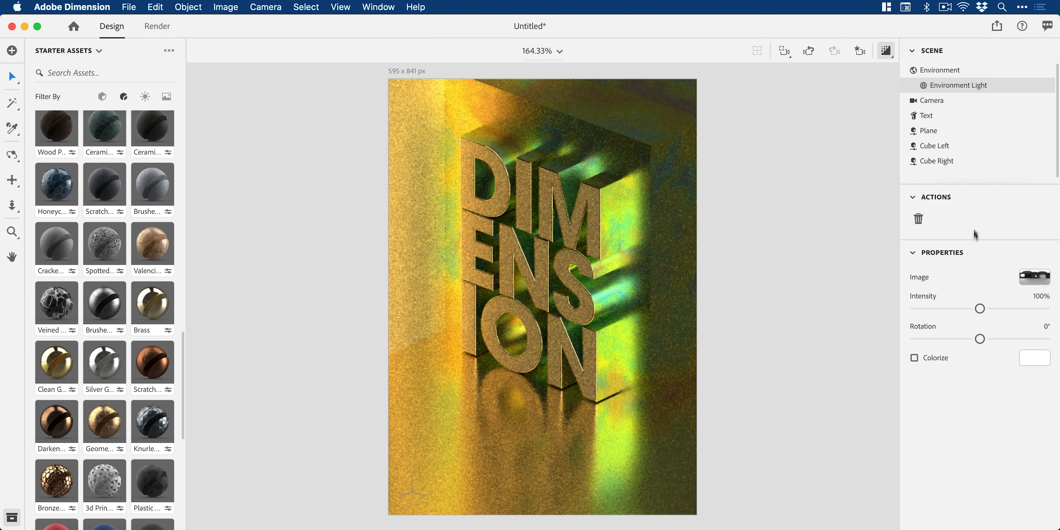
{"action": "left_click_drag", "start_coordinate": [979, 308], "coordinate": [956, 308]}
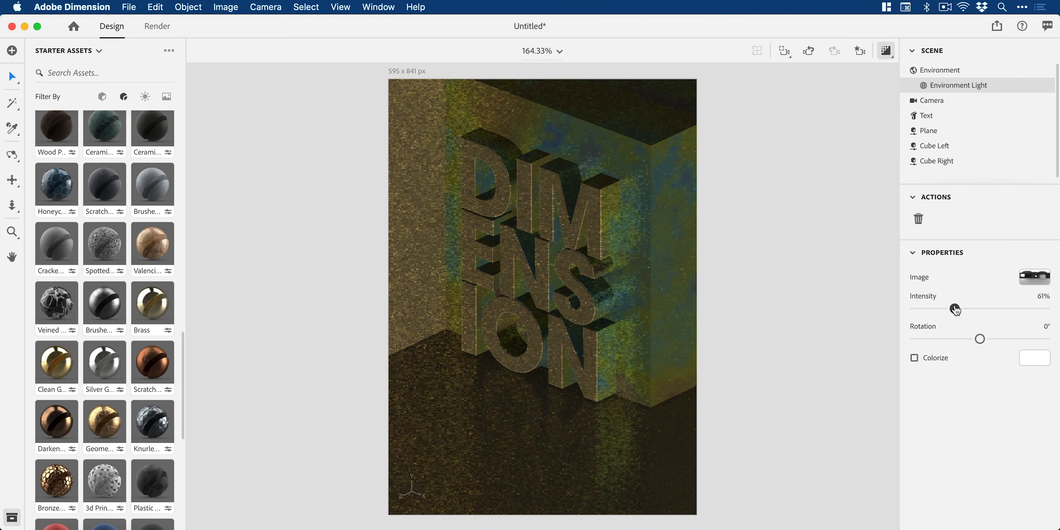
{"action": "left_click_drag", "start_coordinate": [955, 309], "coordinate": [1007, 309]}
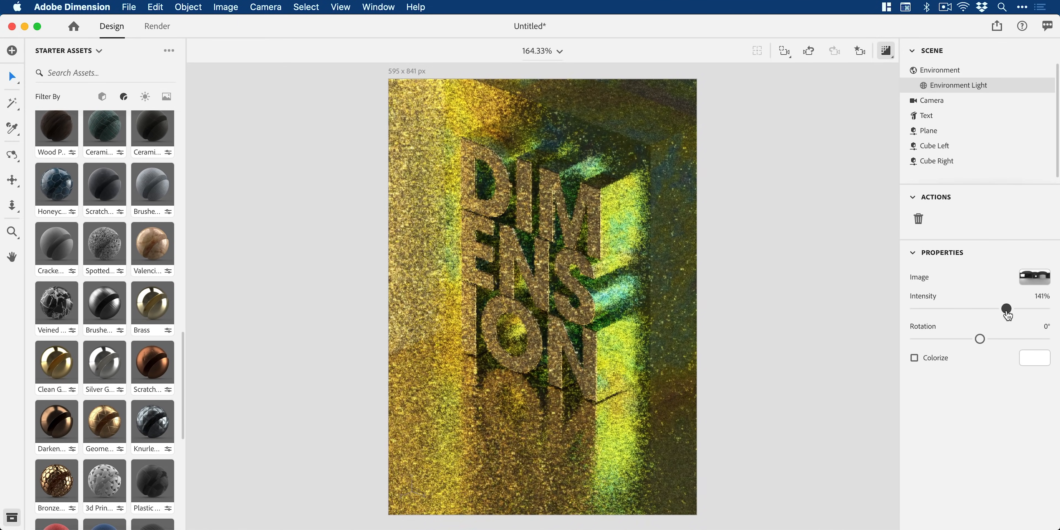
{"action": "left_click_drag", "start_coordinate": [1006, 309], "coordinate": [979, 309]}
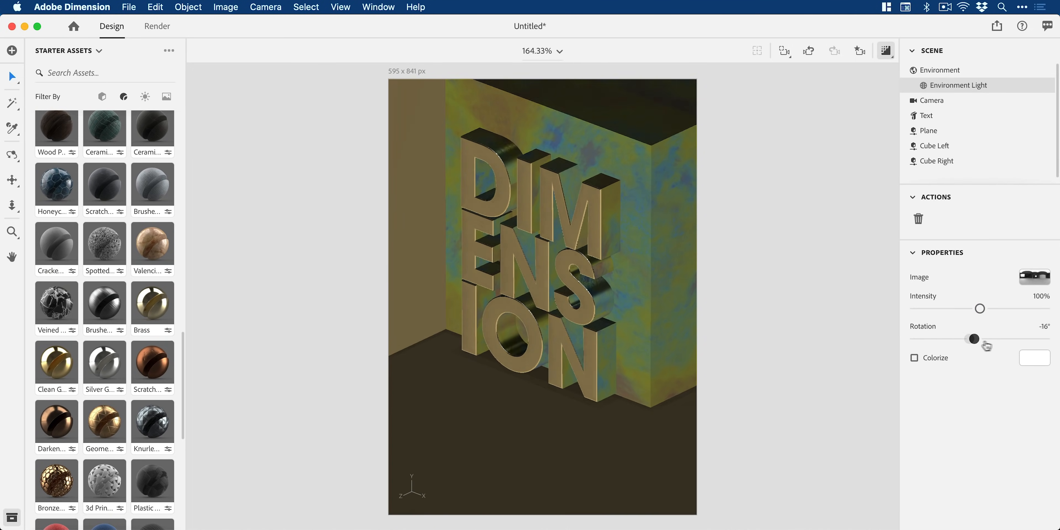
Rotate the environment lighting both ways around the scene and return it to 0°.
{"action": "left_click_drag", "start_coordinate": [973, 338], "coordinate": [1027, 338]}
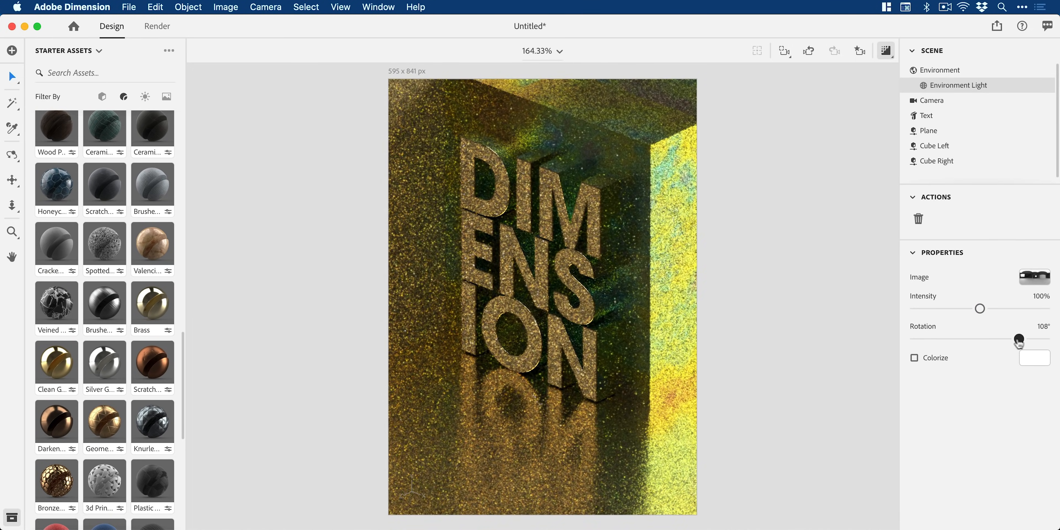
{"action": "left_click_drag", "start_coordinate": [1027, 341], "coordinate": [937, 341]}
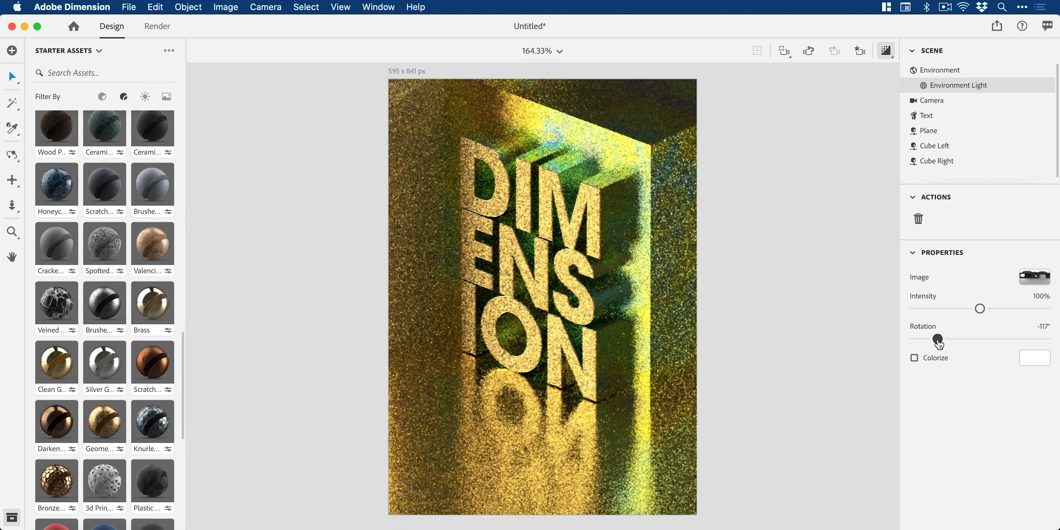
{"action": "left_click_drag", "start_coordinate": [938, 340], "coordinate": [980, 340]}
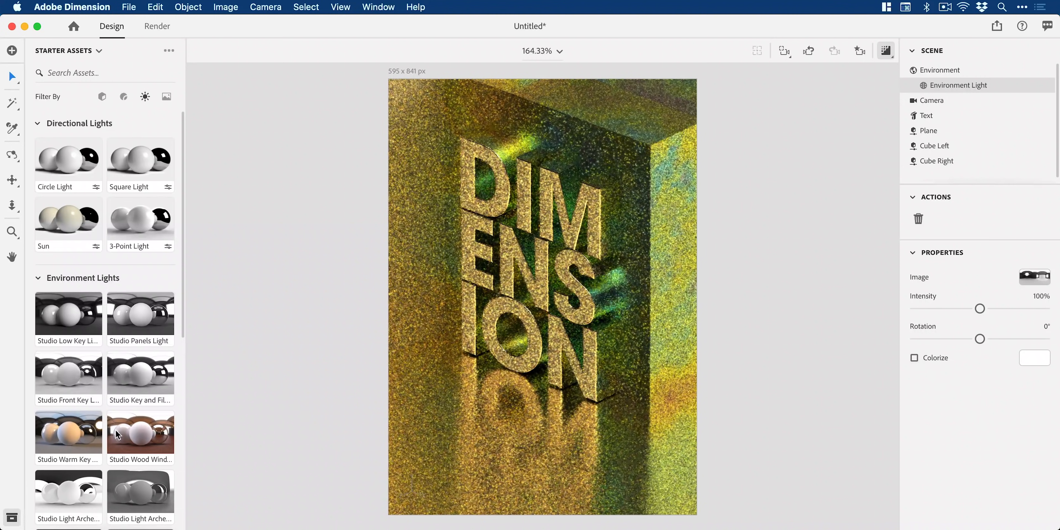
Try a Studio environment light preset, then add a Circle Light from the directional lights.
{"action": "left_click", "coordinate": [140, 432]}
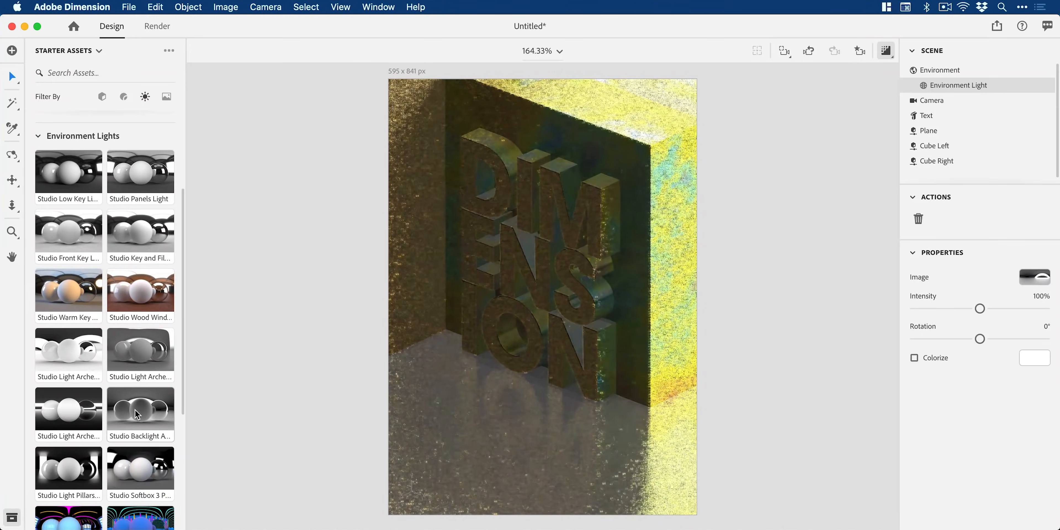
{"action": "scroll", "scroll_direction": "down", "scroll_amount": 3}
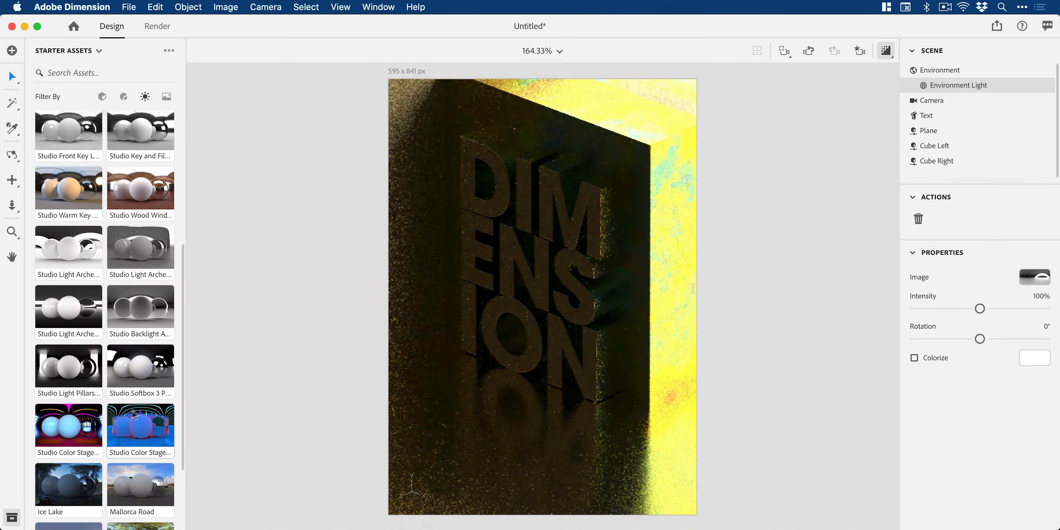
{"action": "left_click", "coordinate": [67, 426]}
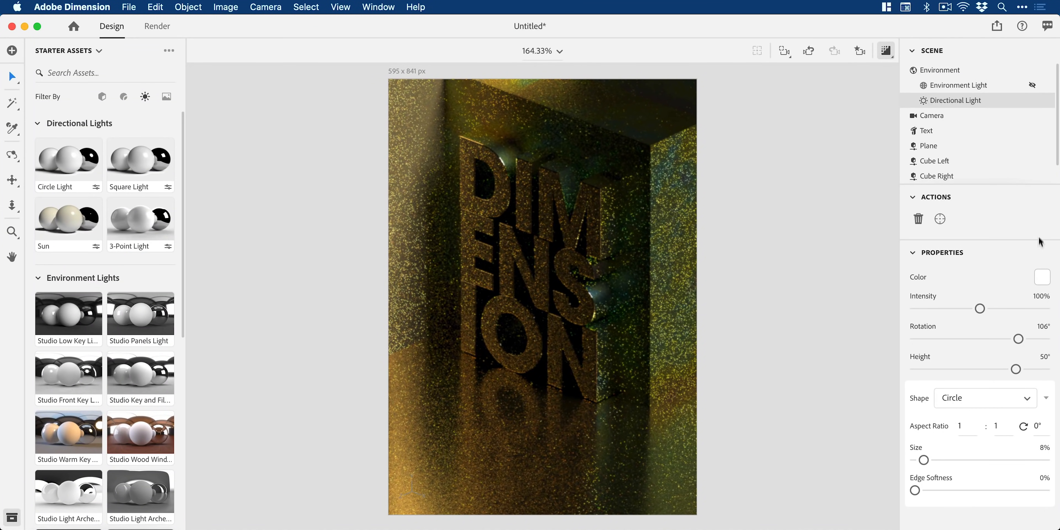
Colour the directional light red and set its height to about 10° after dipping below the horizon.
{"action": "left_click", "coordinate": [1041, 277]}
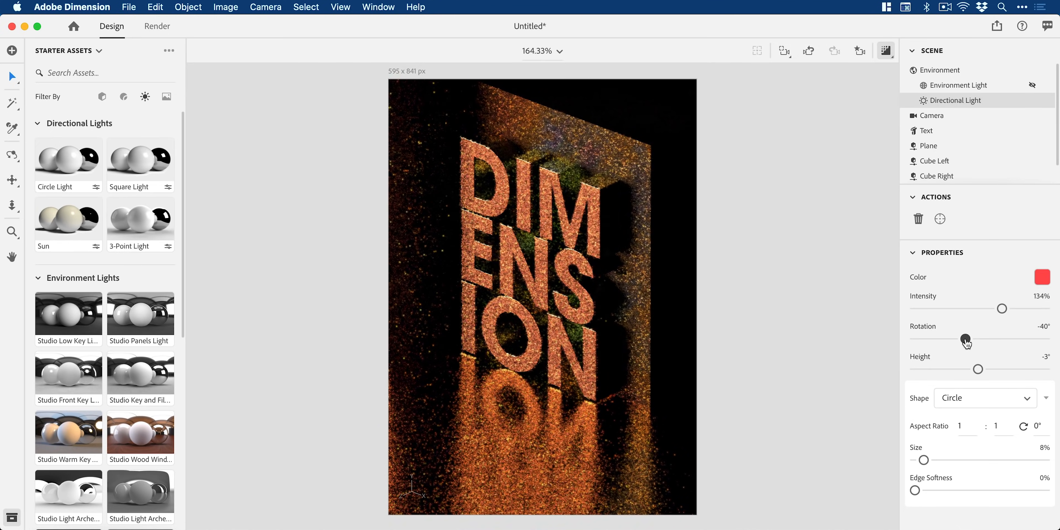
{"action": "left_click_drag", "start_coordinate": [978, 369], "coordinate": [945, 369]}
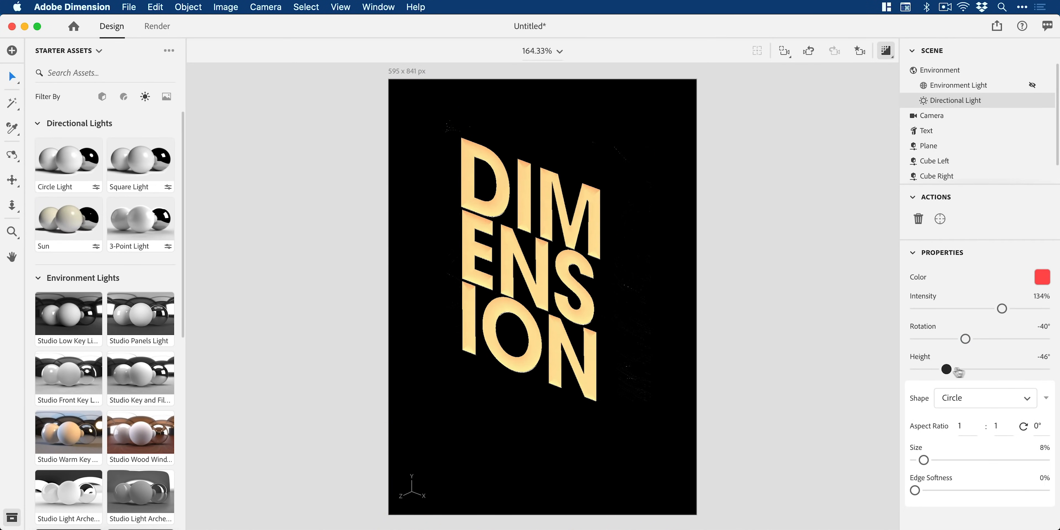
{"action": "left_click_drag", "start_coordinate": [946, 369], "coordinate": [987, 370]}
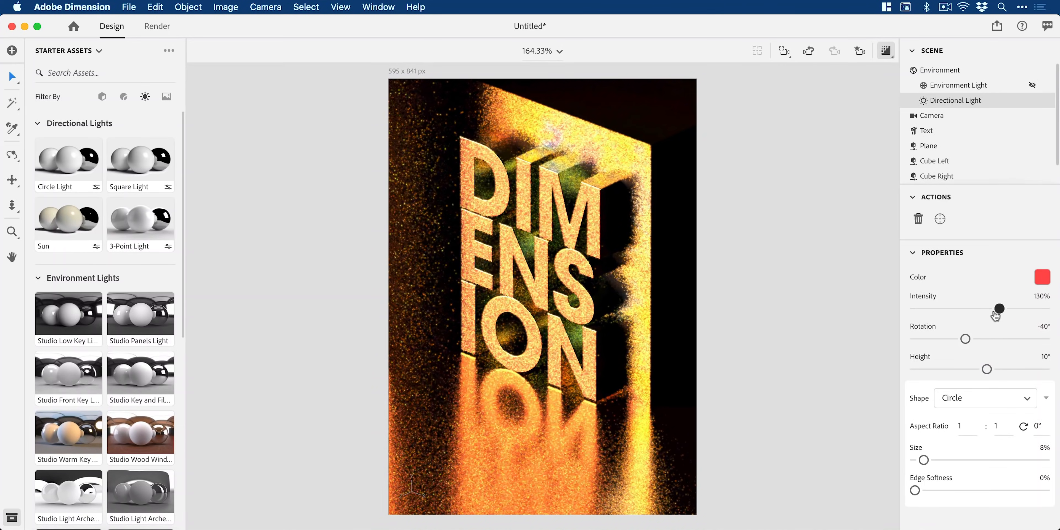
Reduce the light's intensity to 83% and enlarge its spot size to about 31%.
{"action": "left_click_drag", "start_coordinate": [999, 310], "coordinate": [969, 310]}
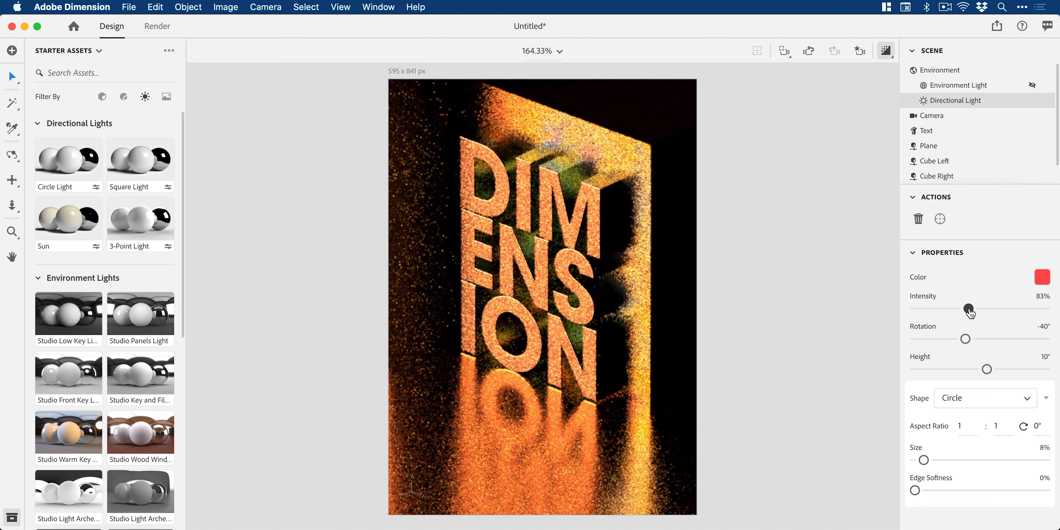
{"action": "left_click_drag", "start_coordinate": [924, 460], "coordinate": [954, 459]}
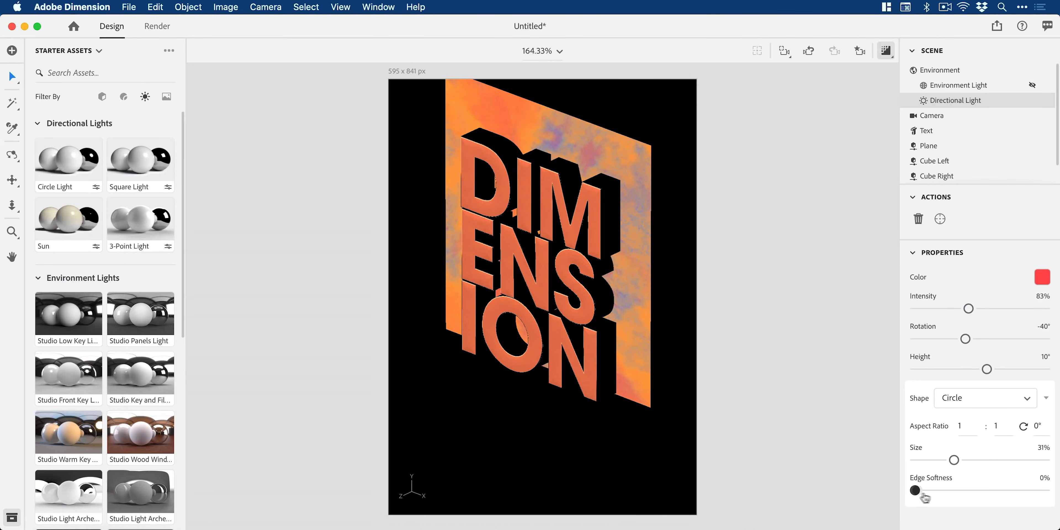
{"action": "left_click_drag", "start_coordinate": [915, 490], "coordinate": [960, 490]}
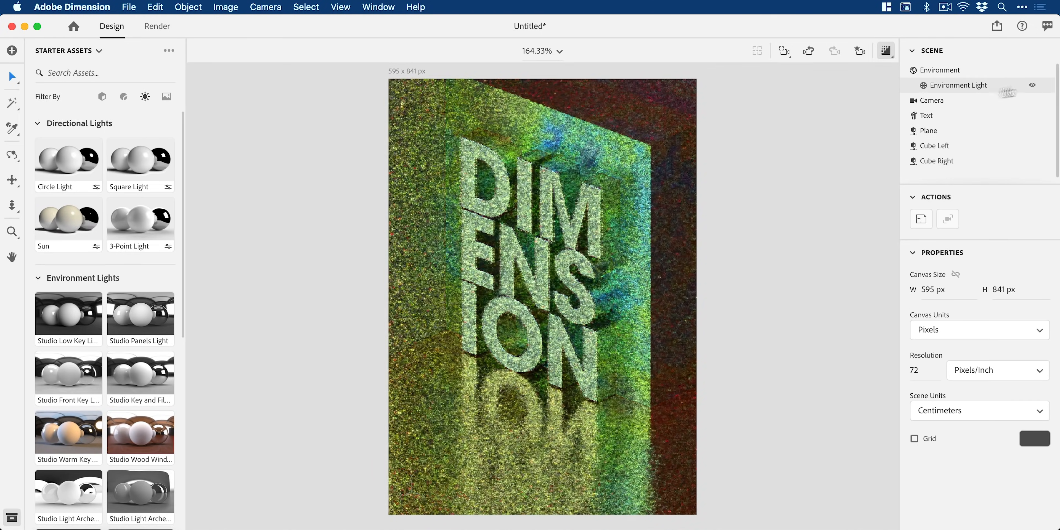
Enable Colorize on the environment light, try a blue tint, then set hex 8FFF66 light green.
{"action": "left_click", "coordinate": [958, 85]}
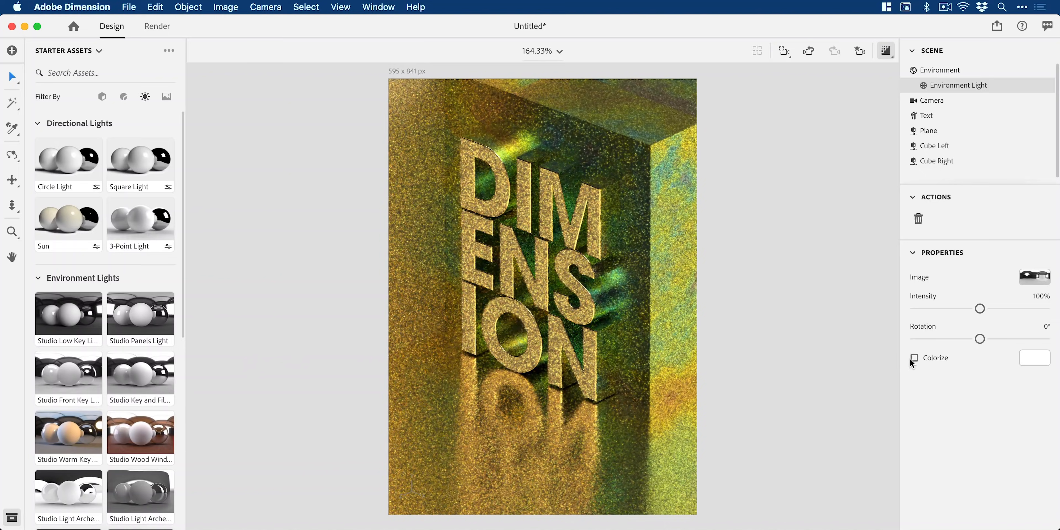
{"action": "left_click", "coordinate": [914, 357]}
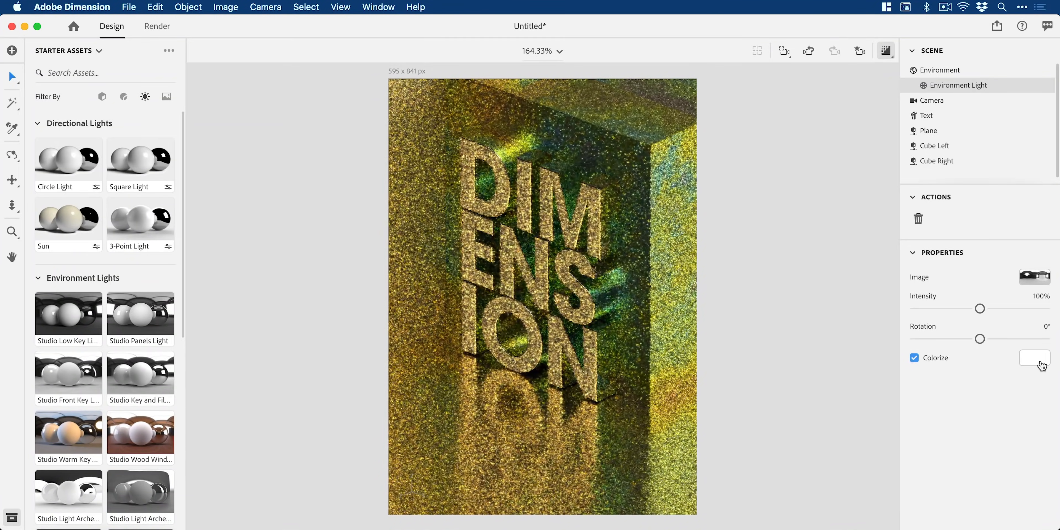
{"action": "left_click", "coordinate": [1033, 358]}
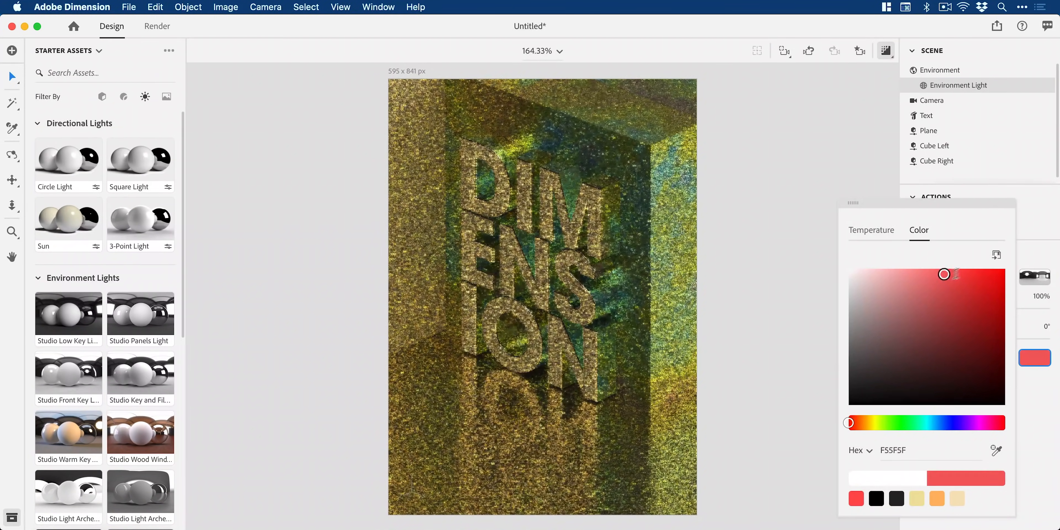
{"action": "left_click", "coordinate": [945, 422]}
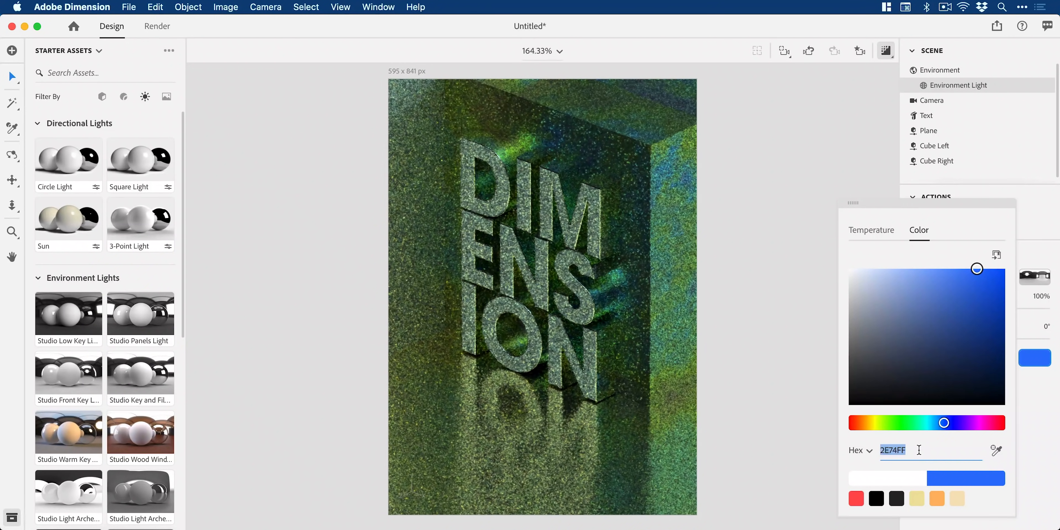
{"action": "type", "text": "8fff66"}
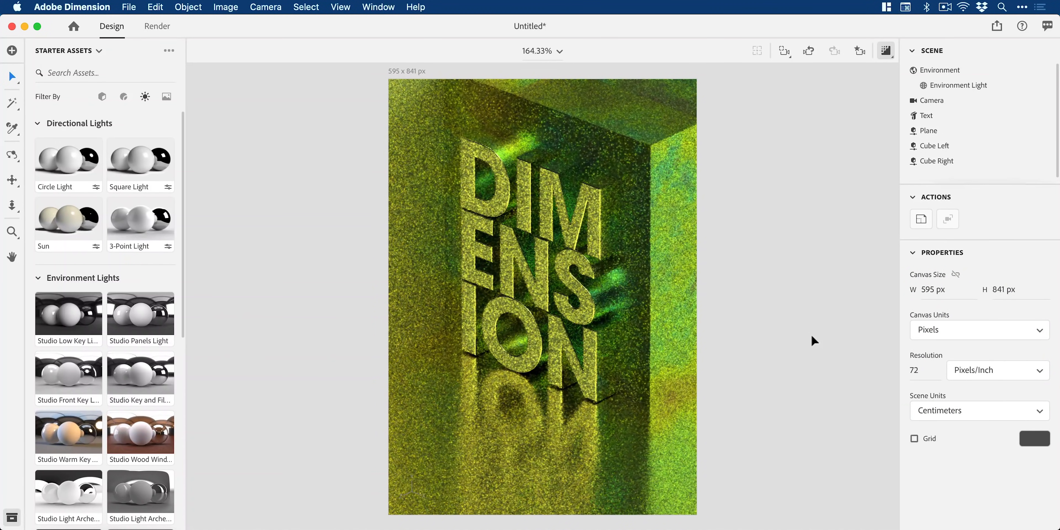
Show the environment background, toggle the floor plane, and group the plane with both cubes.
{"action": "left_click", "coordinate": [940, 69]}
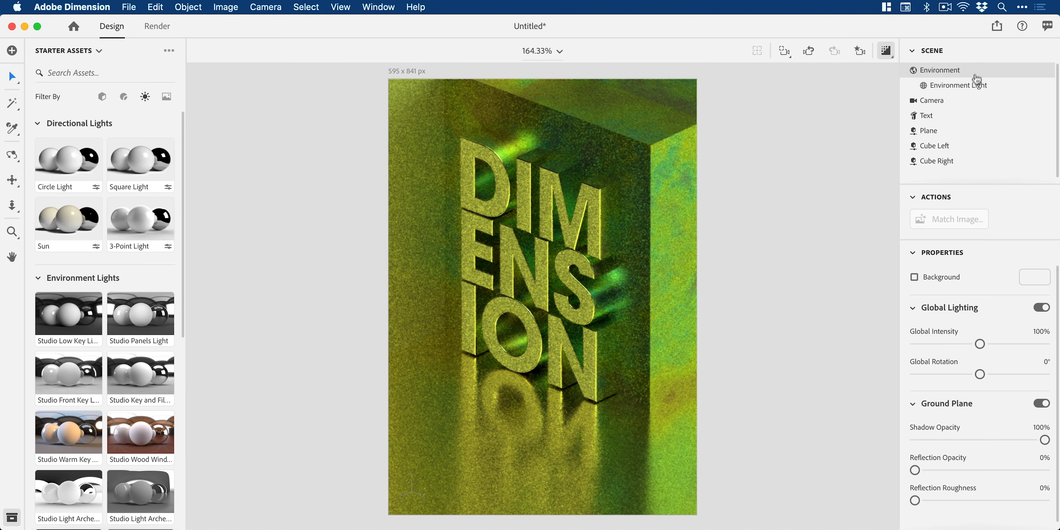
{"action": "left_click", "coordinate": [913, 277]}
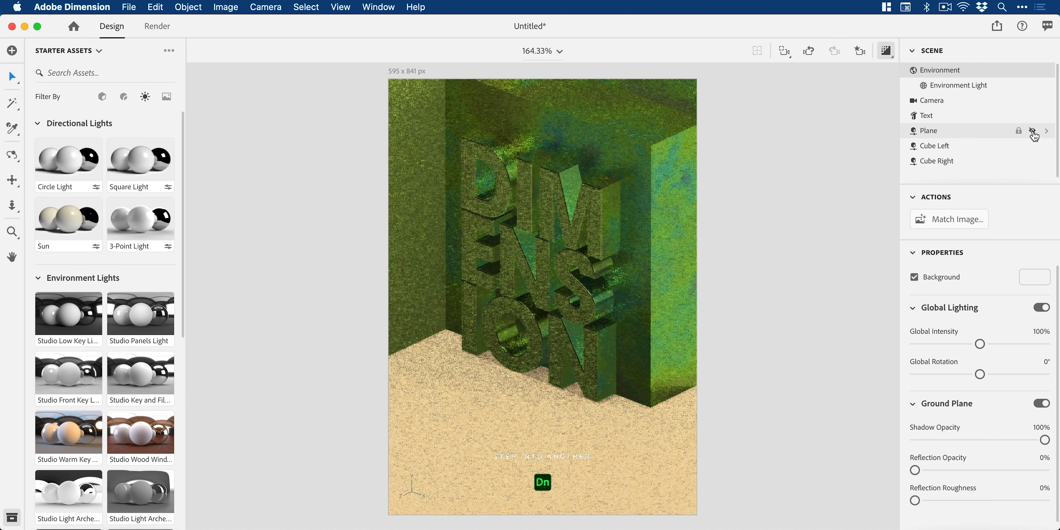
{"action": "left_click", "coordinate": [1032, 130]}
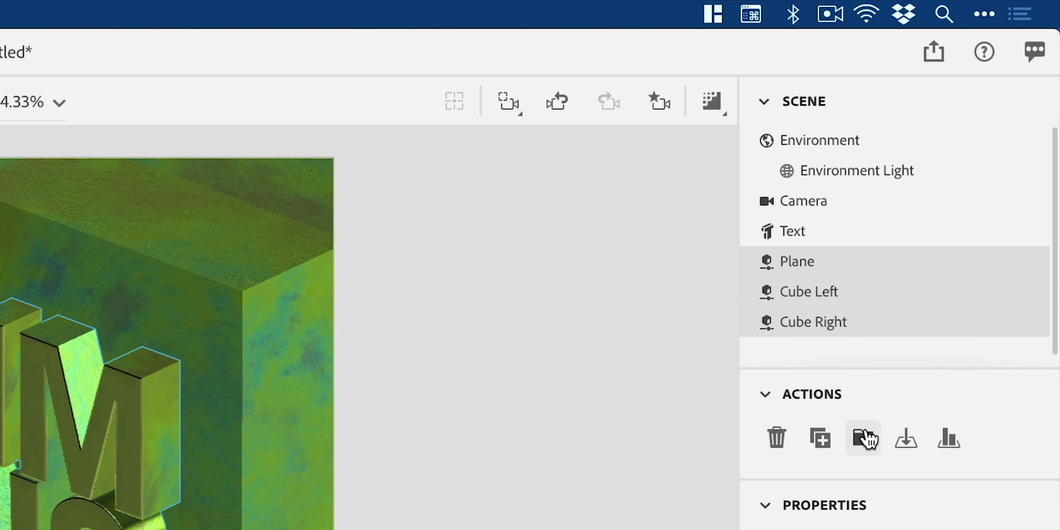
{"action": "left_click", "coordinate": [864, 437]}
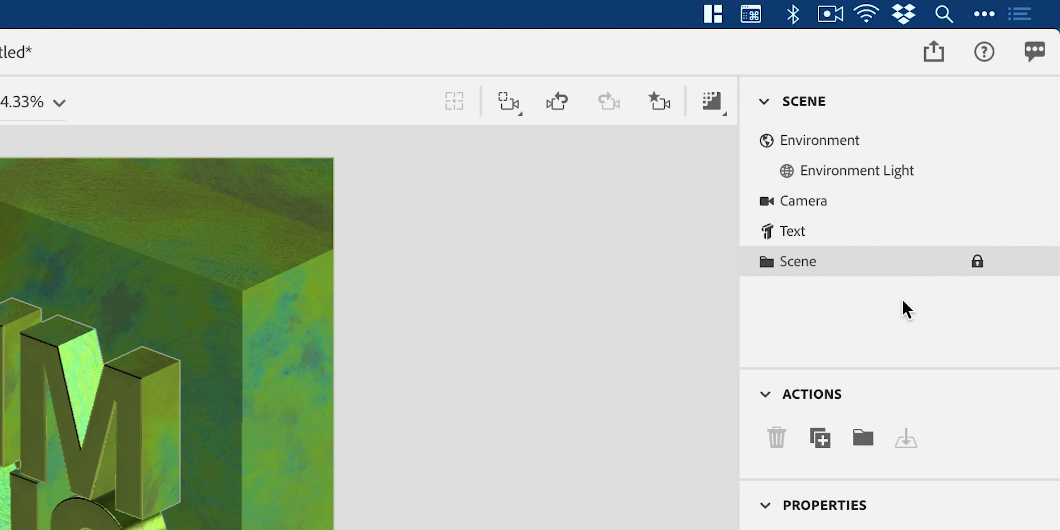
Duplicate the DIMENSION text, hide the original, convert the copy to a standard model and select a letter.
{"action": "left_click", "coordinate": [791, 231]}
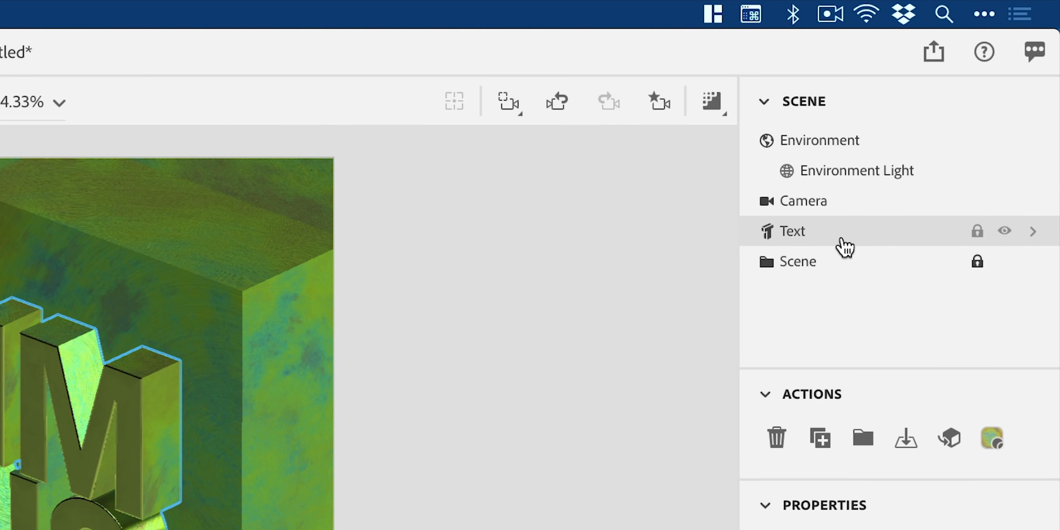
{"action": "left_click", "coordinate": [819, 438]}
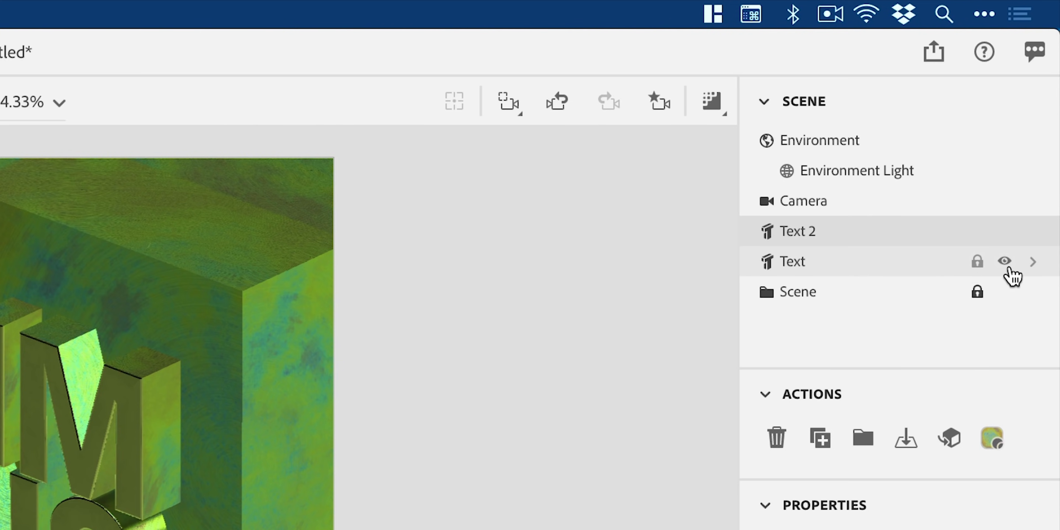
{"action": "left_click", "coordinate": [1003, 261]}
{"action": "type", "text": "Final"}
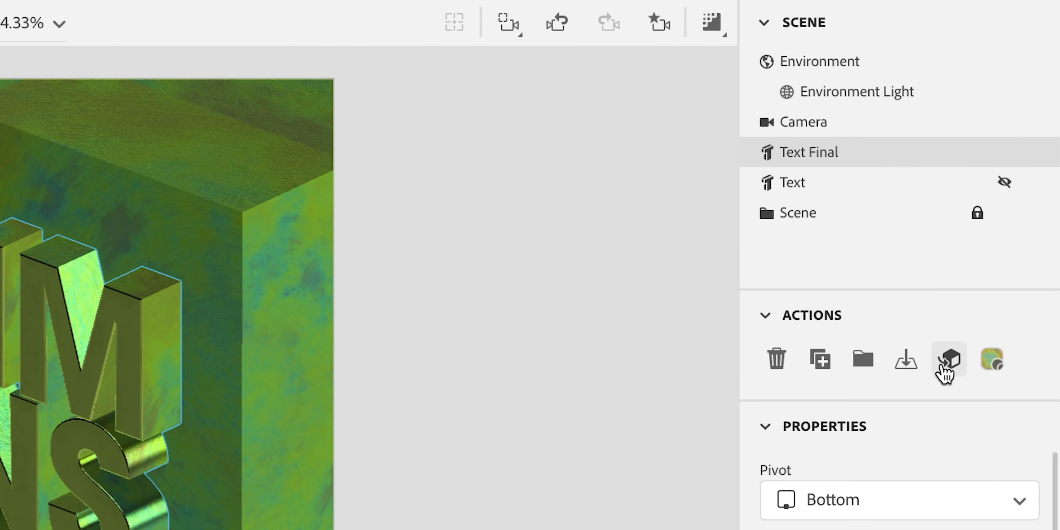
{"action": "mouse_move", "coordinate": [948, 359]}
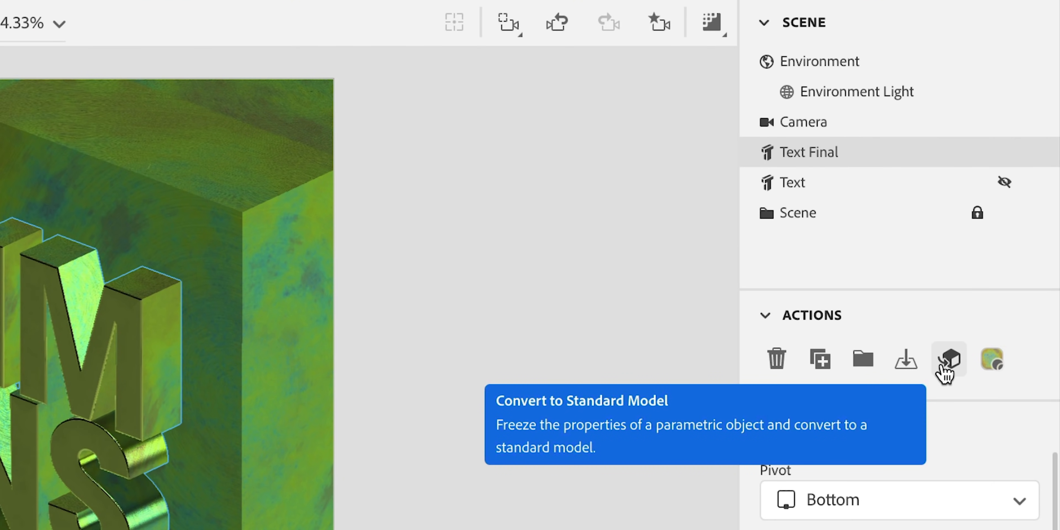
{"action": "left_click", "coordinate": [947, 359]}
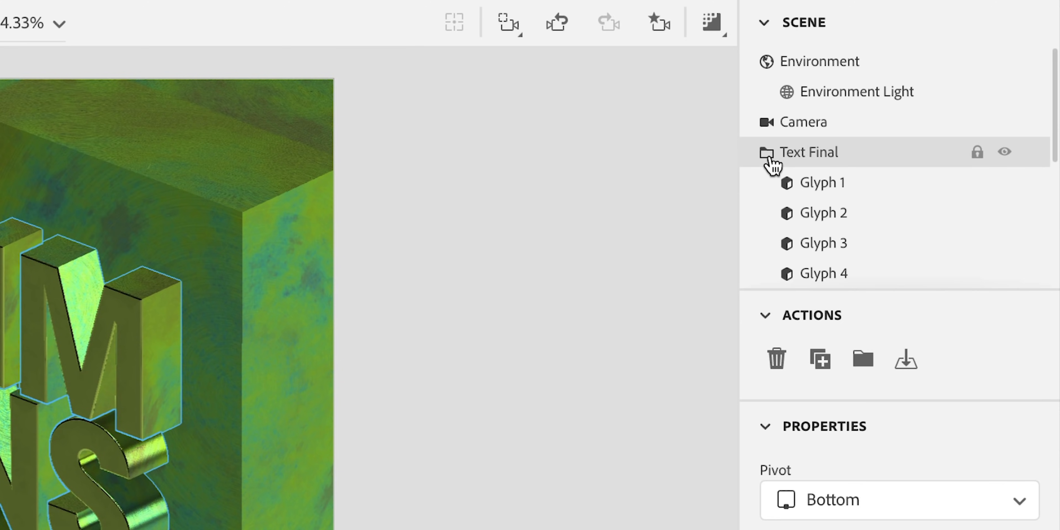
{"action": "double_click", "coordinate": [822, 181]}
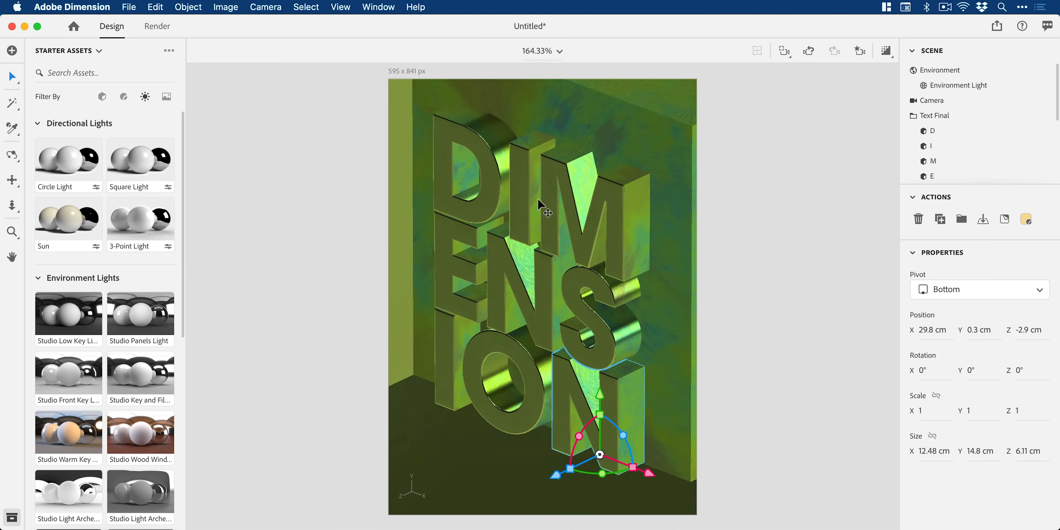
Nudge the letter E sideways to fill its gap, checking the result from the Main camera view.
{"action": "left_click_drag", "start_coordinate": [541, 210], "coordinate": [558, 250]}
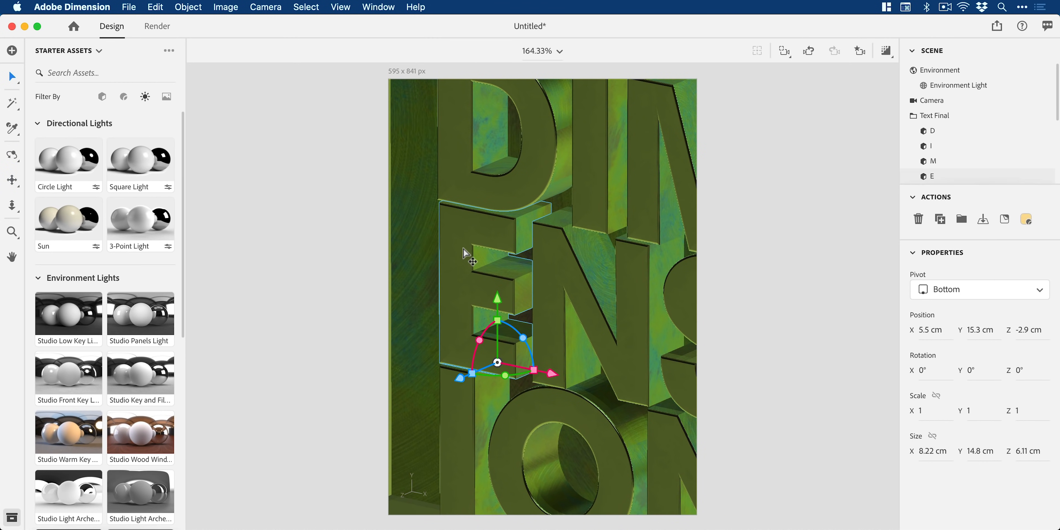
{"action": "left_click_drag", "start_coordinate": [537, 372], "coordinate": [547, 377]}
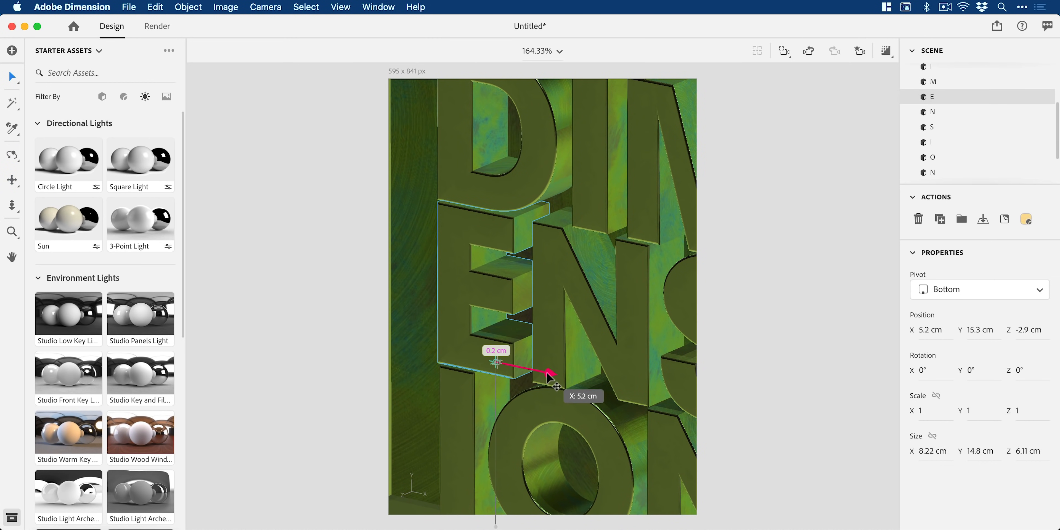
{"action": "left_click", "coordinate": [858, 51]}
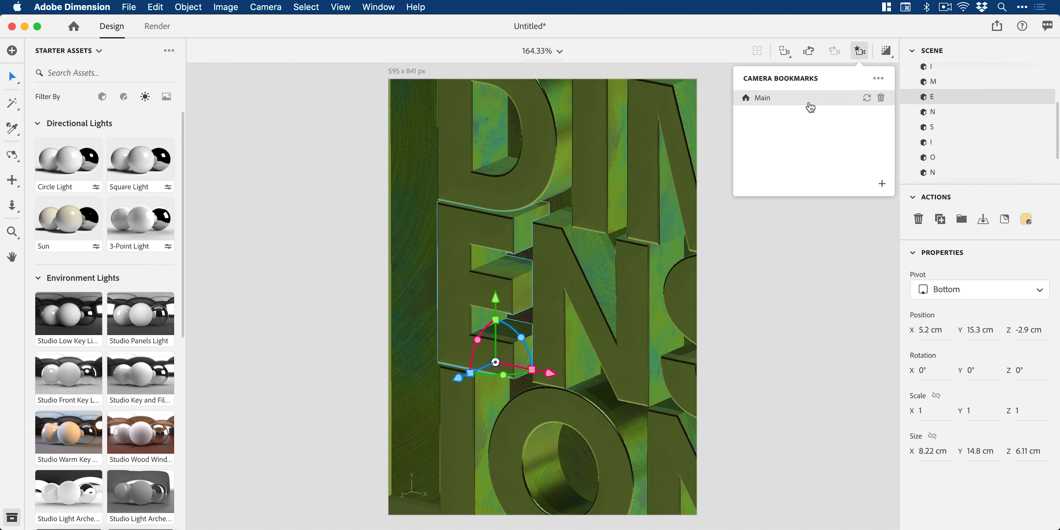
{"action": "left_click", "coordinate": [761, 97]}
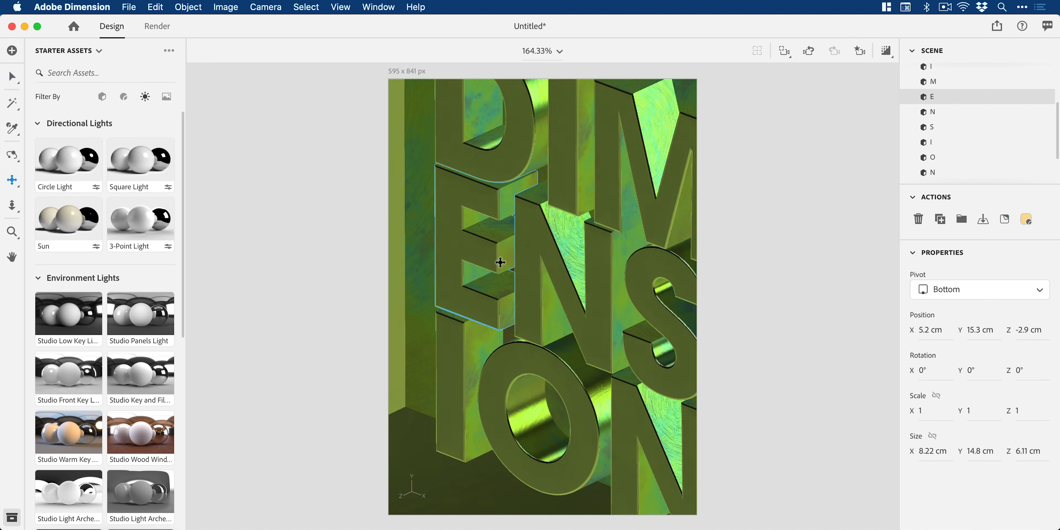
{"action": "left_click_drag", "start_coordinate": [501, 314], "coordinate": [548, 334]}
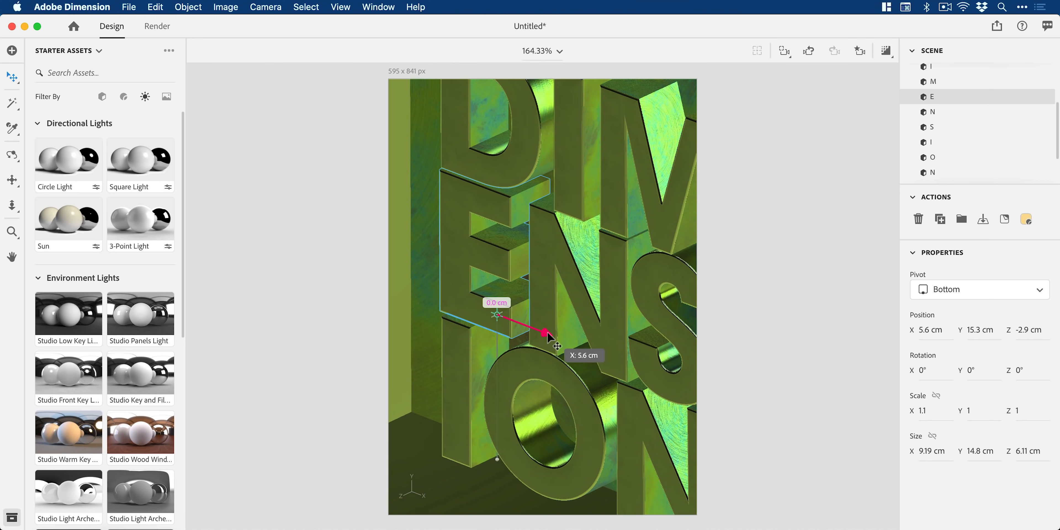
Link the canvas proportions and double the canvas to 1190 × 1682 px.
{"action": "left_click", "coordinate": [859, 51]}
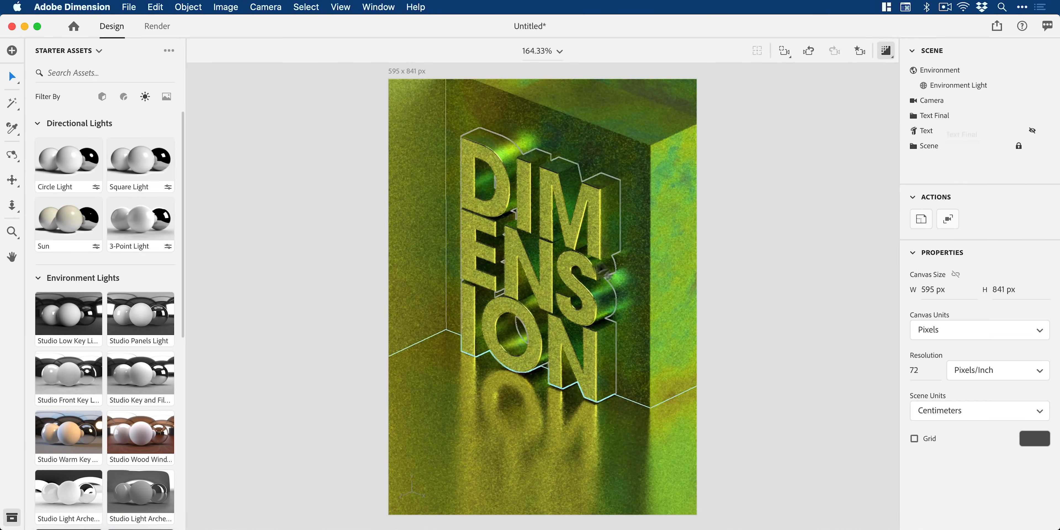
{"action": "left_click", "coordinate": [936, 115]}
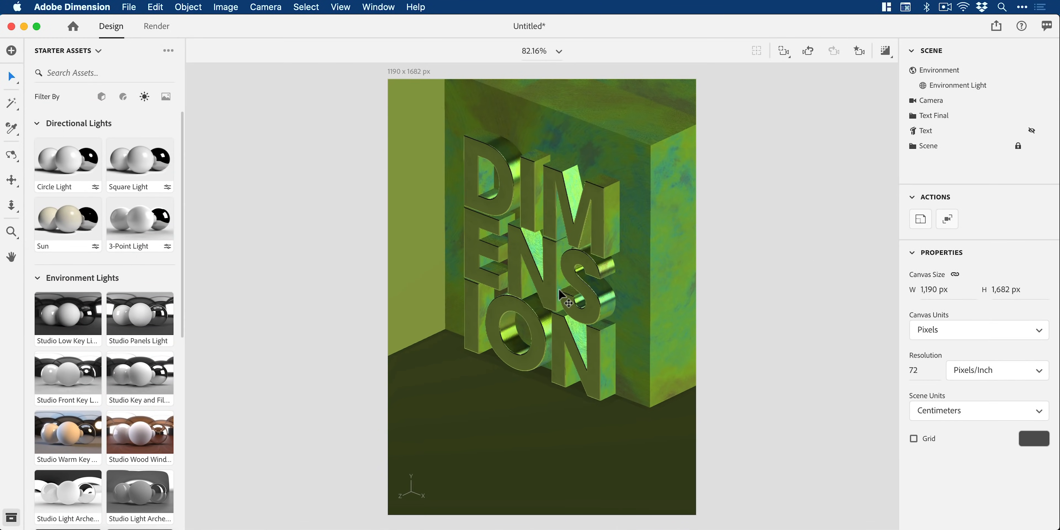
Select the scene camera with focus on and orbit it to a steep side angle along the letters.
{"action": "left_click_drag", "start_coordinate": [561, 298], "coordinate": [534, 372]}
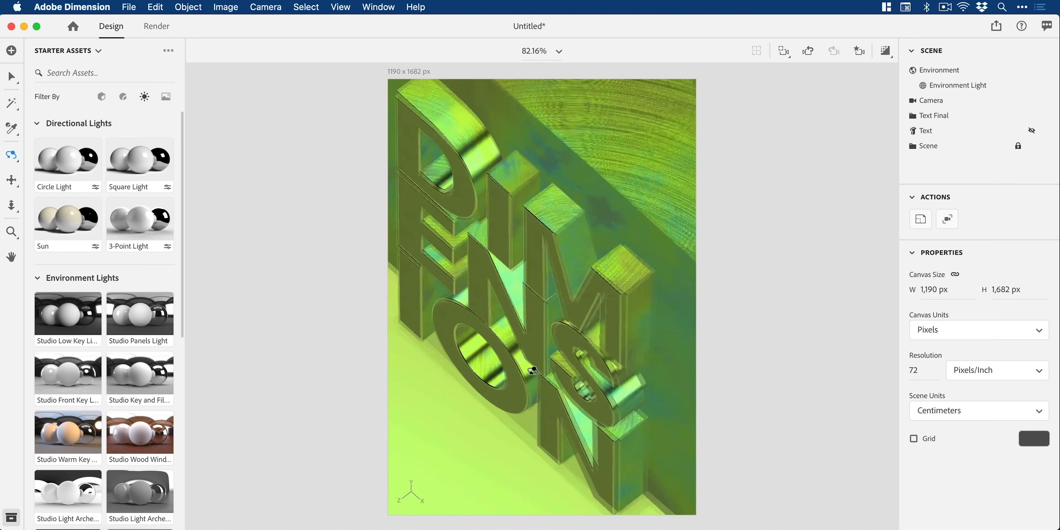
{"action": "left_click_drag", "start_coordinate": [532, 370], "coordinate": [547, 380]}
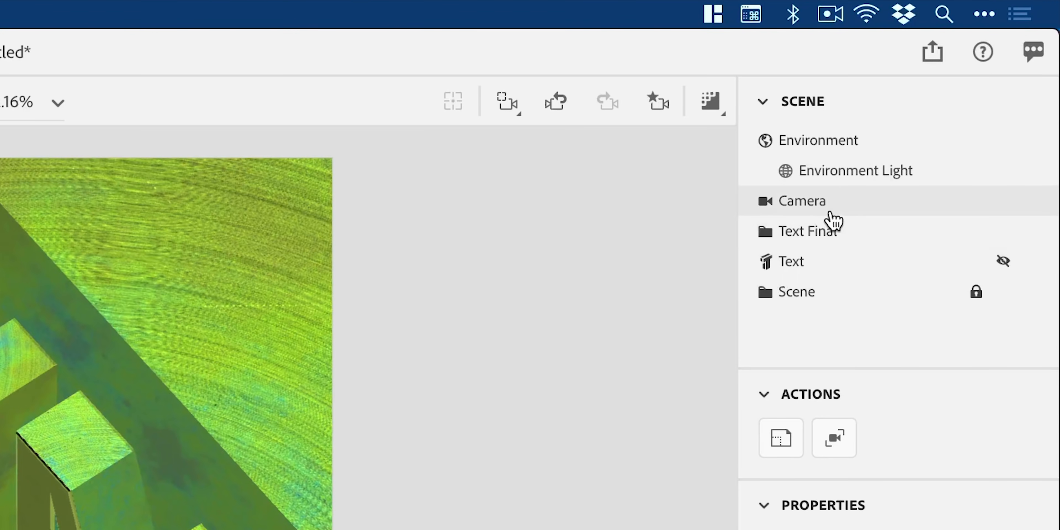
{"action": "left_click", "coordinate": [800, 200]}
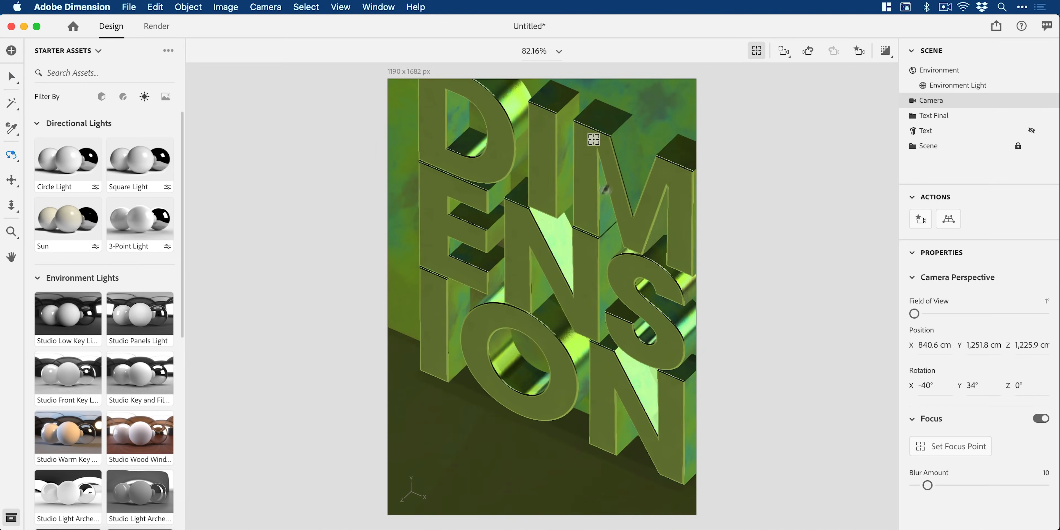
{"action": "left_click_drag", "start_coordinate": [595, 139], "coordinate": [546, 245]}
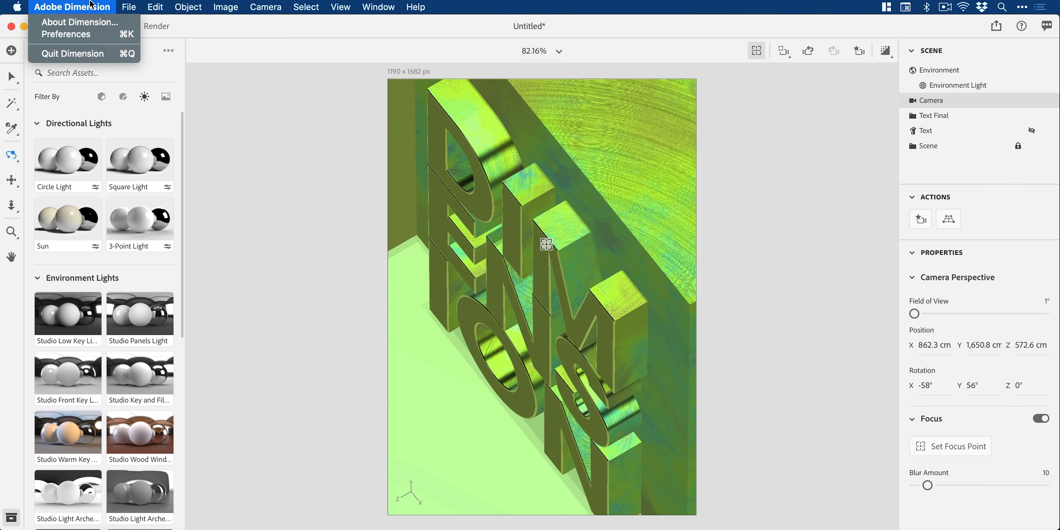
{"action": "left_click", "coordinate": [63, 34]}
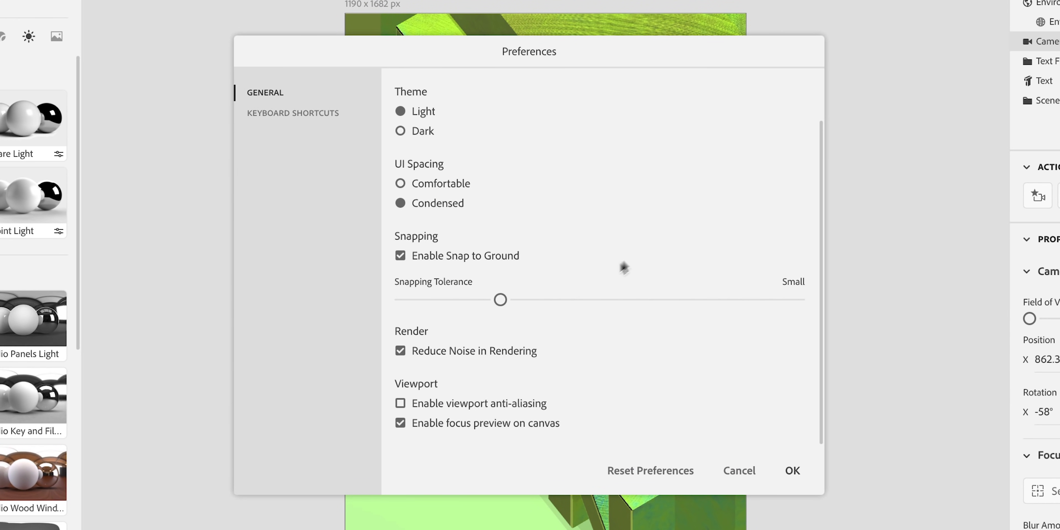
{"action": "left_click", "coordinate": [400, 422]}
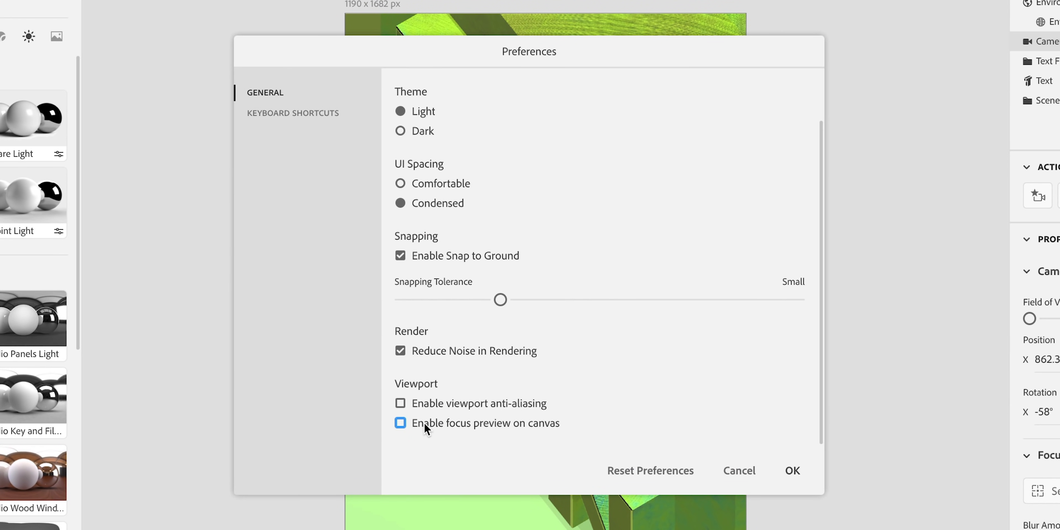
{"action": "left_click", "coordinate": [400, 423]}
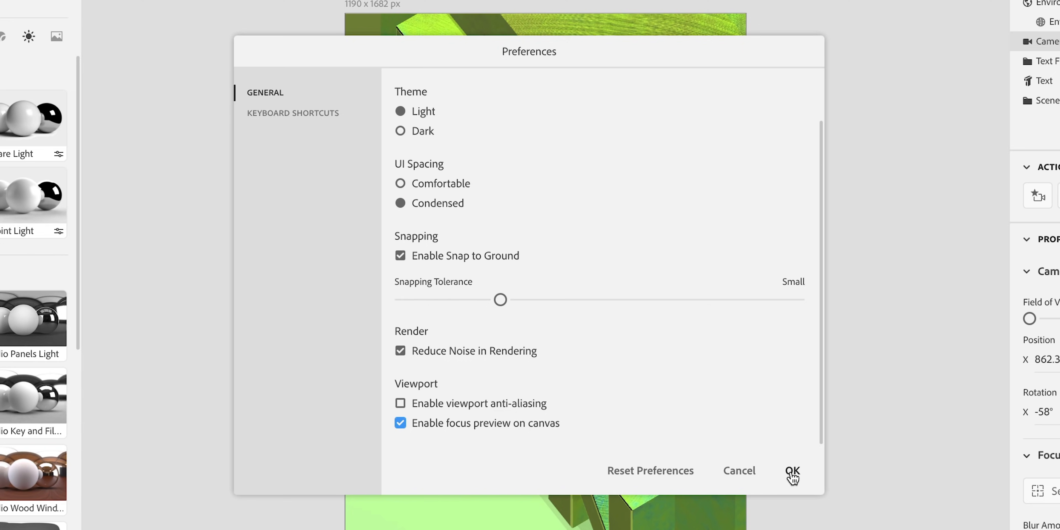
{"action": "left_click", "coordinate": [791, 471]}
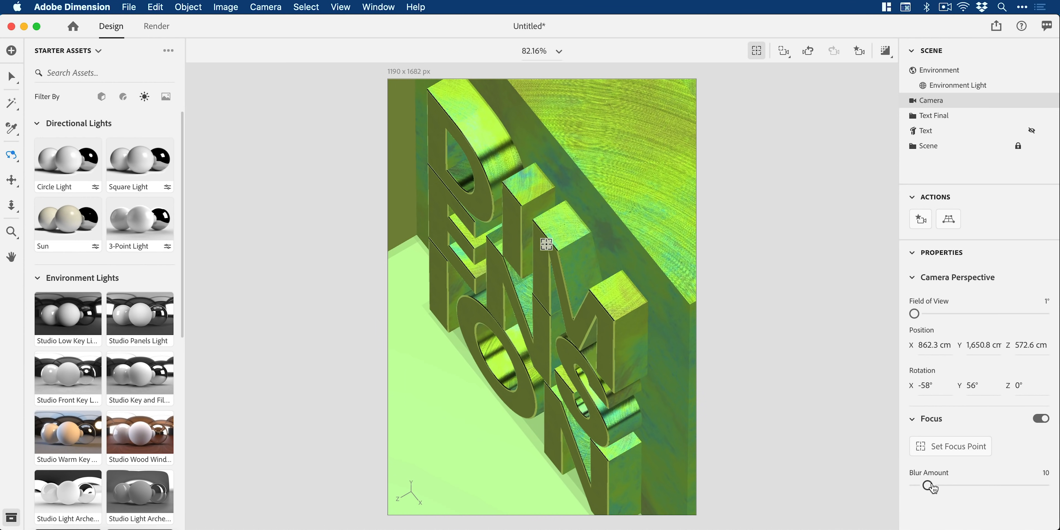
Push the focus blur amount to 100 and move the camera closer to the letters.
{"action": "left_click_drag", "start_coordinate": [931, 486], "coordinate": [953, 486]}
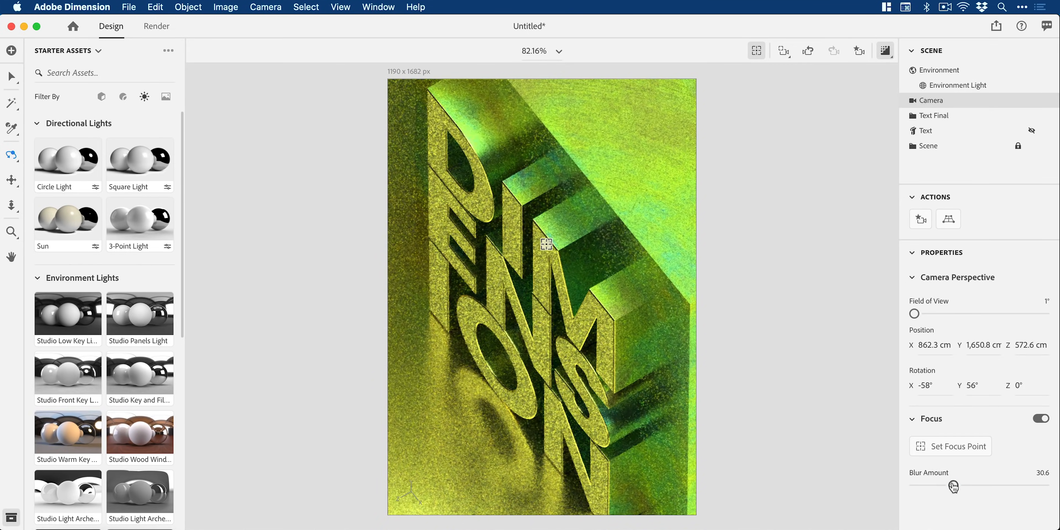
{"action": "left_click_drag", "start_coordinate": [954, 486], "coordinate": [1045, 485]}
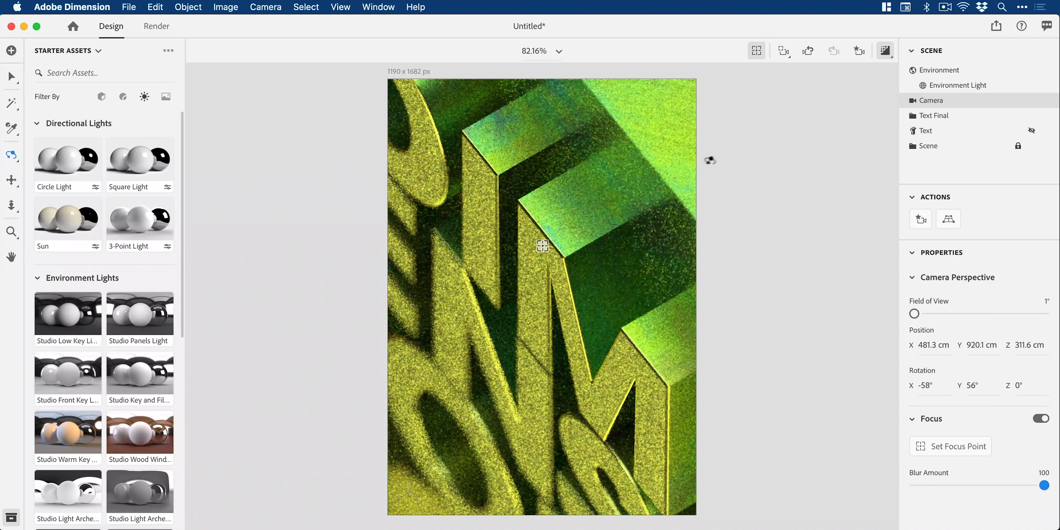
Save the view as a new camera bookmark named Focus Blur and switch to it.
{"action": "left_click", "coordinate": [858, 51]}
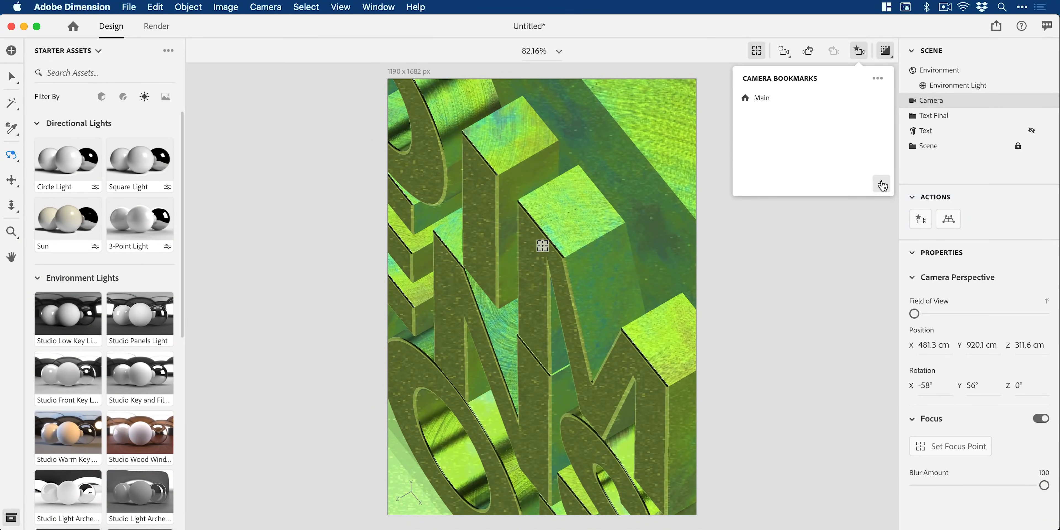
{"action": "type", "text": "Focus Blur"}
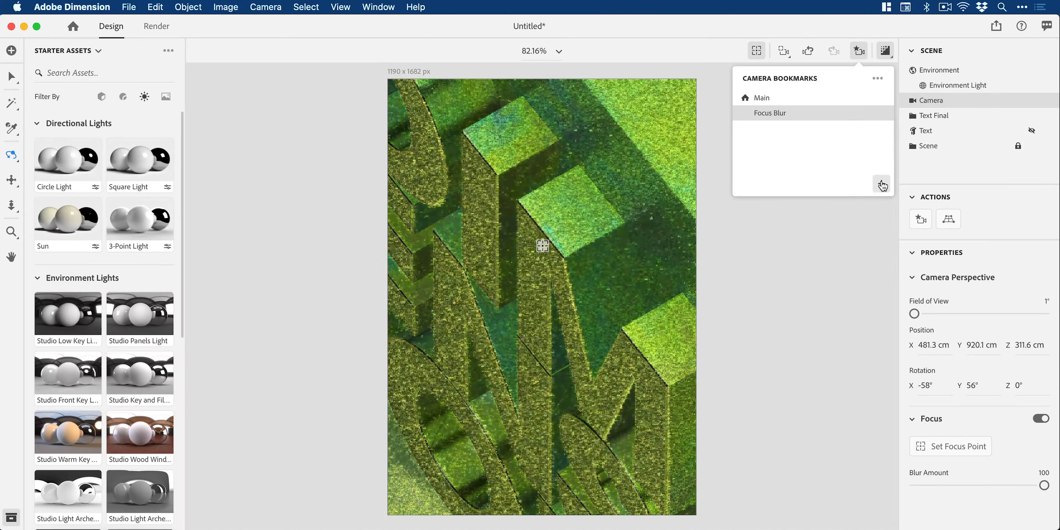
{"action": "left_click", "coordinate": [769, 113]}
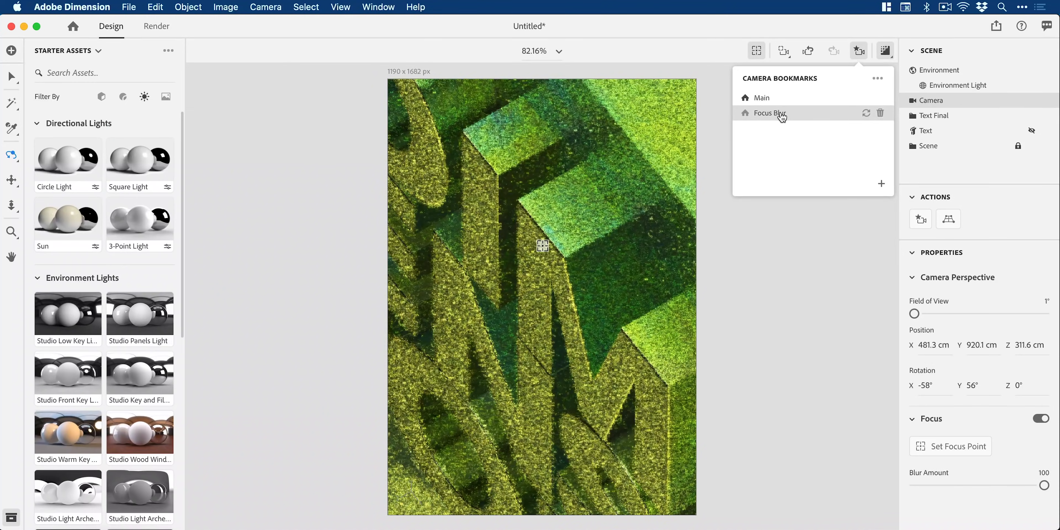
{"action": "left_click", "coordinate": [762, 97]}
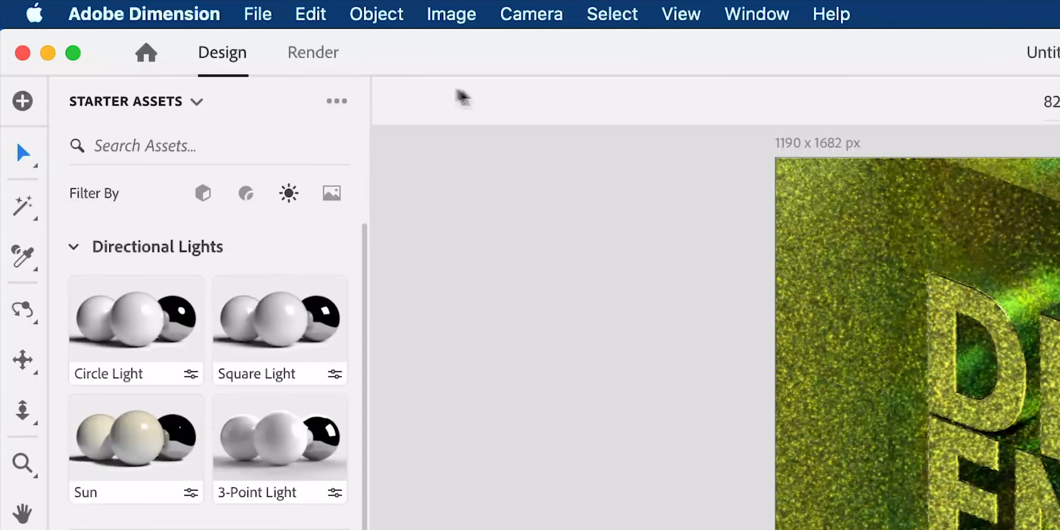
In Render, target the Main and Focus Blur views, name the export Cool 3D Text and add PNG output.
{"action": "left_click", "coordinate": [313, 52]}
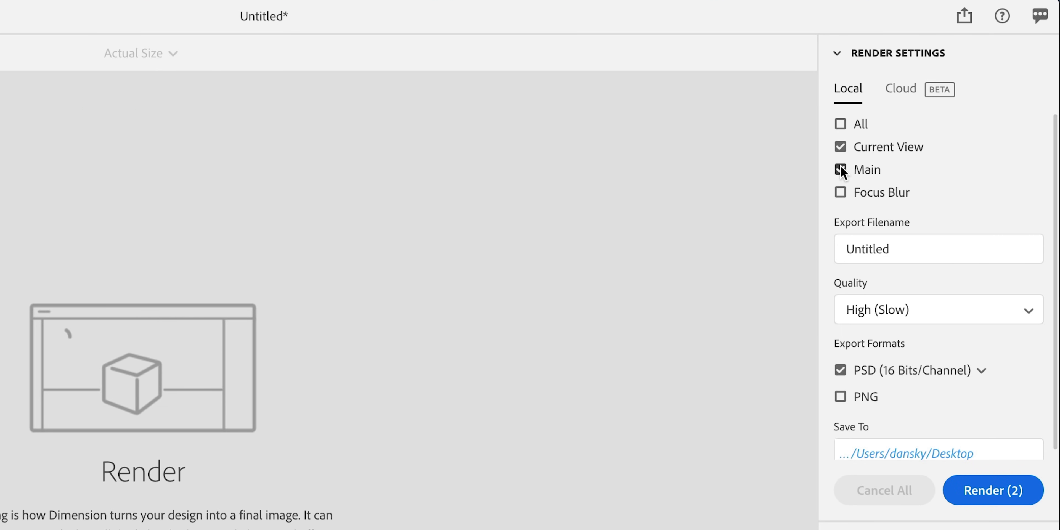
{"action": "left_click", "coordinate": [840, 169]}
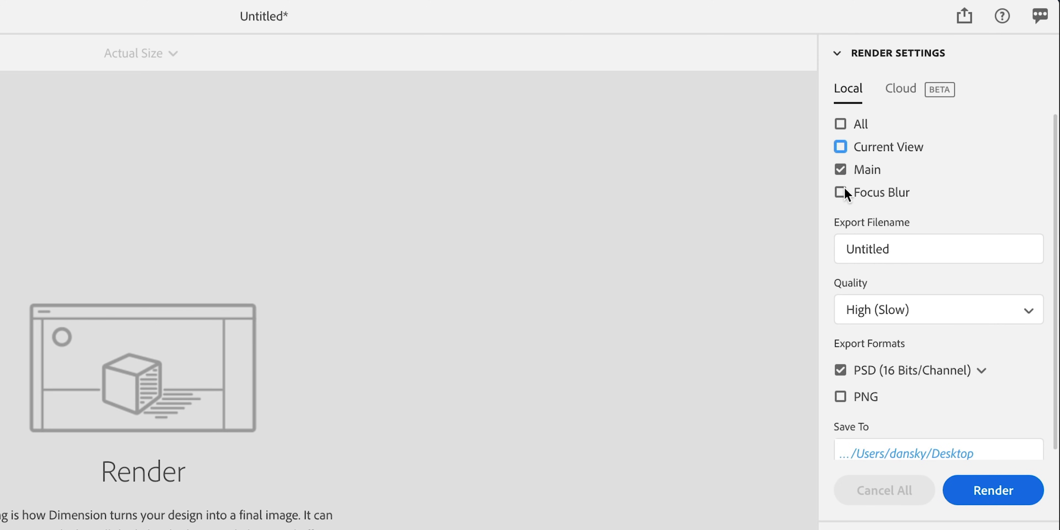
{"action": "left_click", "coordinate": [840, 192]}
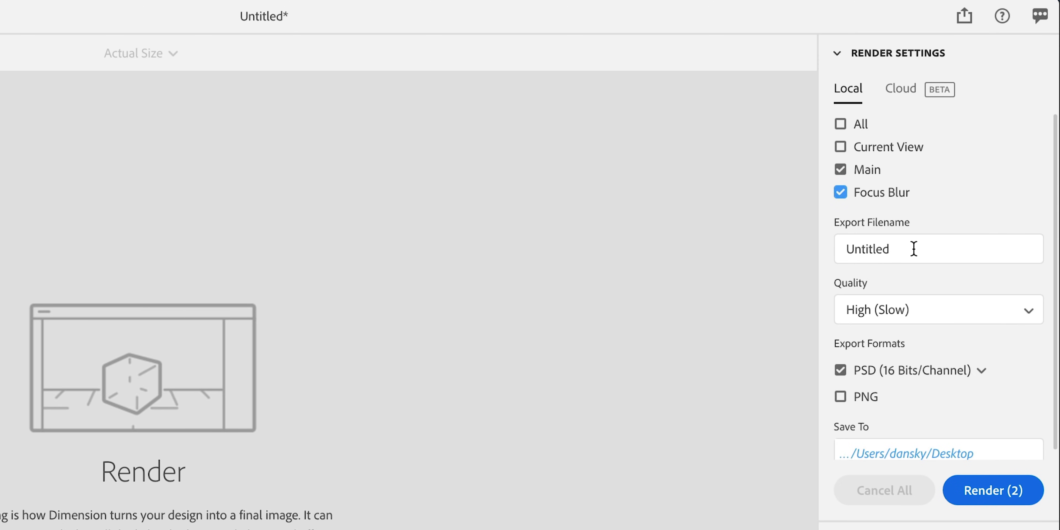
{"action": "type", "text": "Cool 3D Text"}
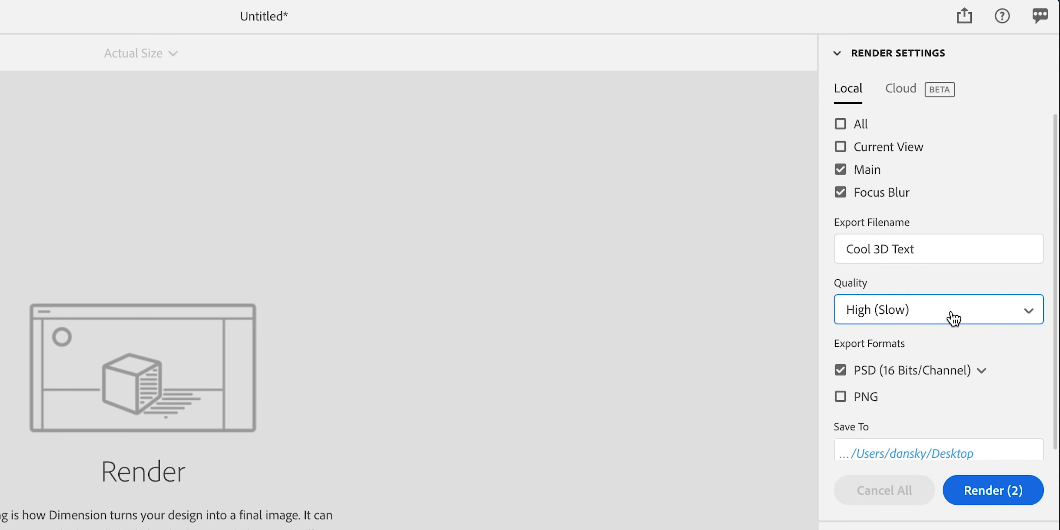
{"action": "left_click", "coordinate": [840, 397]}
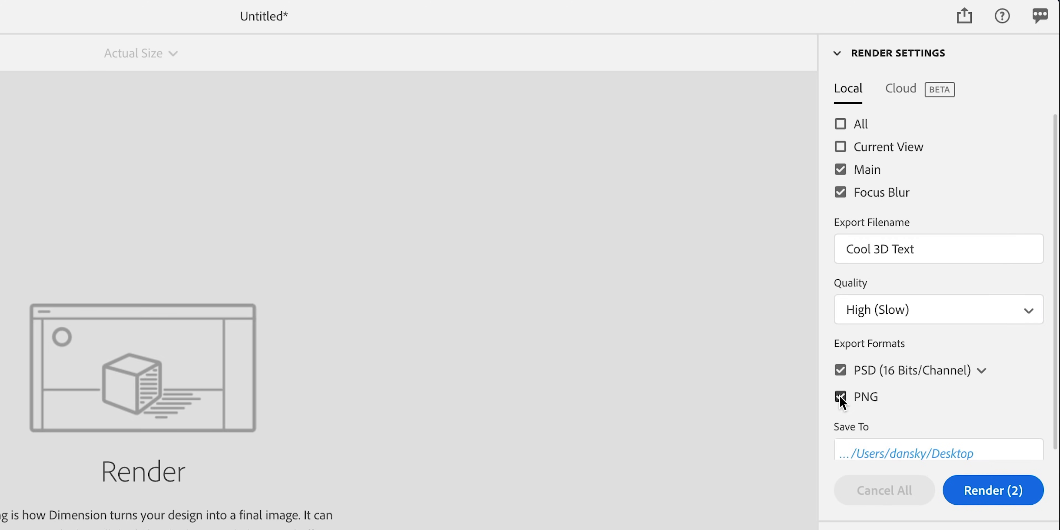